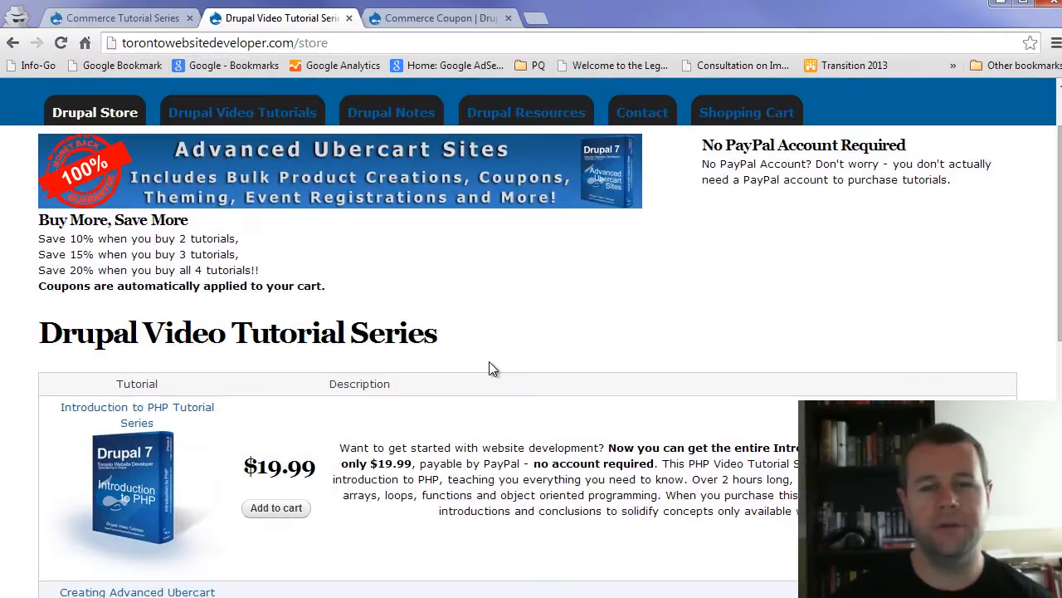
{"action": "mouse_move", "coordinate": [486, 369]}
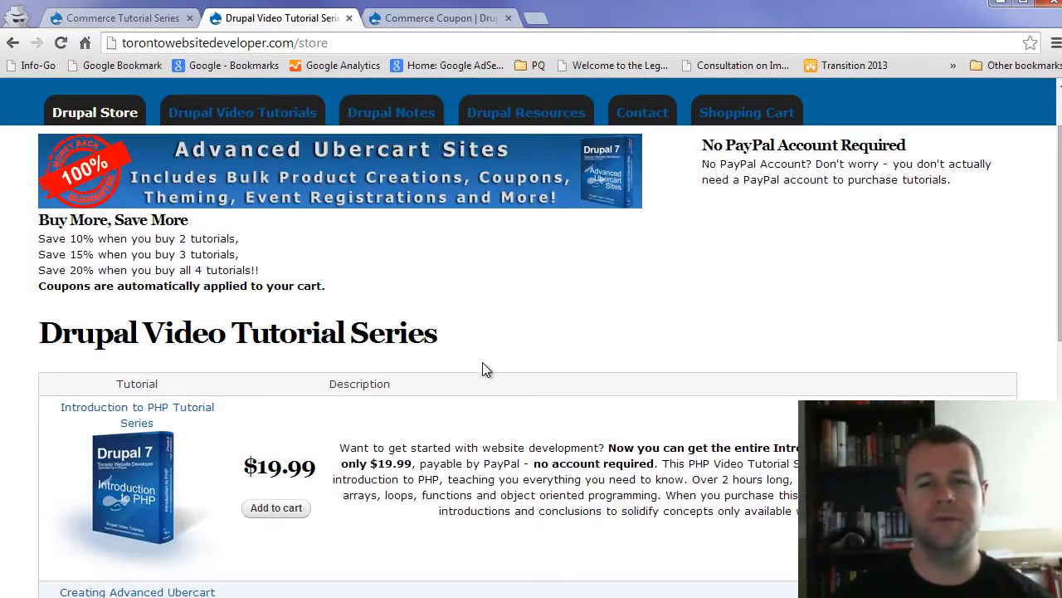
{"action": "mouse_move", "coordinate": [411, 380]}
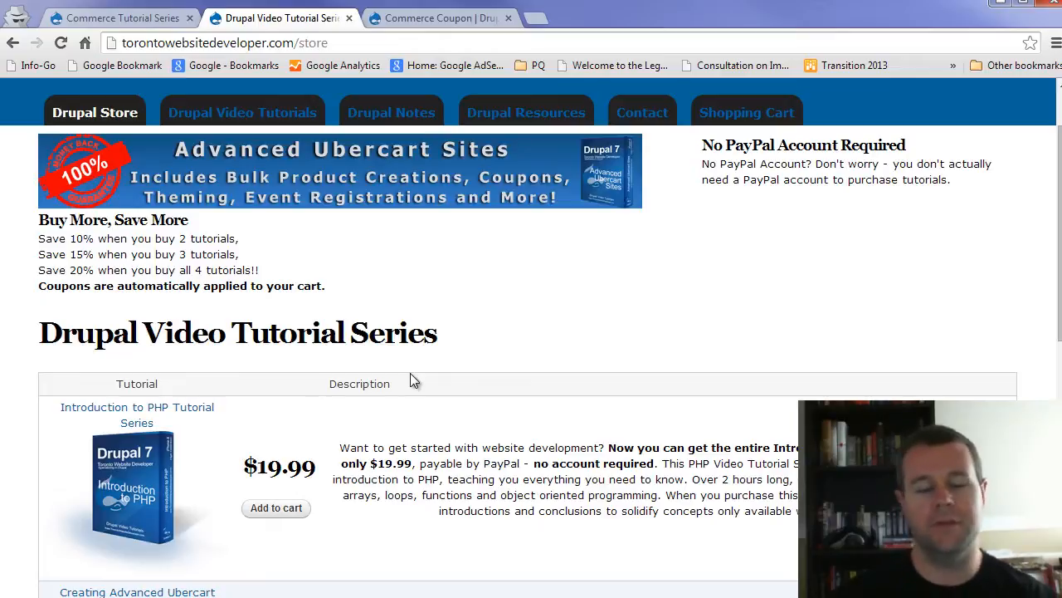
{"action": "mouse_move", "coordinate": [425, 401]}
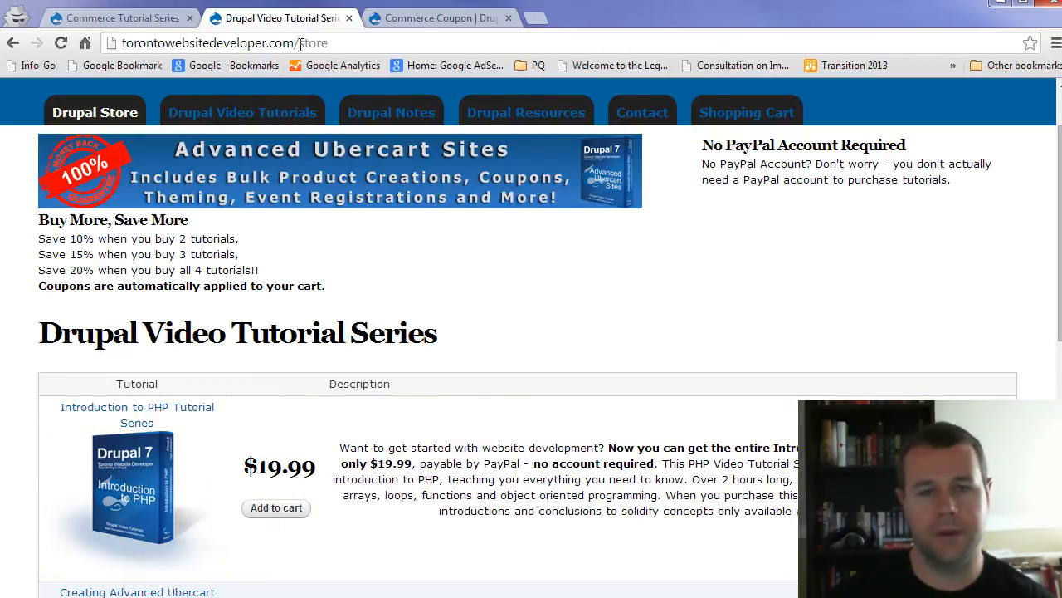
{"action": "mouse_move", "coordinate": [424, 303]}
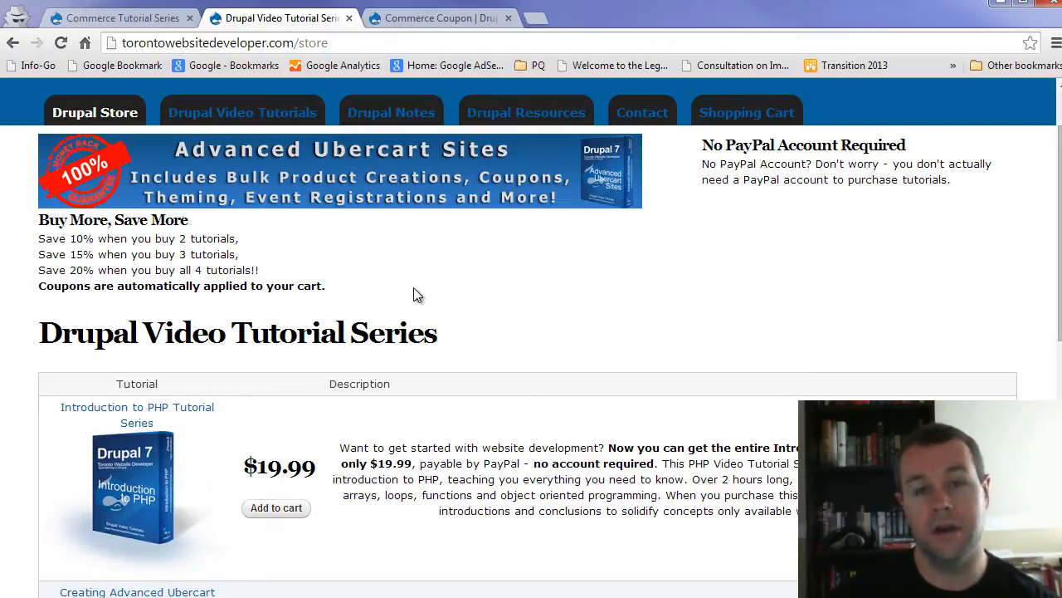
{"action": "mouse_move", "coordinate": [435, 337]}
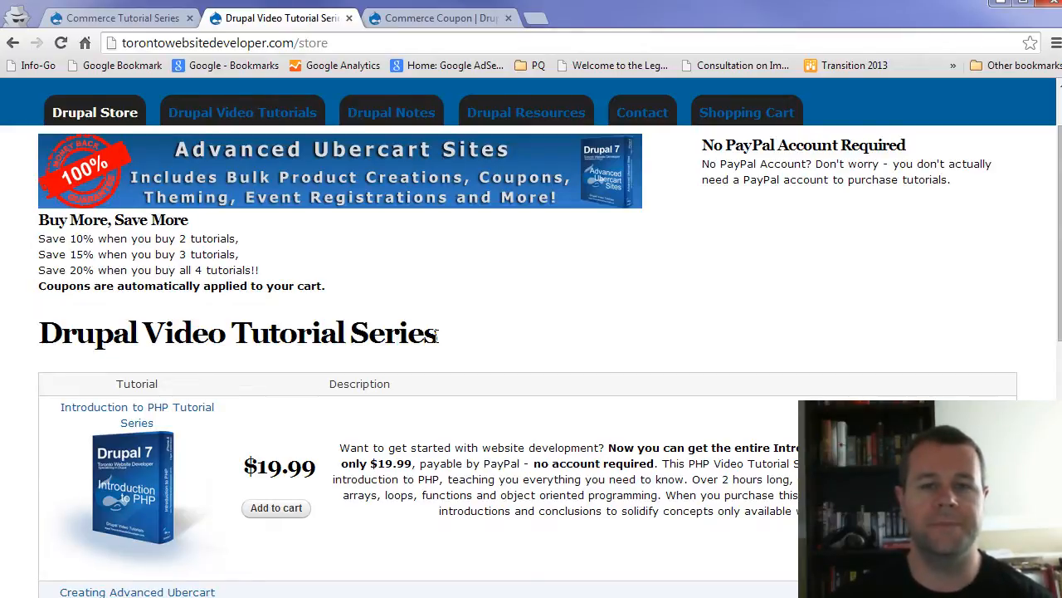
{"action": "mouse_move", "coordinate": [380, 402]}
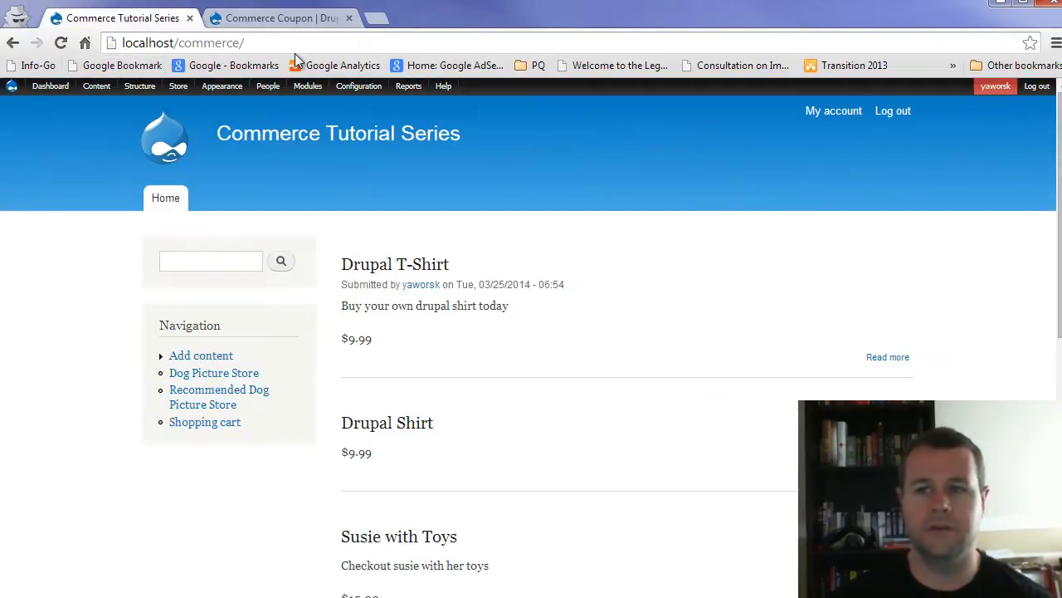
{"action": "mouse_move", "coordinate": [485, 590]}
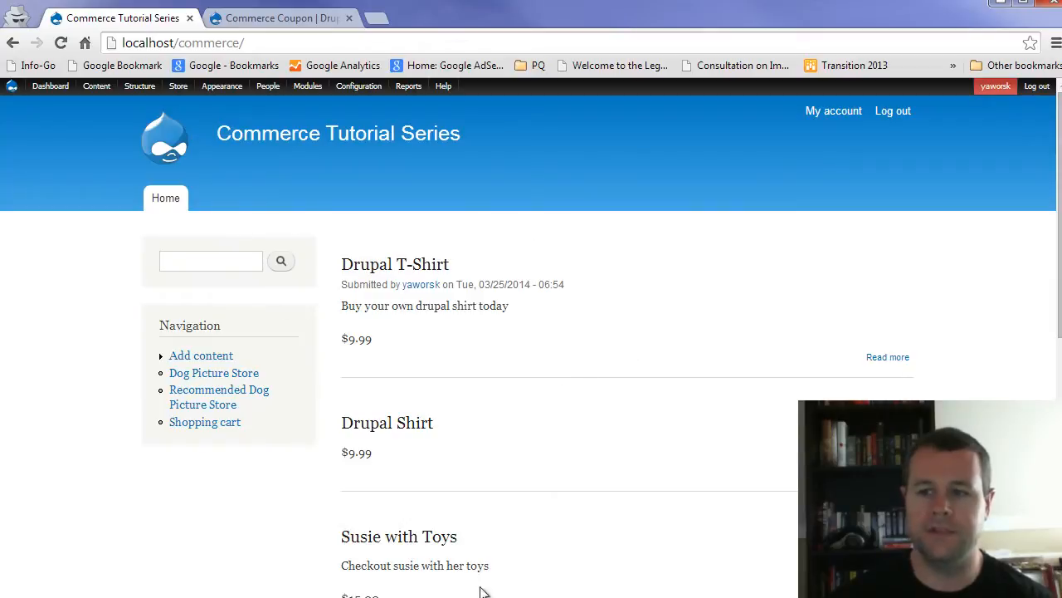
{"action": "mouse_move", "coordinate": [349, 285]}
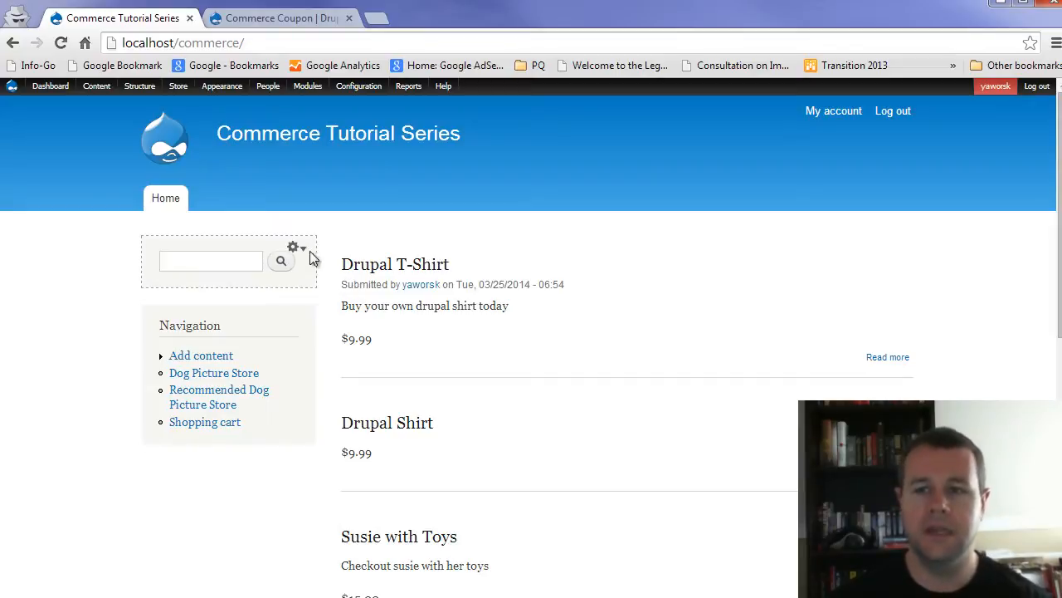
{"action": "mouse_move", "coordinate": [323, 187]}
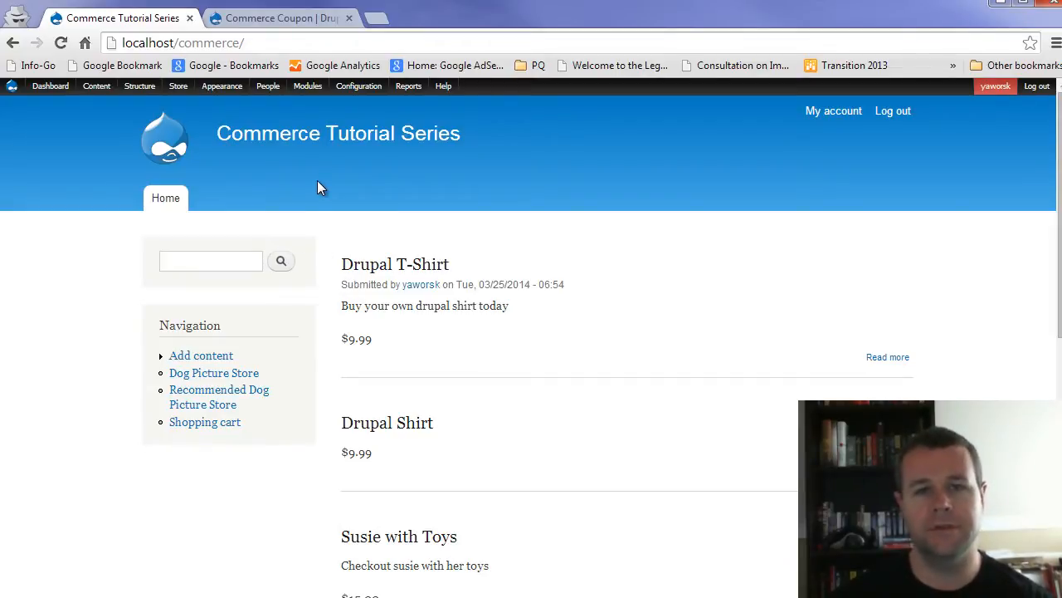
{"action": "mouse_move", "coordinate": [311, 170]}
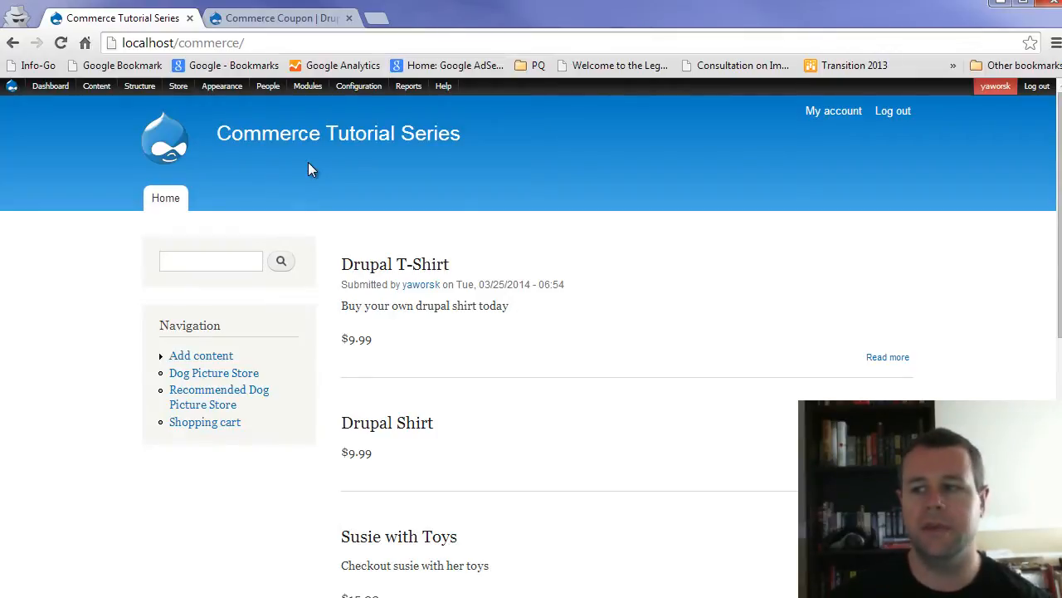
{"action": "mouse_move", "coordinate": [361, 166]}
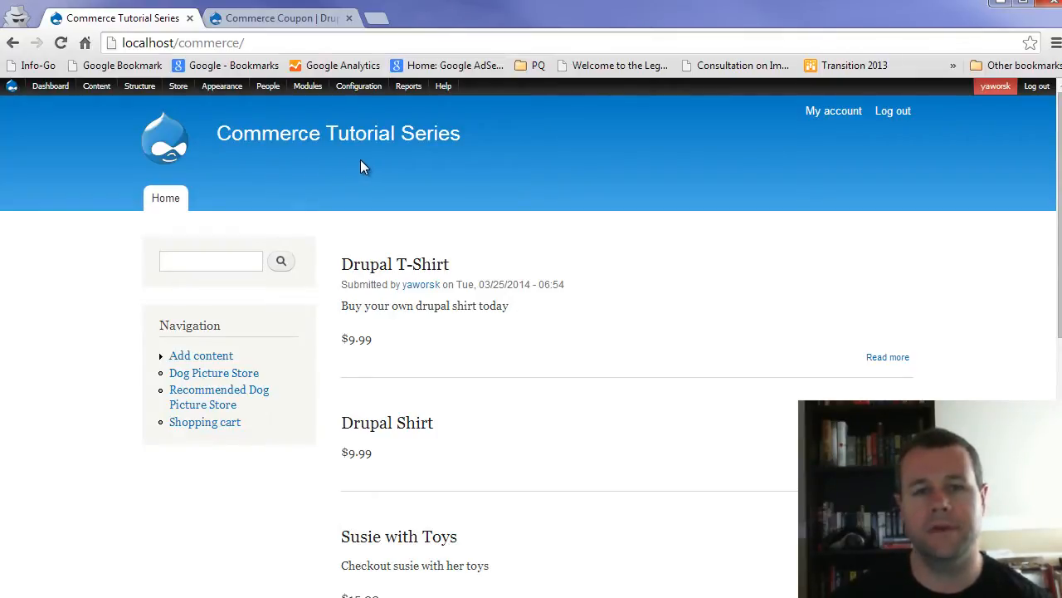
{"action": "mouse_move", "coordinate": [245, 151]}
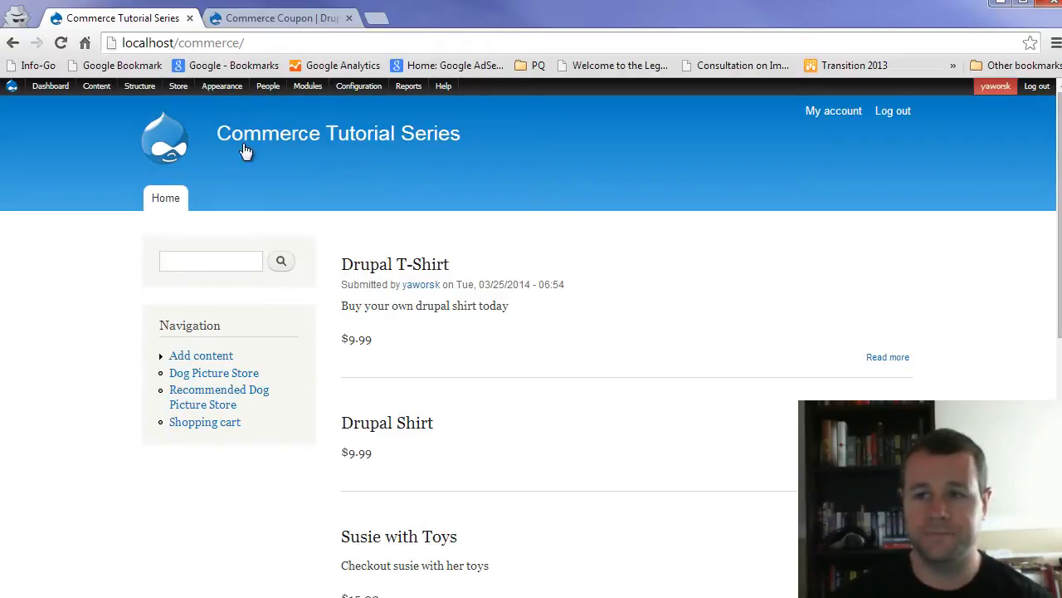
Switch to the Commerce Coupon | Drupal.org tab to view the module's project page
{"action": "left_click", "coordinate": [281, 17]}
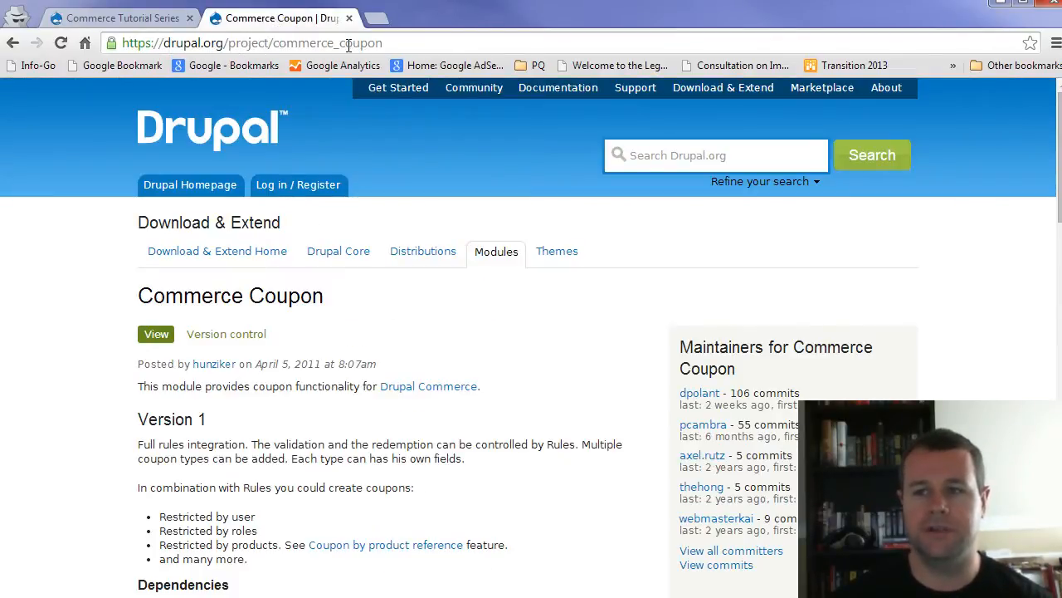
Scroll the Commerce Coupon page through features to Downloads, noting release 7.x-1.0-beta7
{"action": "double_click", "coordinate": [230, 295]}
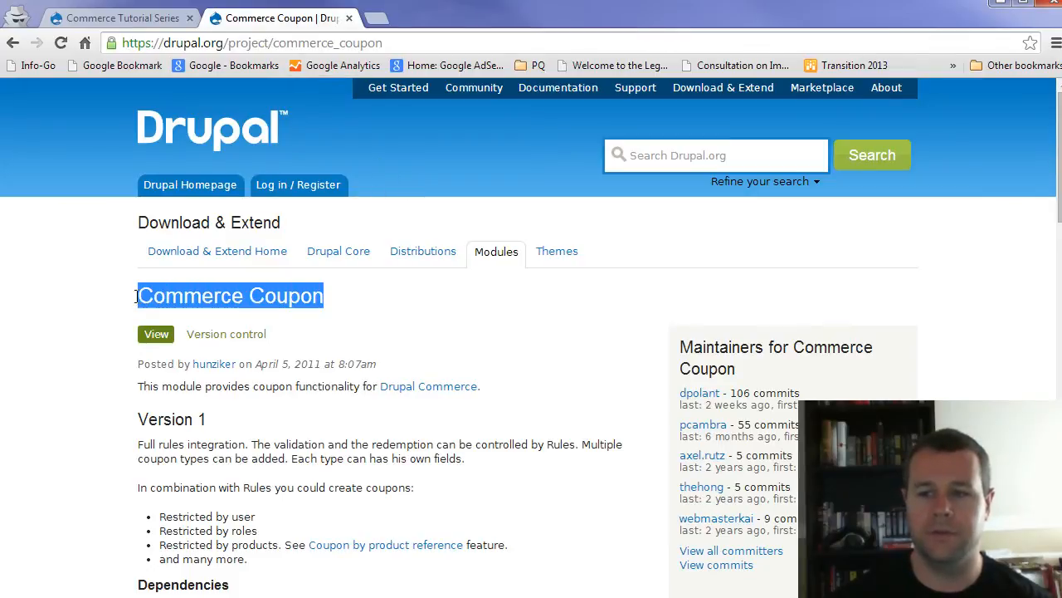
{"action": "scroll", "scroll_direction": "down", "scroll_amount": 3}
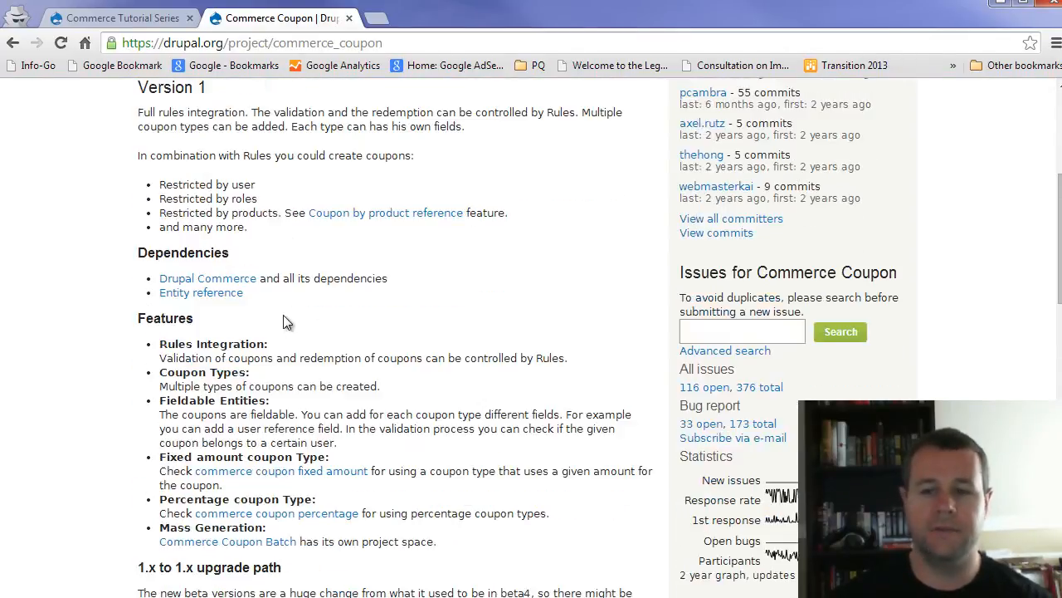
{"action": "scroll", "scroll_direction": "down", "scroll_amount": 3}
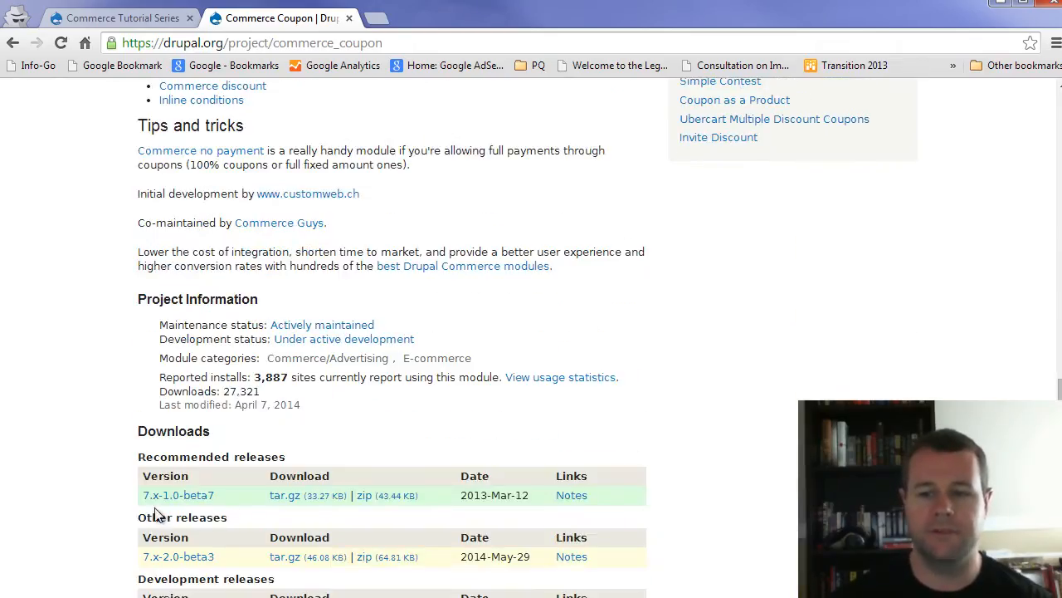
{"action": "mouse_move", "coordinate": [178, 495]}
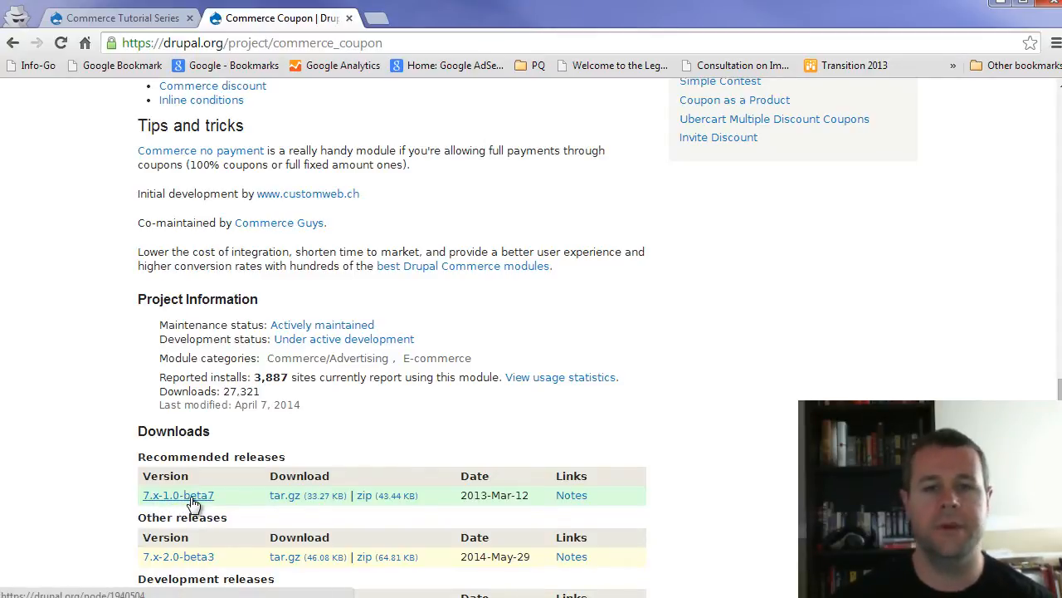
{"action": "mouse_move", "coordinate": [137, 506]}
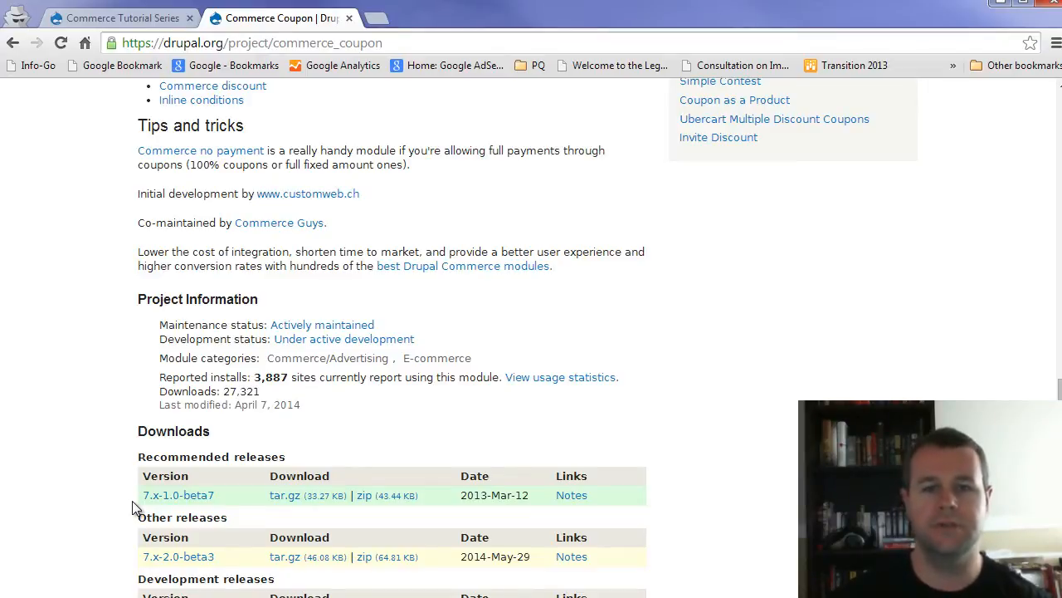
{"action": "mouse_move", "coordinate": [222, 505]}
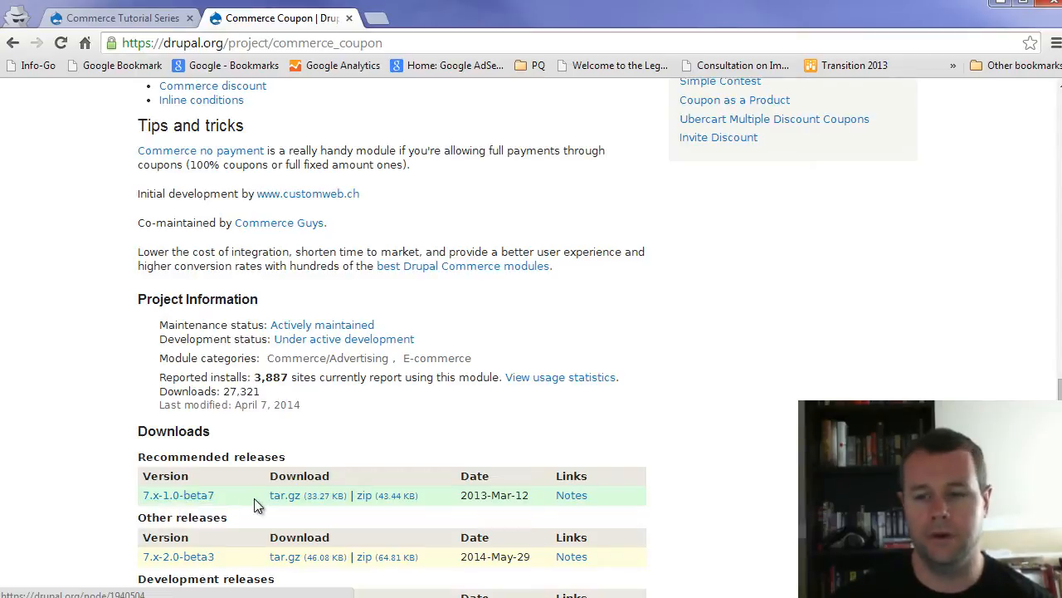
{"action": "mouse_move", "coordinate": [214, 508]}
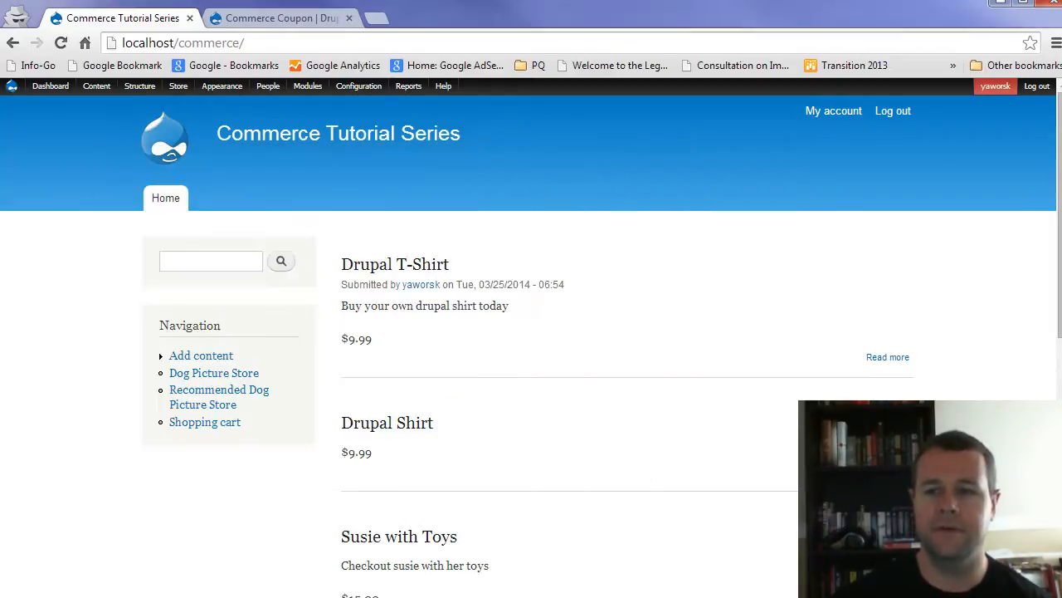
Open the Modules page and show only the four enabled Commerce Coupon modules
{"action": "left_click", "coordinate": [308, 85]}
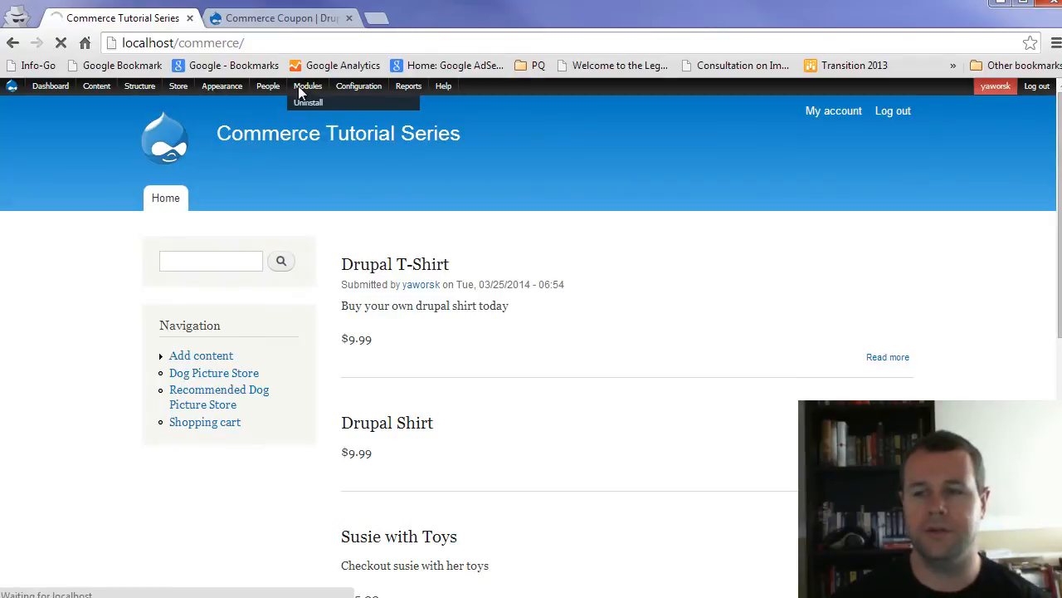
{"action": "left_click", "coordinate": [308, 85]}
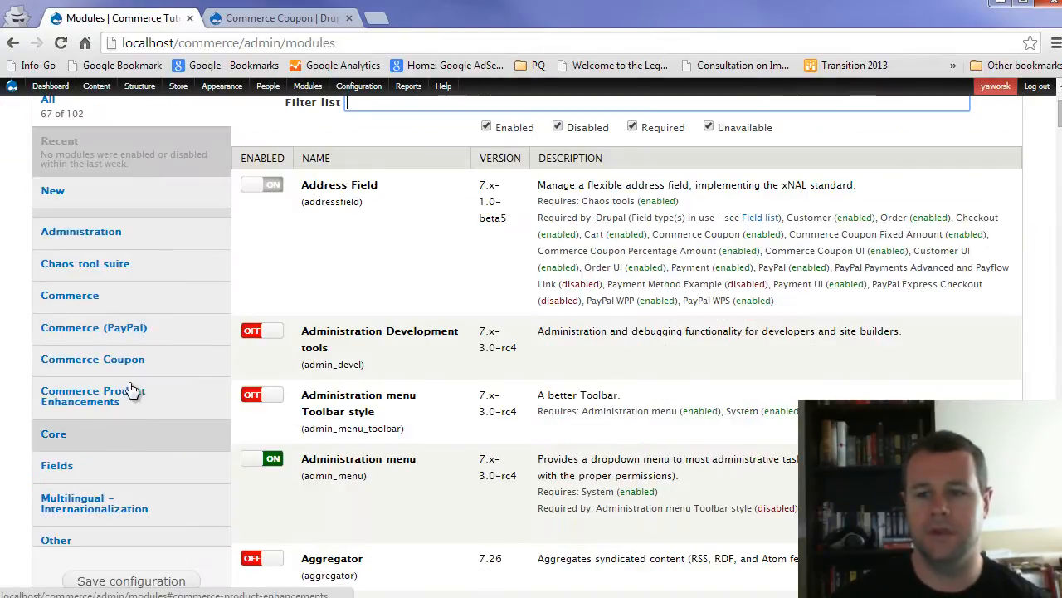
{"action": "left_click", "coordinate": [92, 358]}
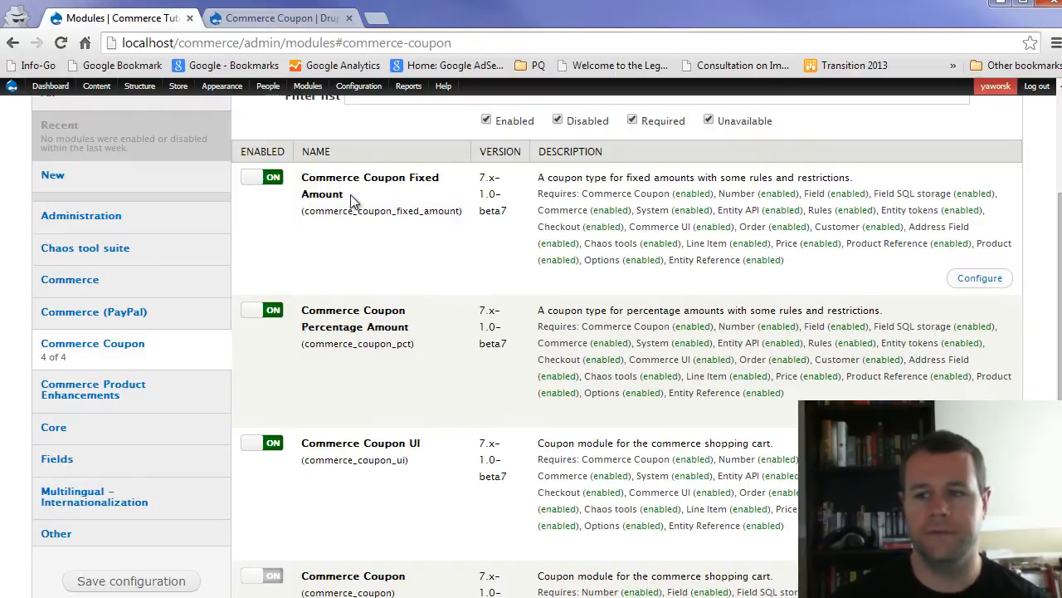
{"action": "scroll", "scroll_direction": "down", "scroll_amount": 3}
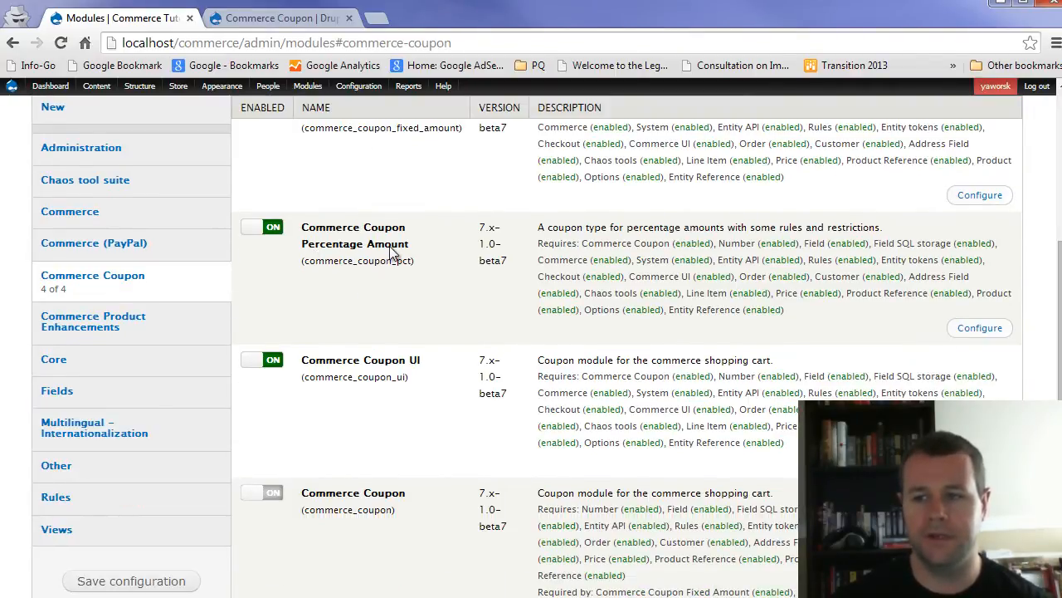
{"action": "scroll", "scroll_direction": "down", "scroll_amount": 3}
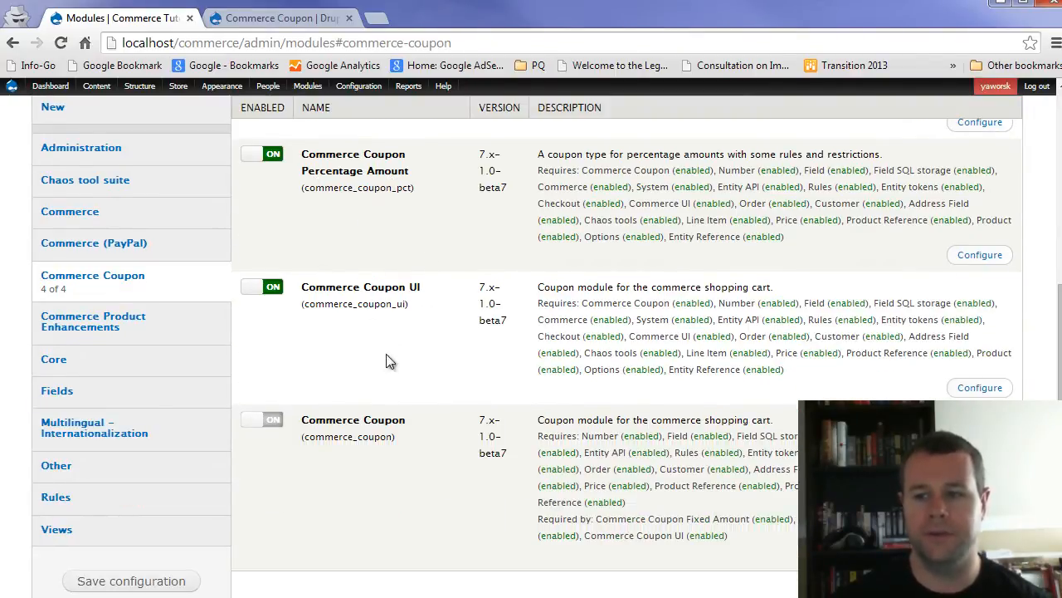
{"action": "scroll", "scroll_direction": "up", "scroll_amount": 3}
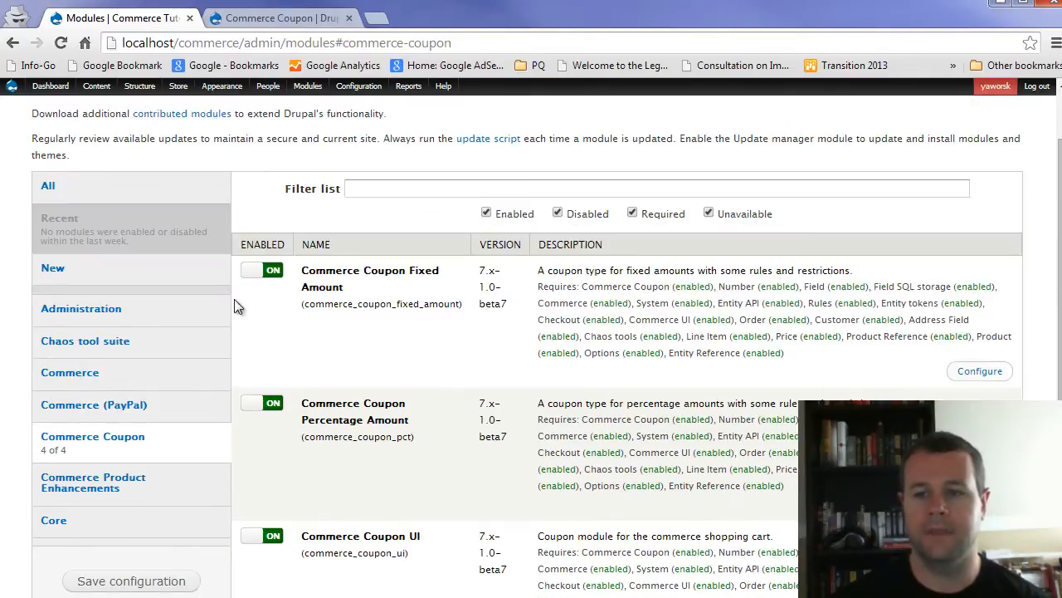
Filter the full module list by 'entity' to check Entity API and Entity Reference
{"action": "left_click", "coordinate": [48, 185]}
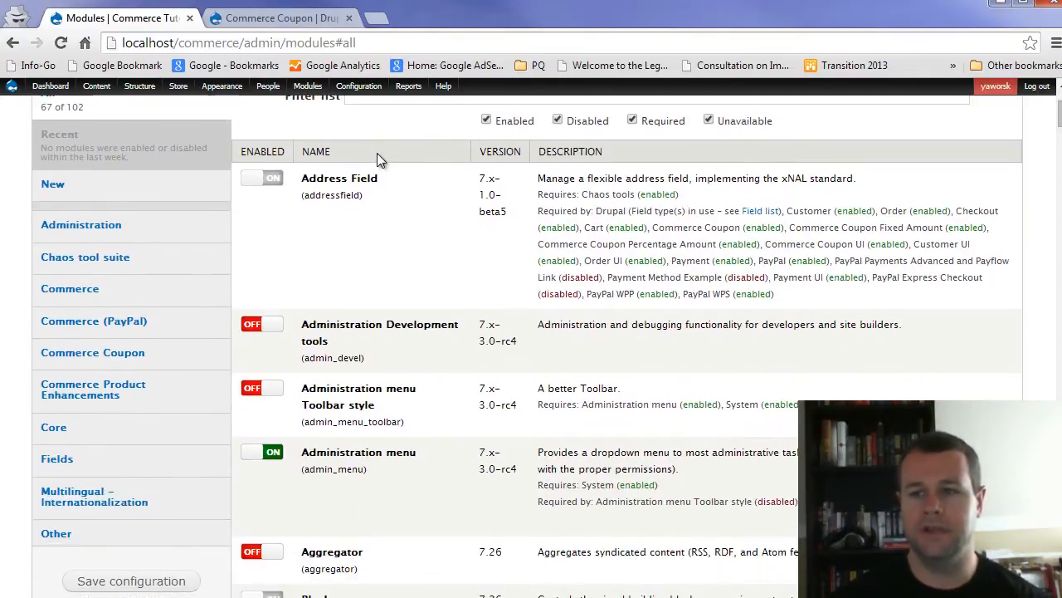
{"action": "type", "text": "entity"}
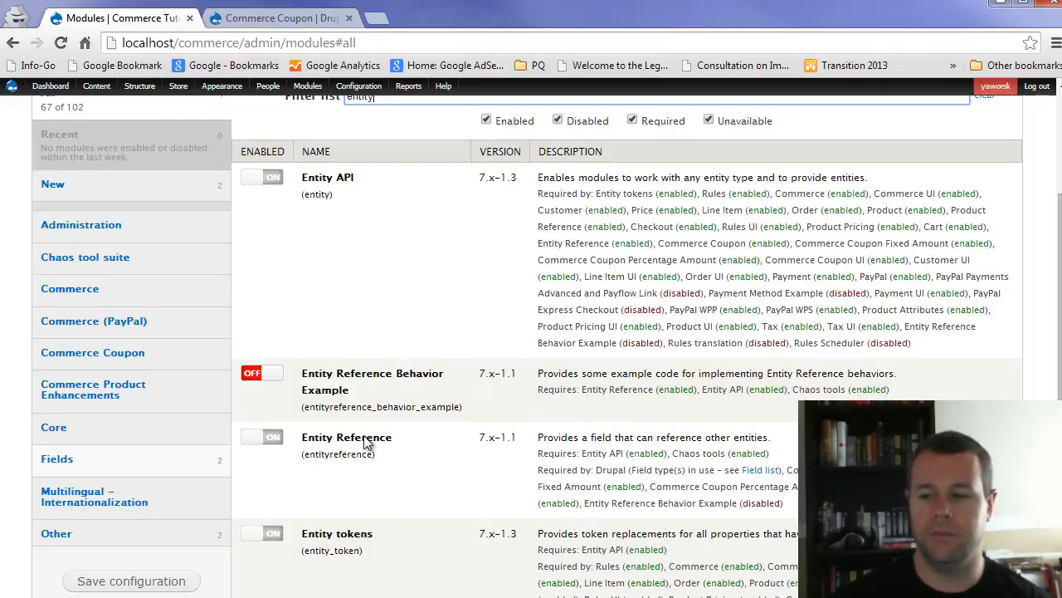
{"action": "left_click", "coordinate": [268, 86]}
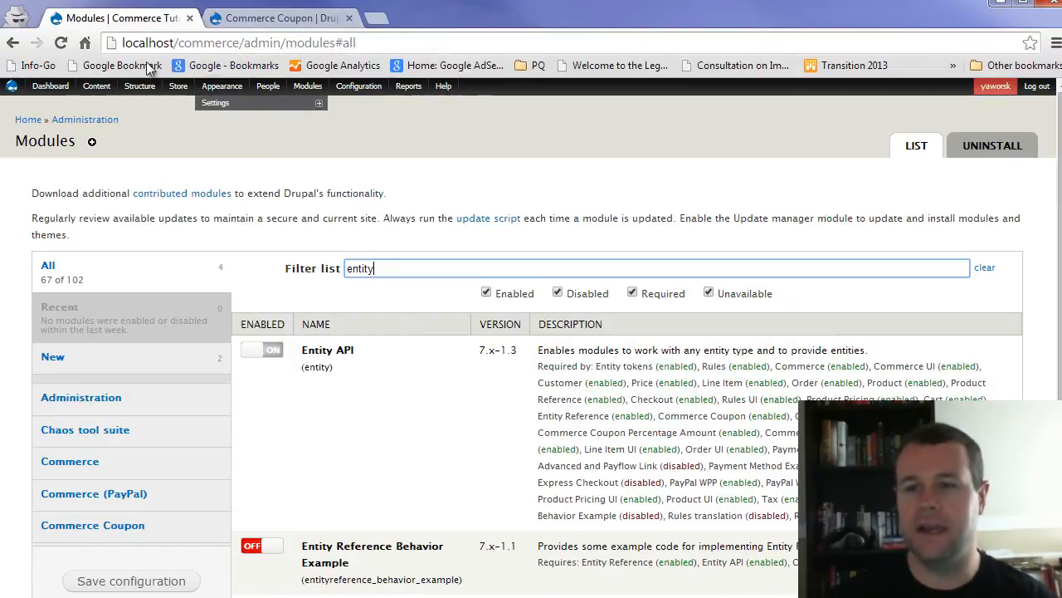
Open the coupon types list from Store administration
{"action": "left_click", "coordinate": [178, 85]}
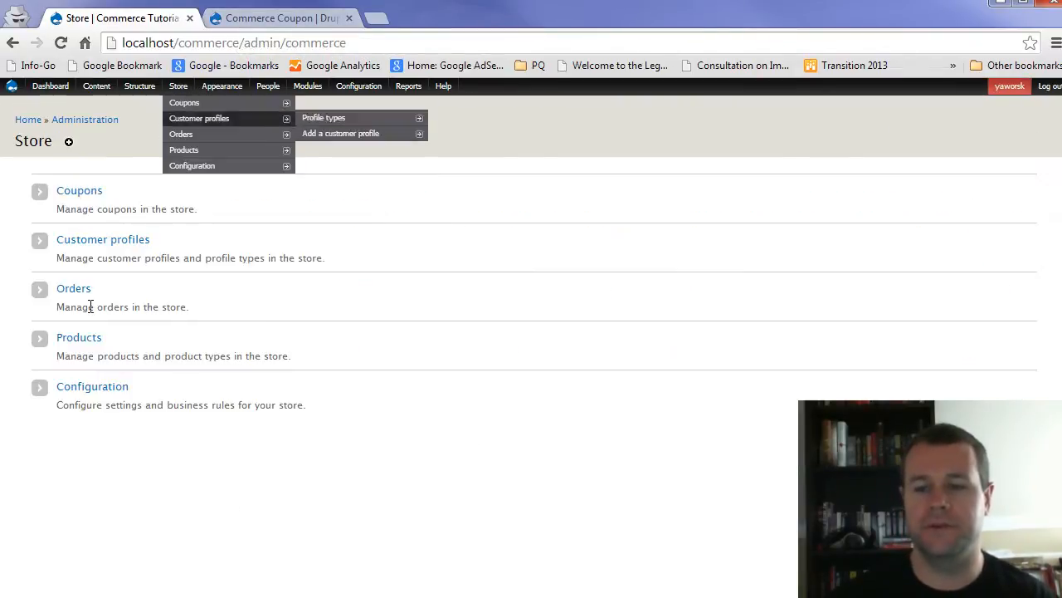
{"action": "mouse_move", "coordinate": [184, 103]}
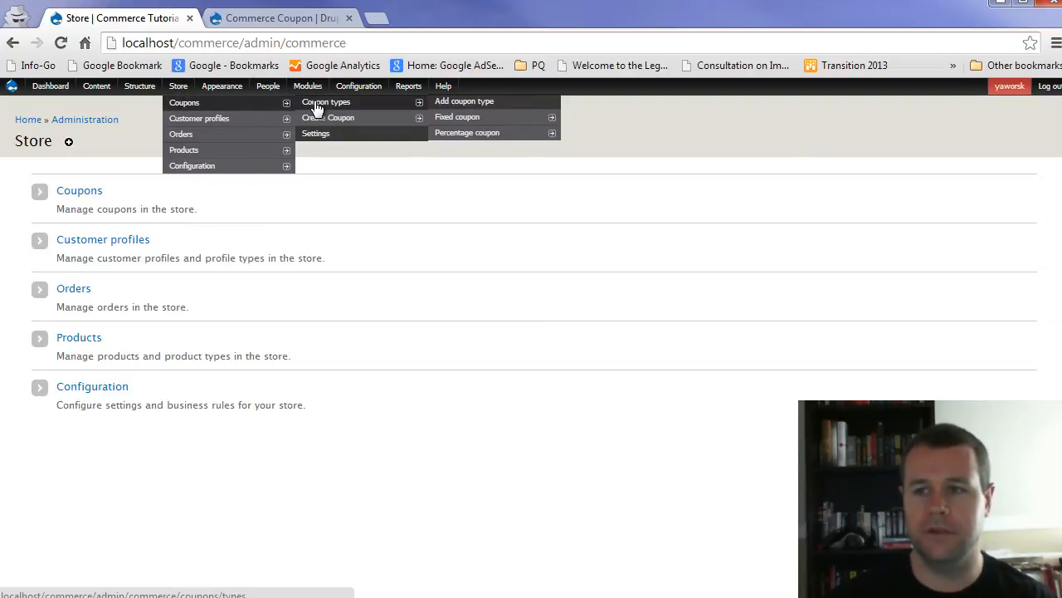
{"action": "left_click", "coordinate": [326, 102]}
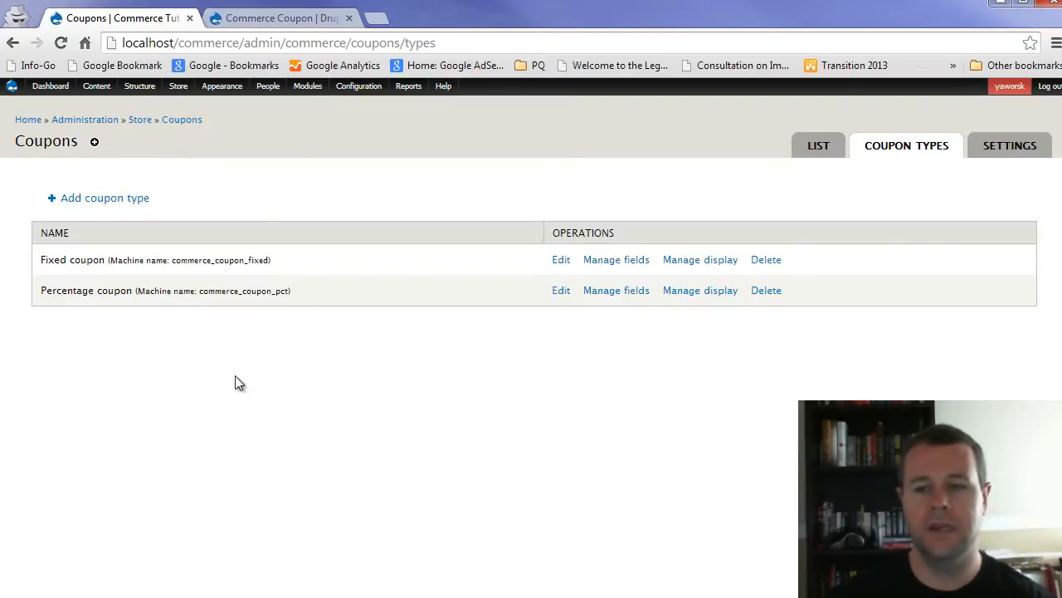
{"action": "mouse_move", "coordinate": [158, 349]}
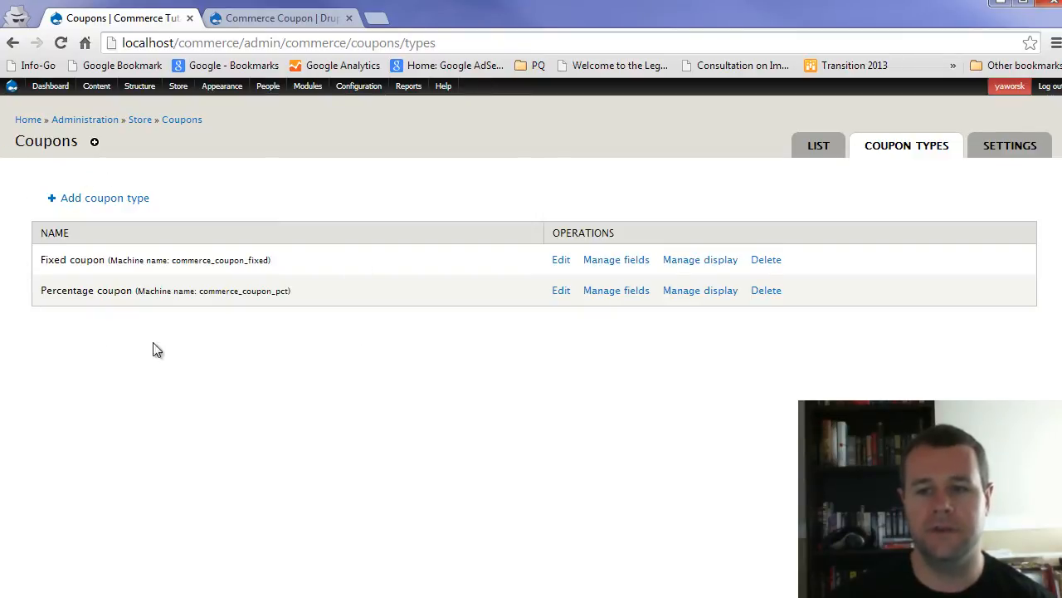
{"action": "mouse_move", "coordinate": [249, 174]}
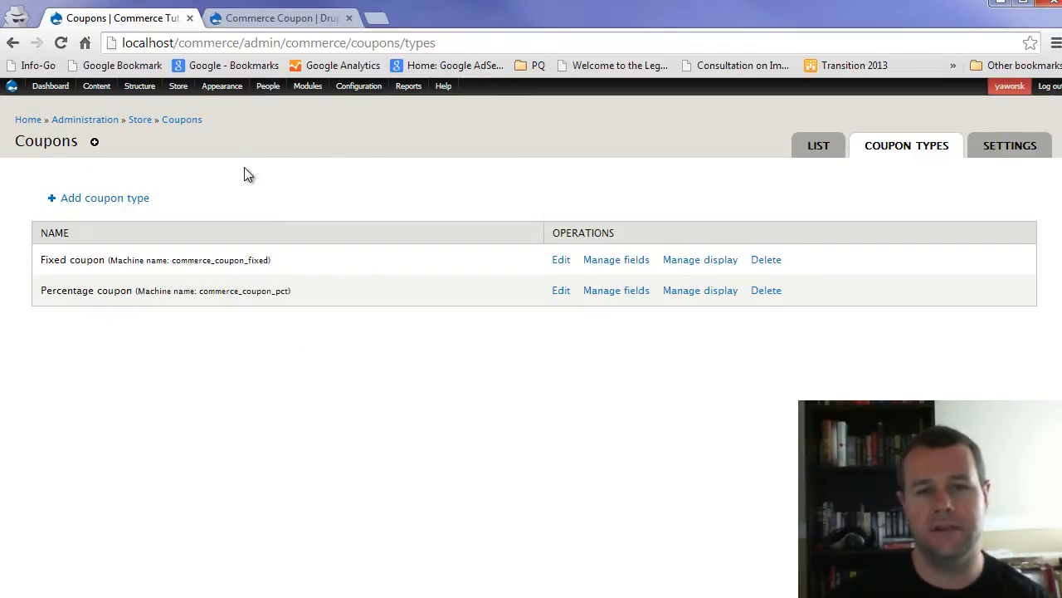
{"action": "mouse_move", "coordinate": [303, 298]}
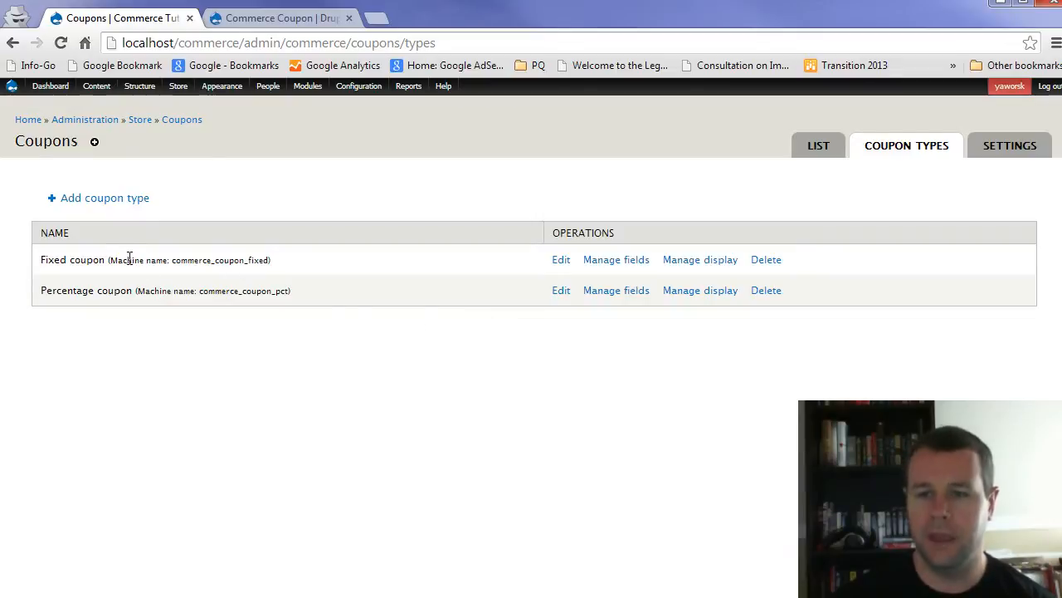
{"action": "double_click", "coordinate": [63, 259]}
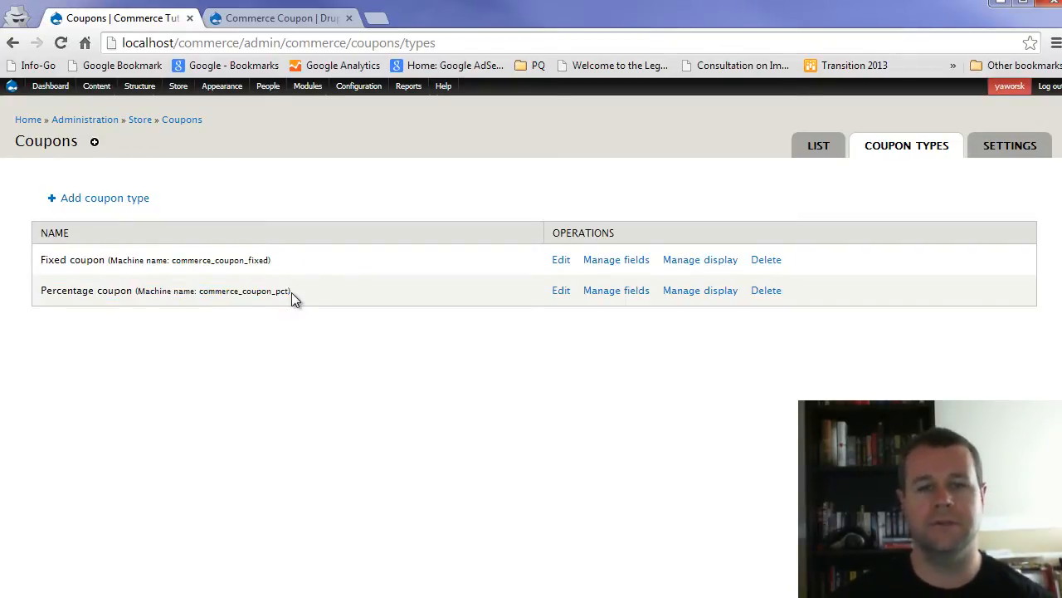
{"action": "mouse_move", "coordinate": [462, 299]}
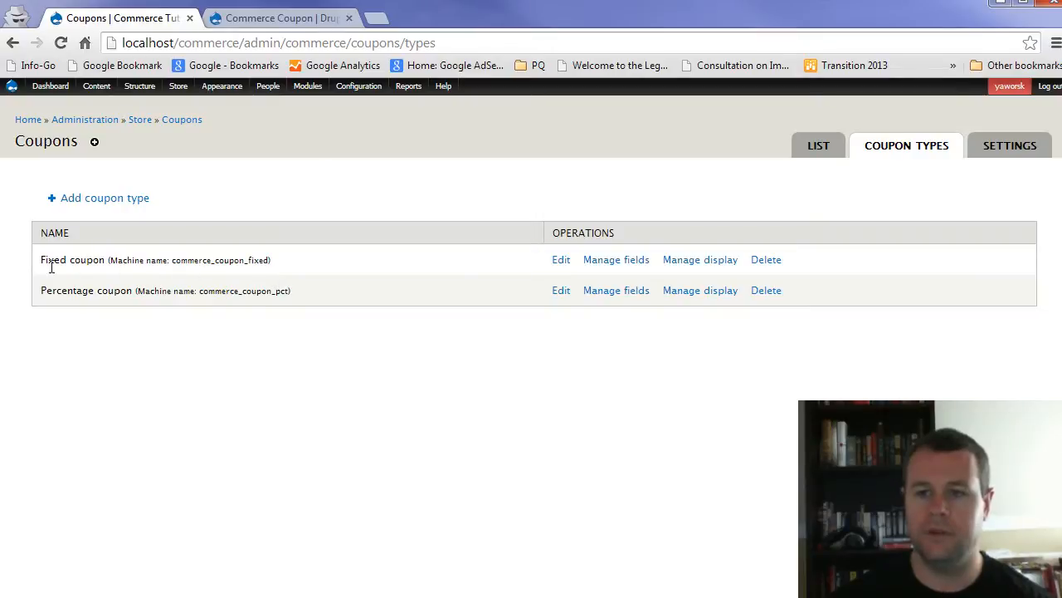
Review the Fixed and Percentage coupon types' fields, including Coupon Code and Maximum number of Uses
{"action": "left_click", "coordinate": [616, 259]}
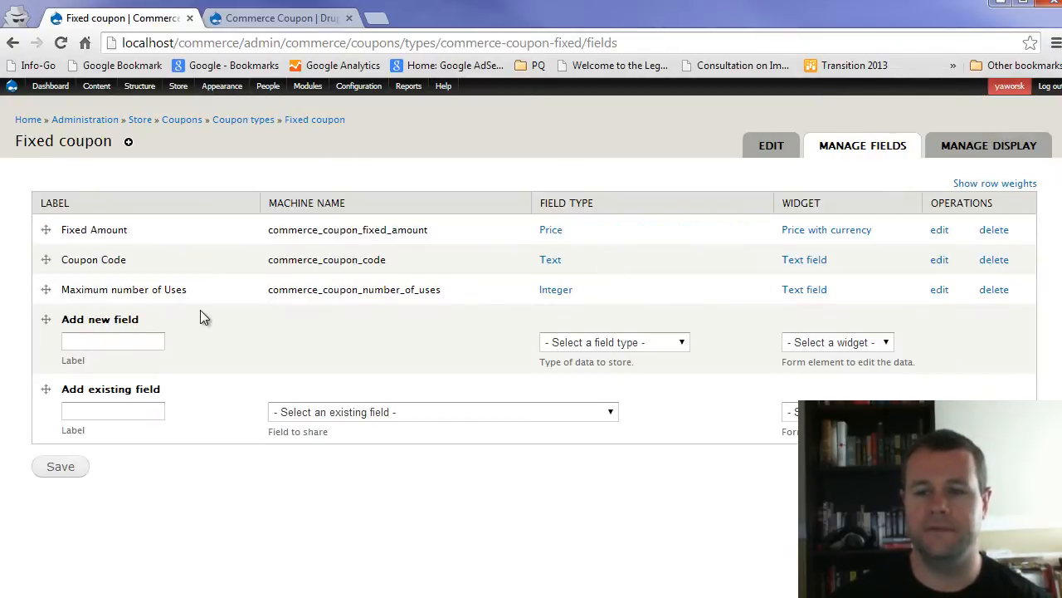
{"action": "double_click", "coordinate": [93, 259]}
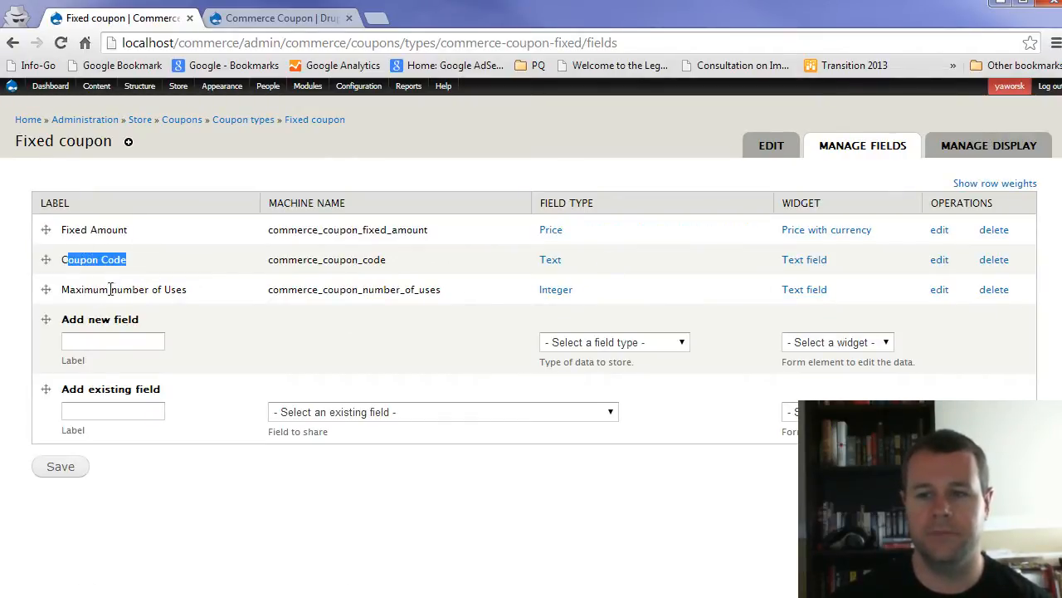
{"action": "double_click", "coordinate": [125, 289]}
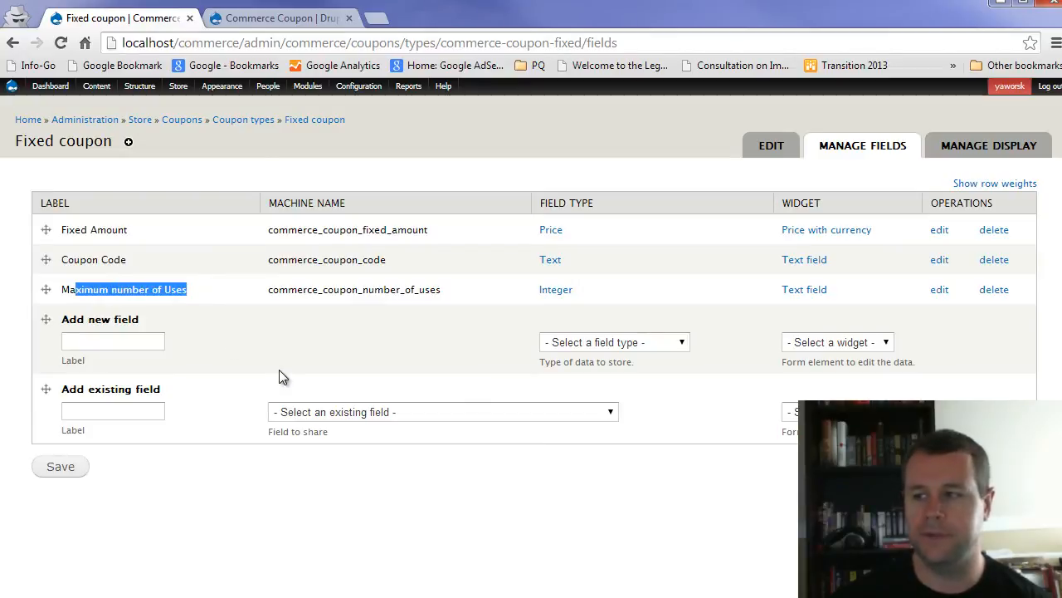
{"action": "left_click", "coordinate": [243, 119]}
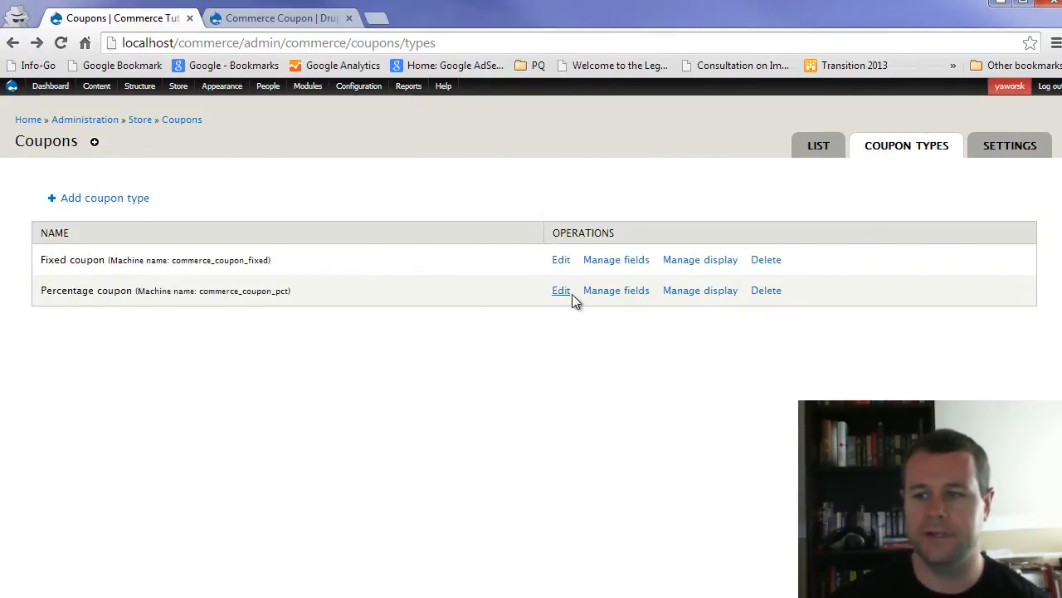
{"action": "left_click", "coordinate": [616, 290]}
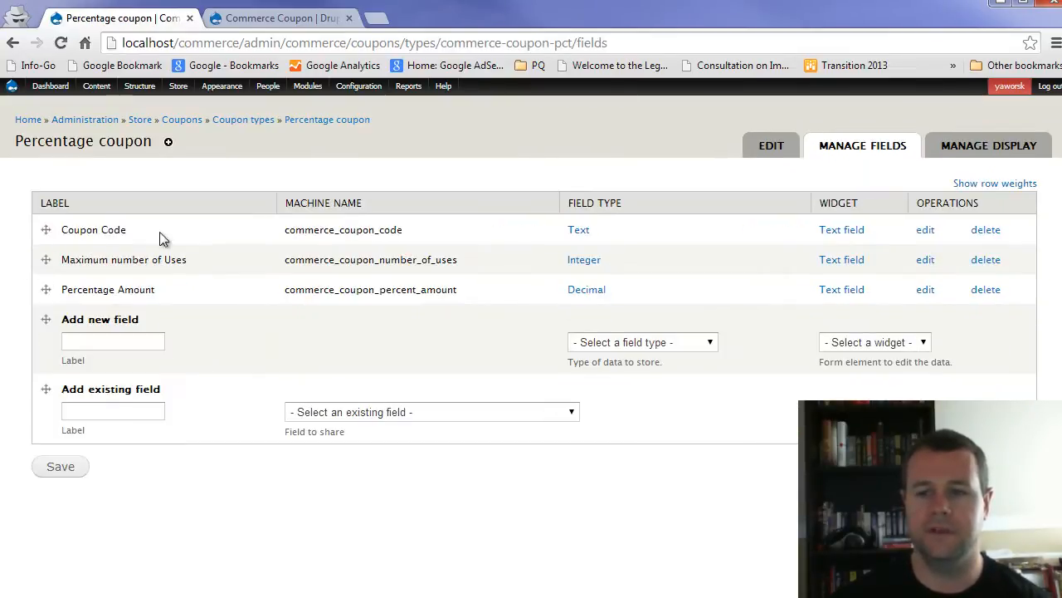
{"action": "double_click", "coordinate": [124, 259]}
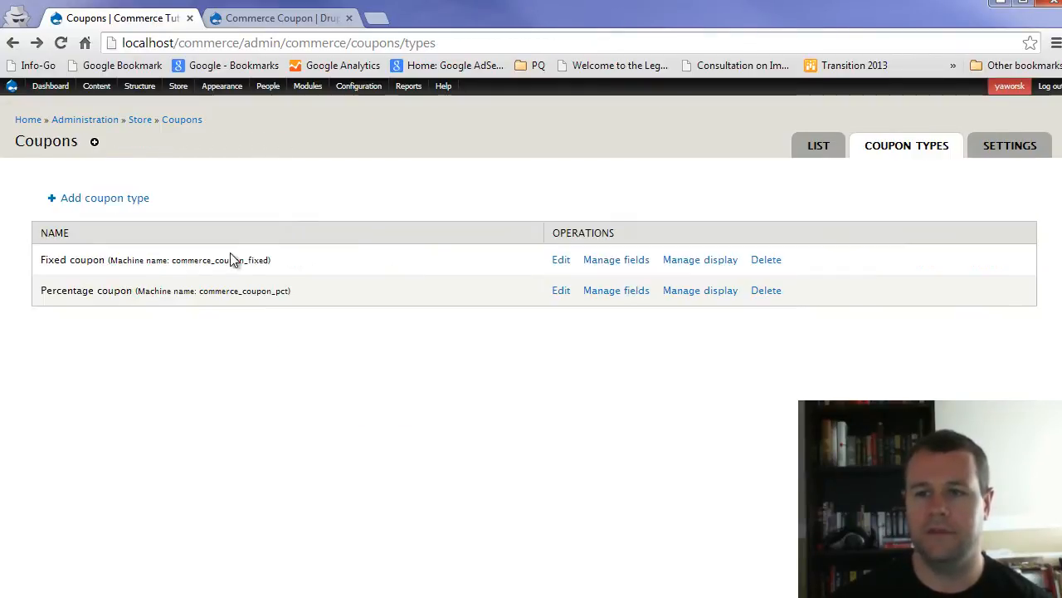
Save a coupon type labelled 'Test' and check its Coupon Code and Maximum Uses fields
{"action": "left_click", "coordinate": [105, 197]}
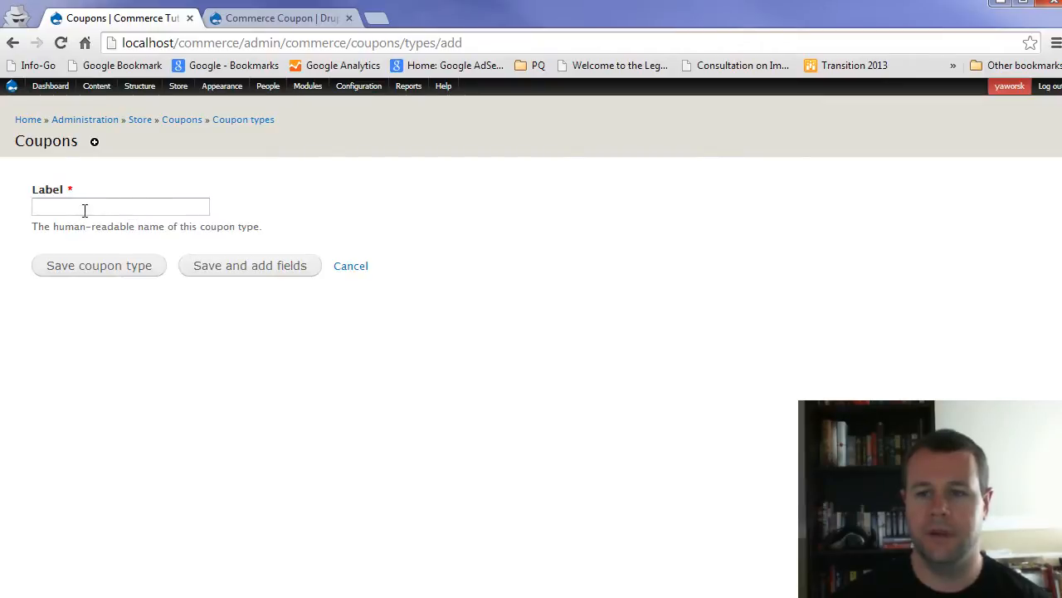
{"action": "type", "text": "Test"}
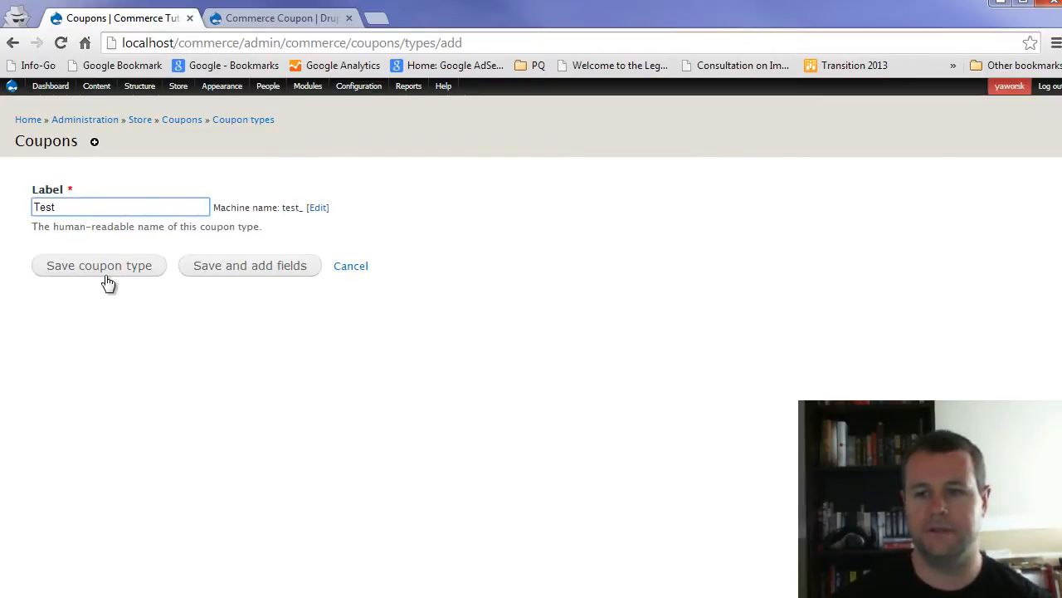
{"action": "left_click", "coordinate": [248, 266]}
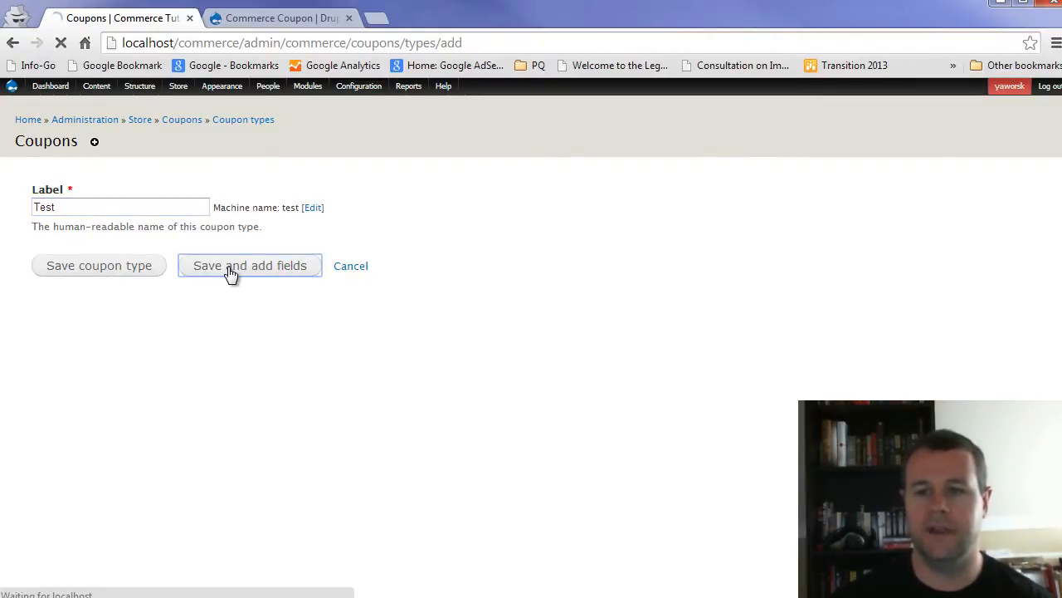
{"action": "left_click", "coordinate": [250, 266]}
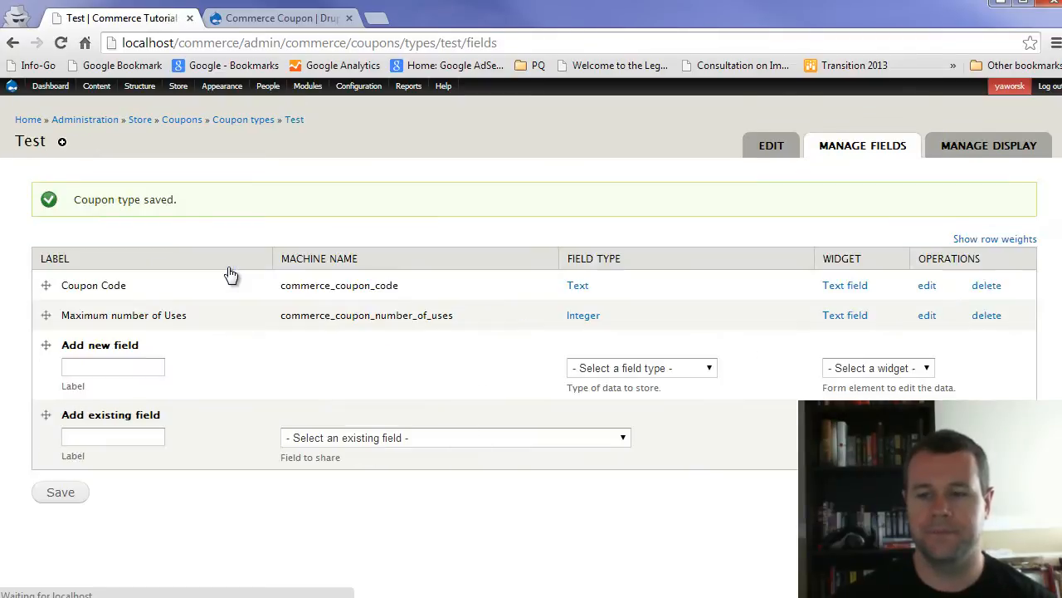
{"action": "double_click", "coordinate": [93, 284]}
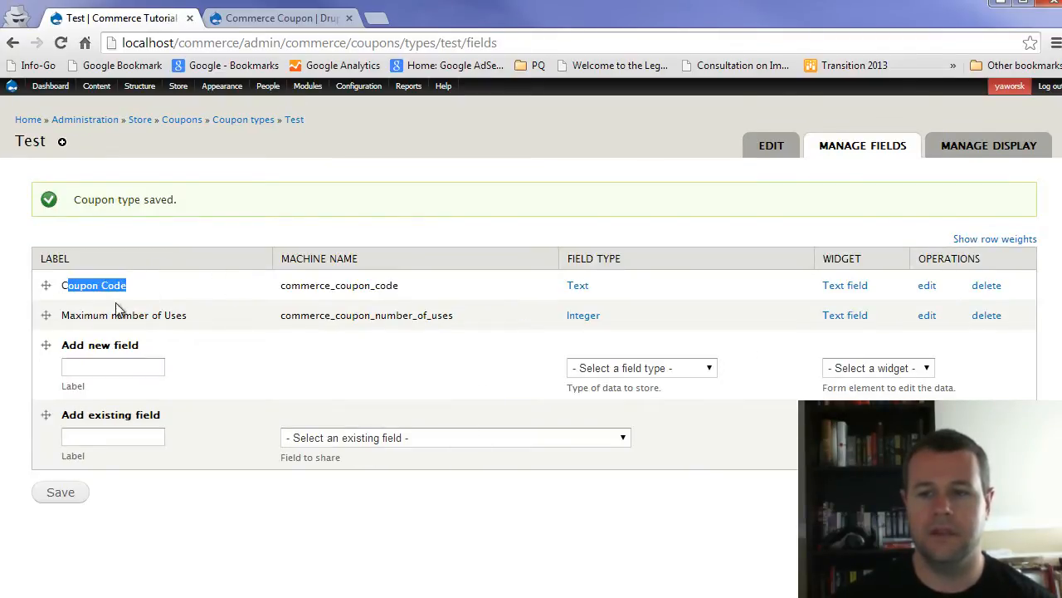
{"action": "double_click", "coordinate": [124, 314]}
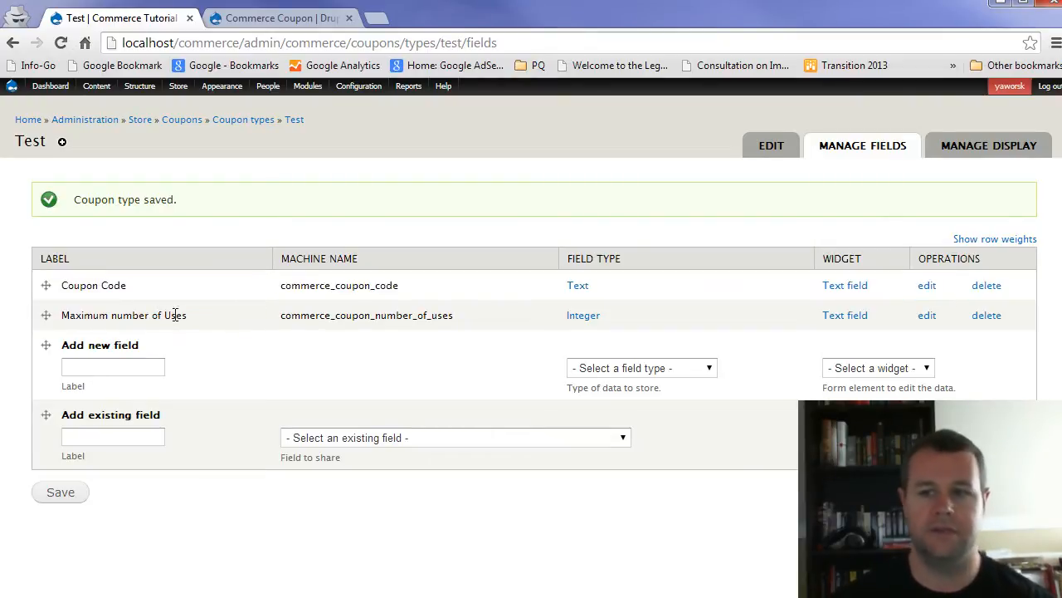
{"action": "double_click", "coordinate": [108, 285]}
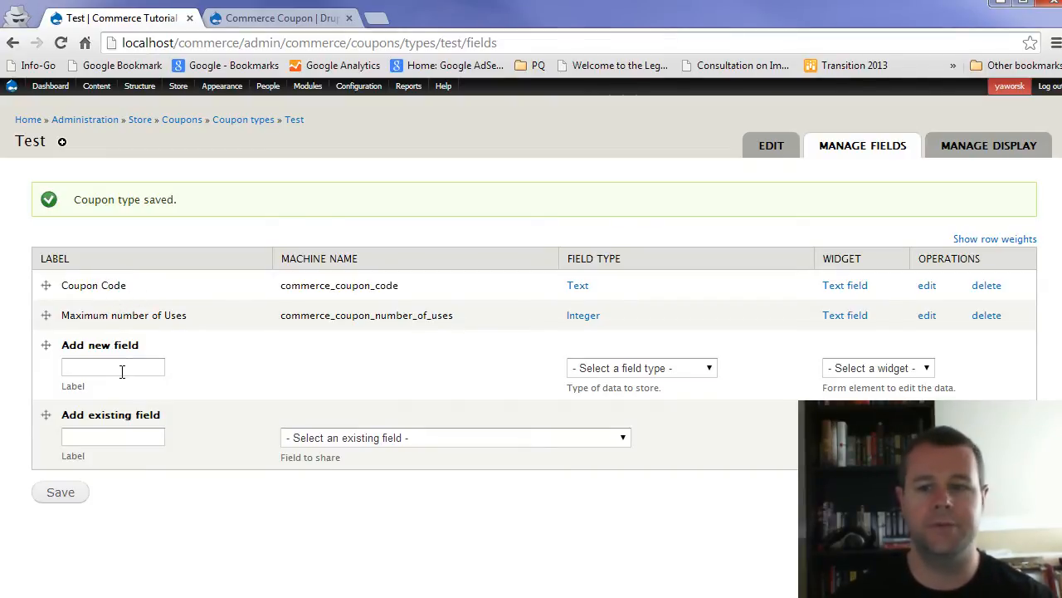
{"action": "mouse_move", "coordinate": [263, 402]}
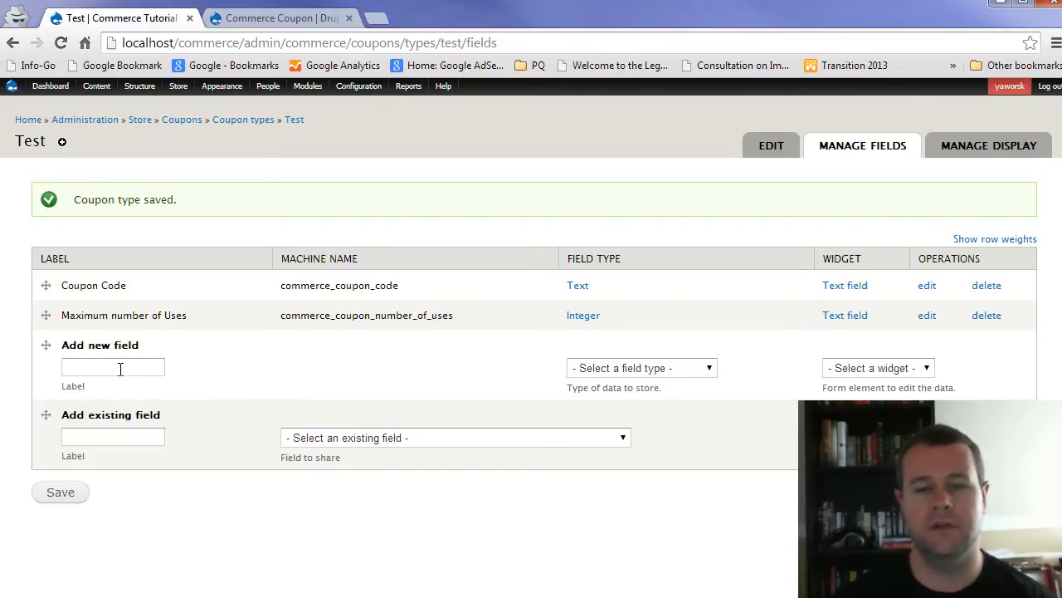
{"action": "mouse_move", "coordinate": [214, 378]}
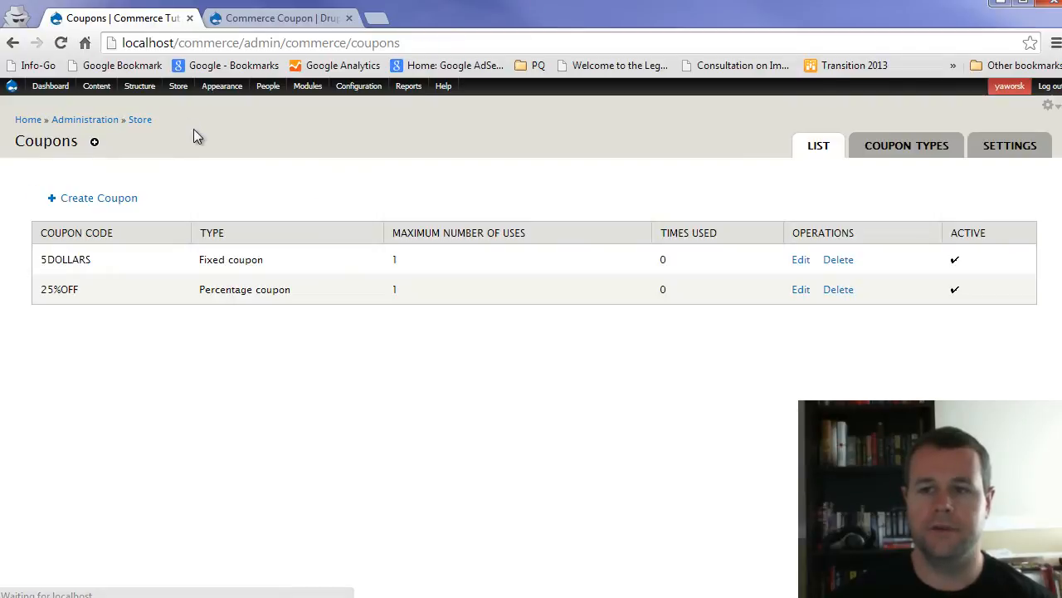
{"action": "mouse_move", "coordinate": [935, 171]}
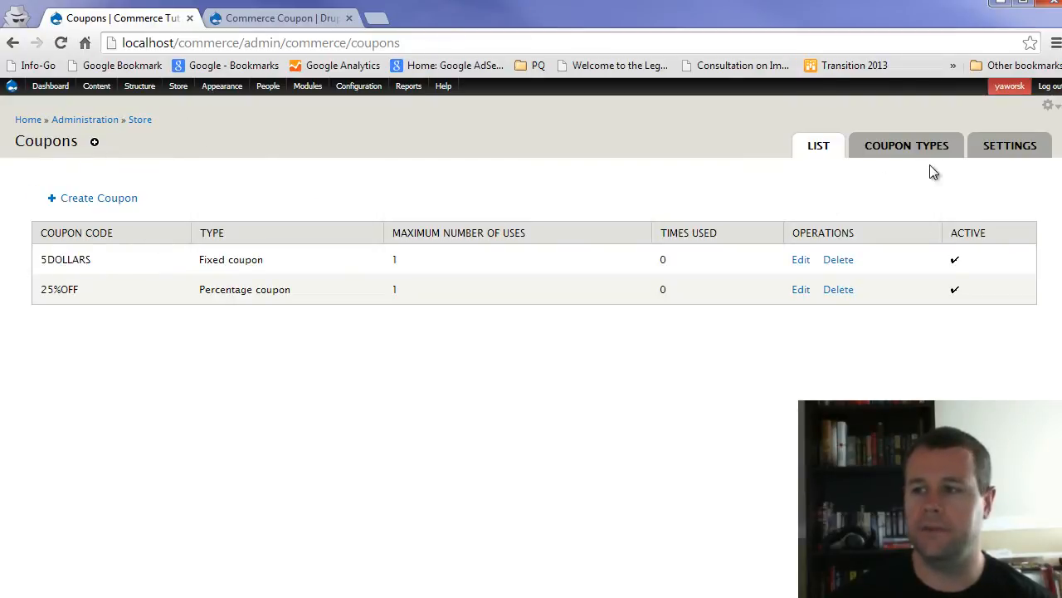
{"action": "mouse_move", "coordinate": [13, 278]}
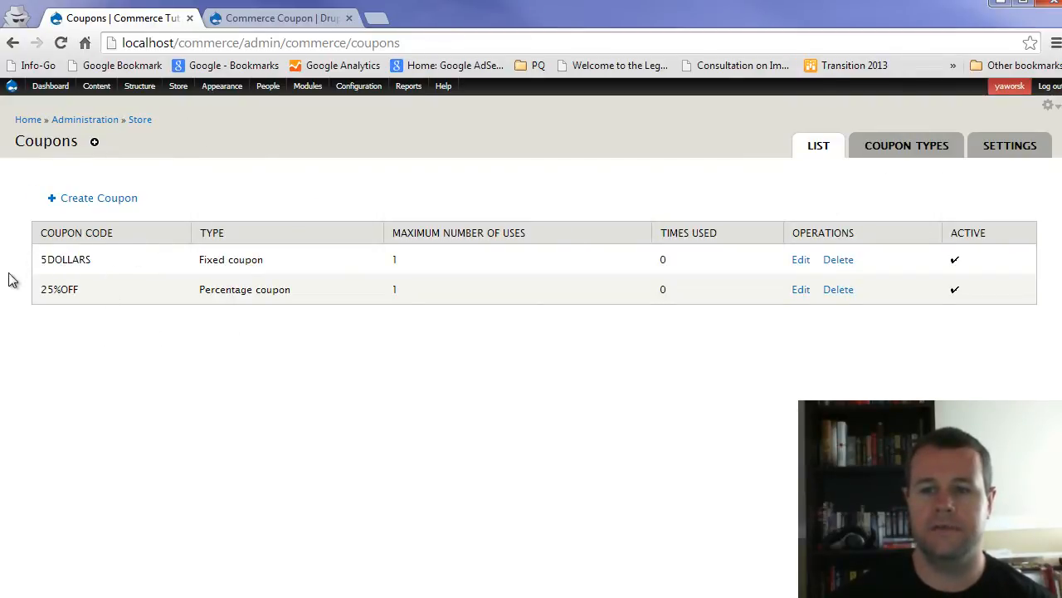
{"action": "mouse_move", "coordinate": [117, 241]}
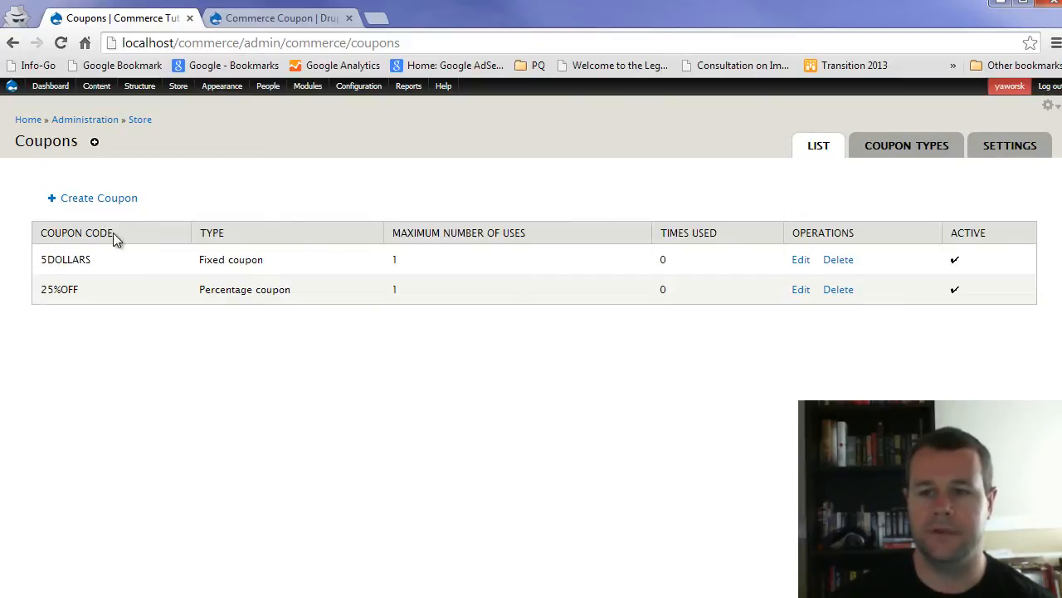
Create and save the 5 USD fixed-amount coupon 5DOLLARS
{"action": "left_click", "coordinate": [92, 197]}
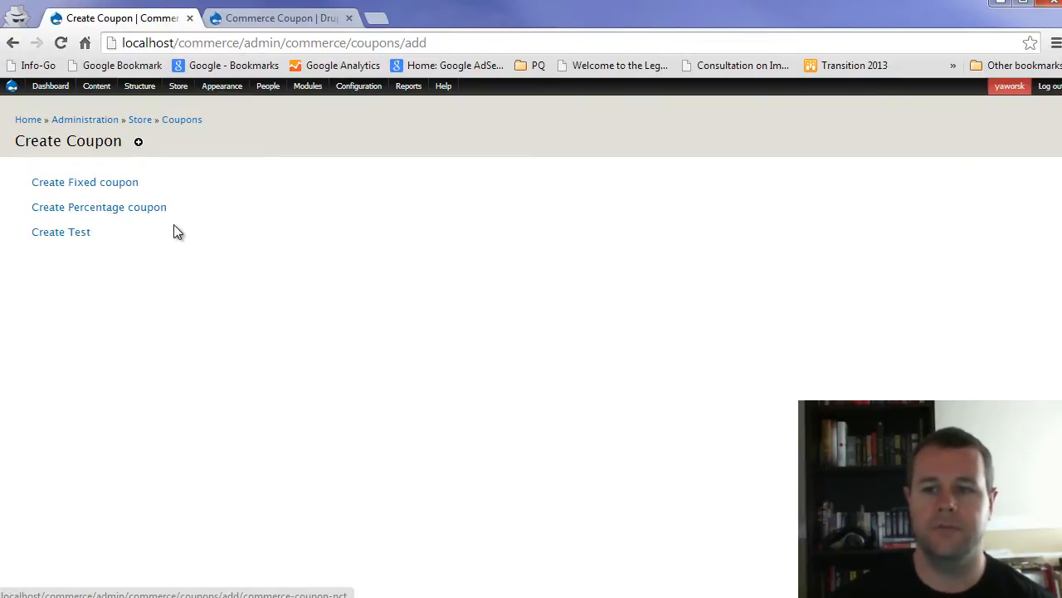
{"action": "left_click", "coordinate": [84, 182]}
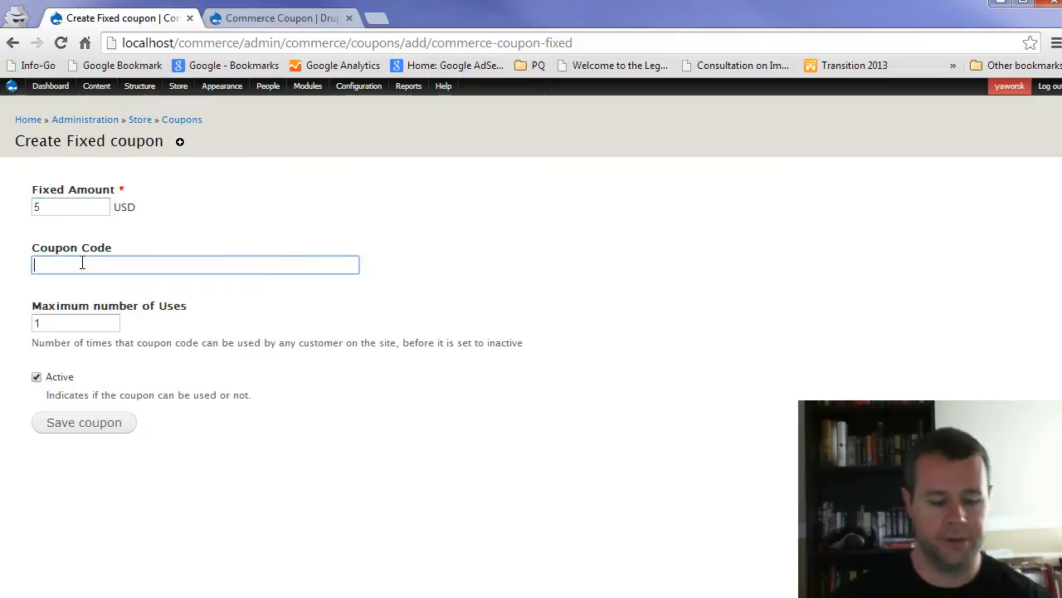
{"action": "type", "text": "5D"}
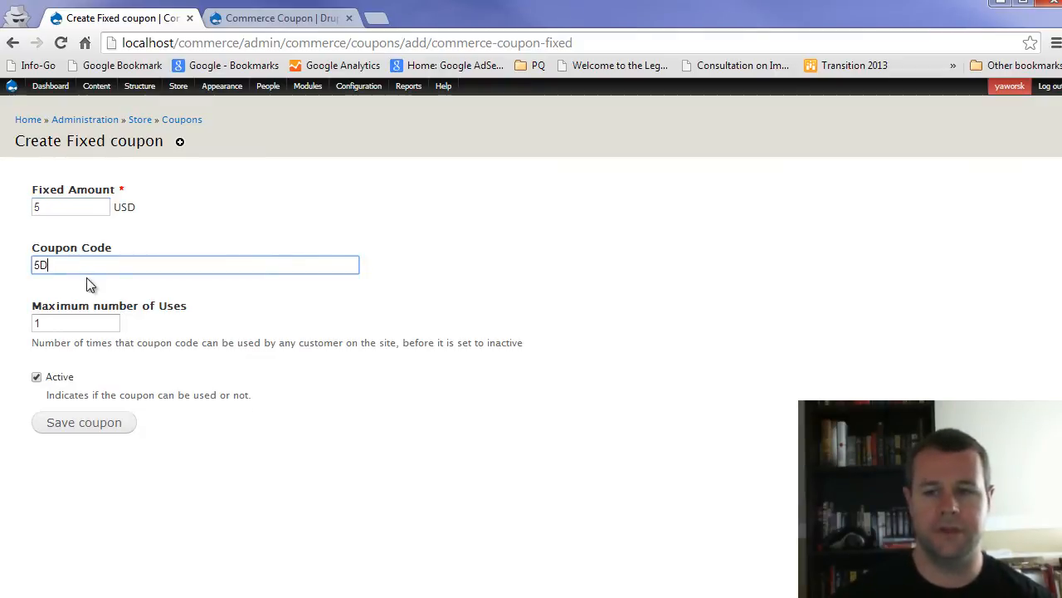
{"action": "type", "text": "OLLARSOFF"}
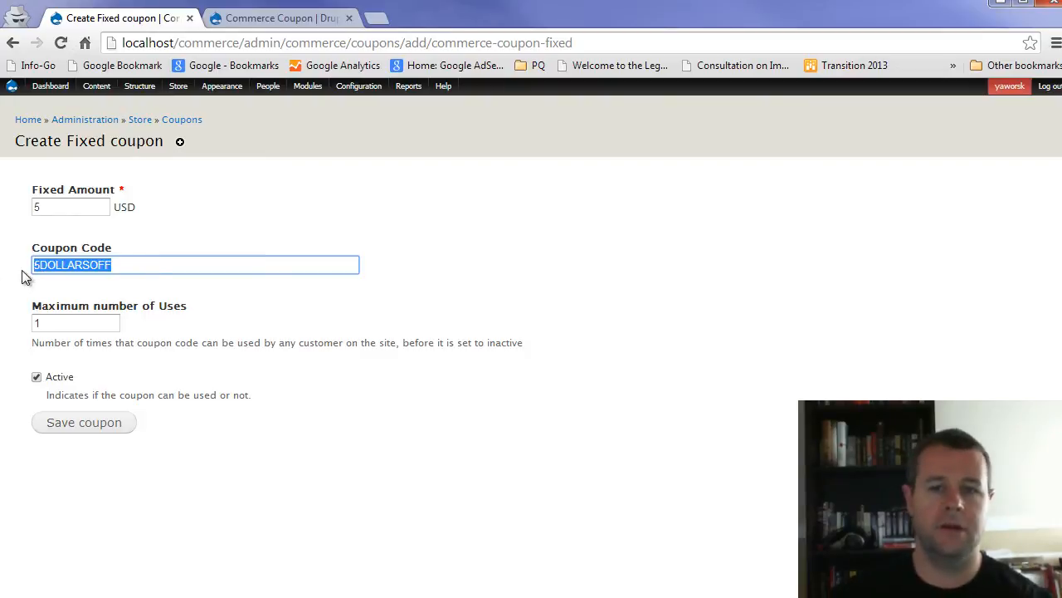
{"action": "left_click", "coordinate": [141, 264]}
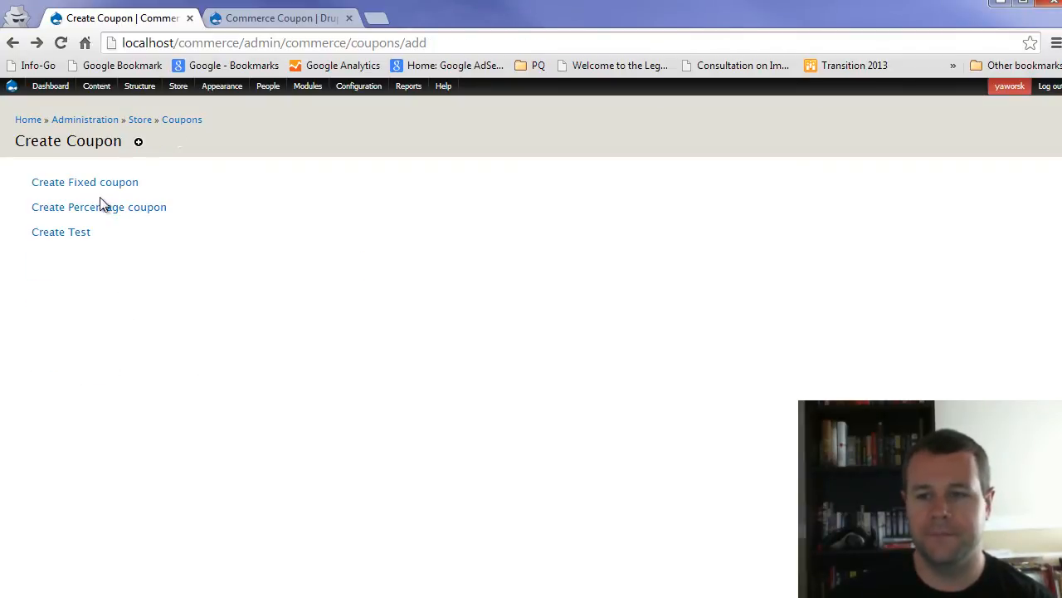
Create the 25 percent coupon 25%OFF
{"action": "left_click", "coordinate": [99, 207]}
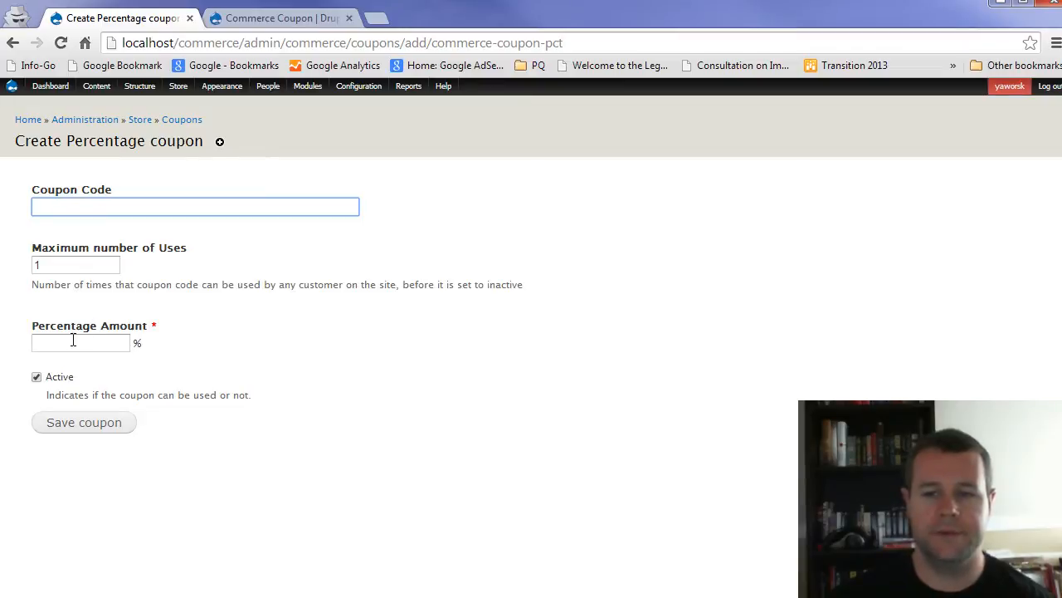
{"action": "type", "text": "25"}
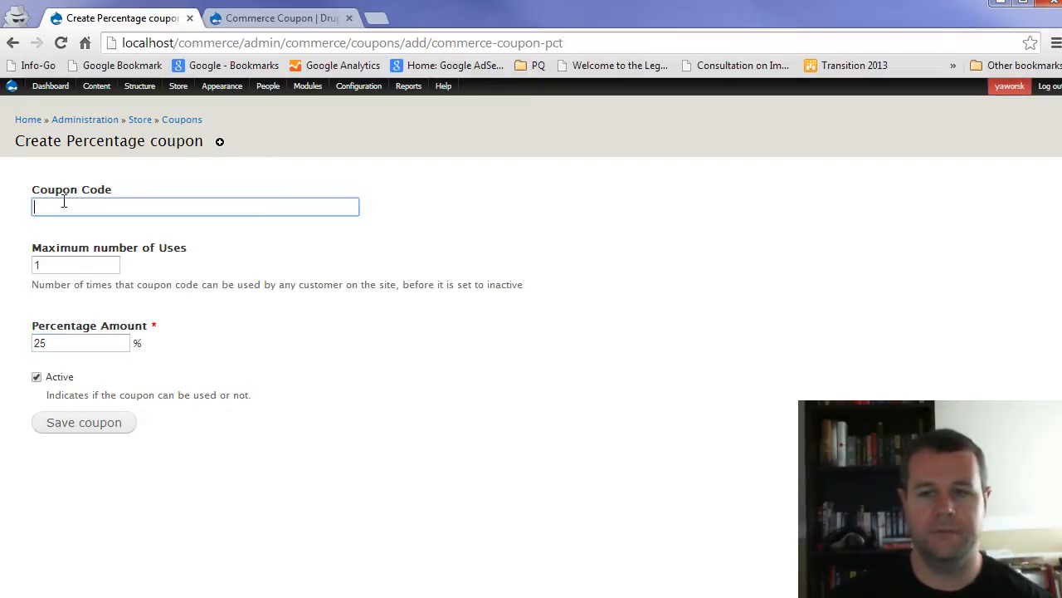
{"action": "left_click", "coordinate": [83, 421]}
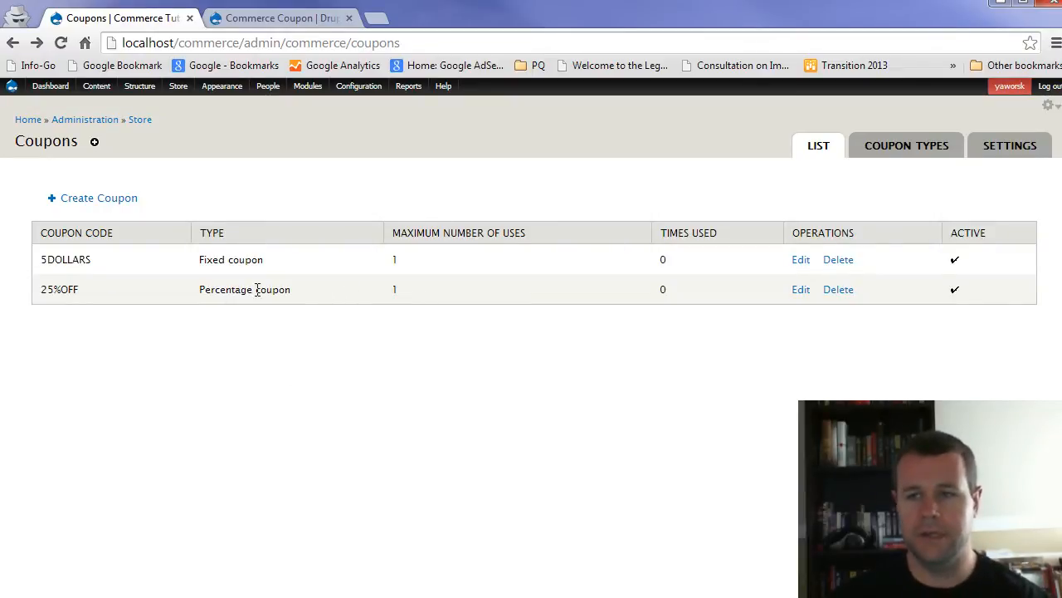
{"action": "left_click", "coordinate": [178, 86]}
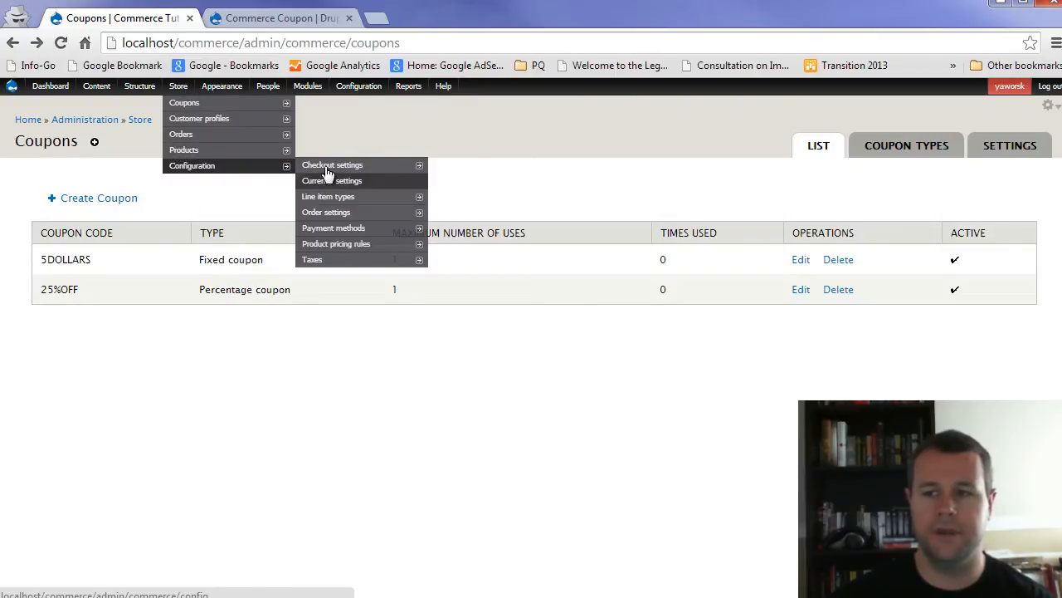
Open Store > Configuration > Checkout settings to see the checkout panes
{"action": "left_click", "coordinate": [332, 164]}
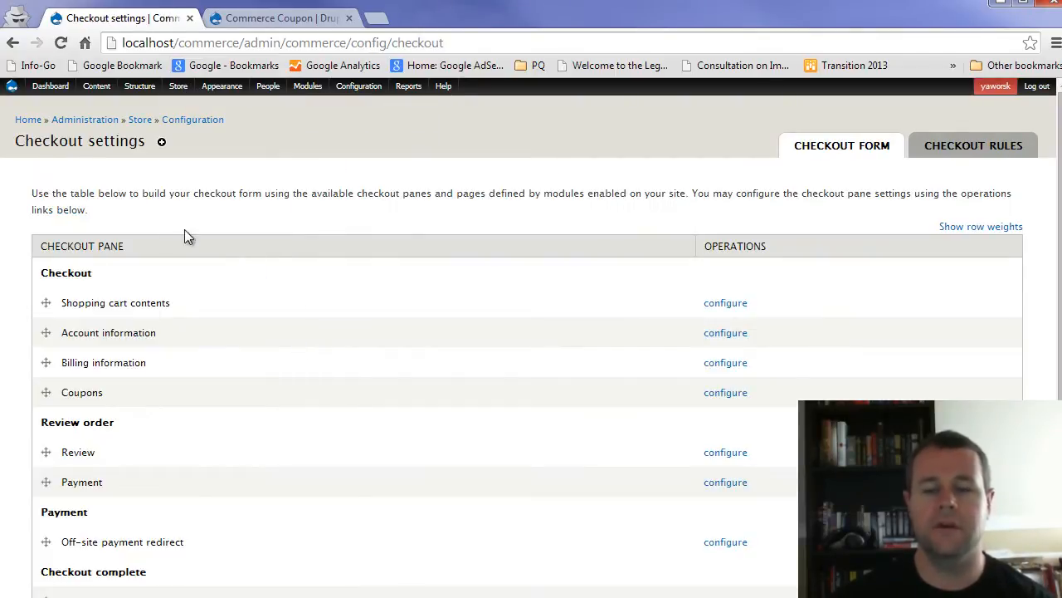
{"action": "mouse_move", "coordinate": [306, 338]}
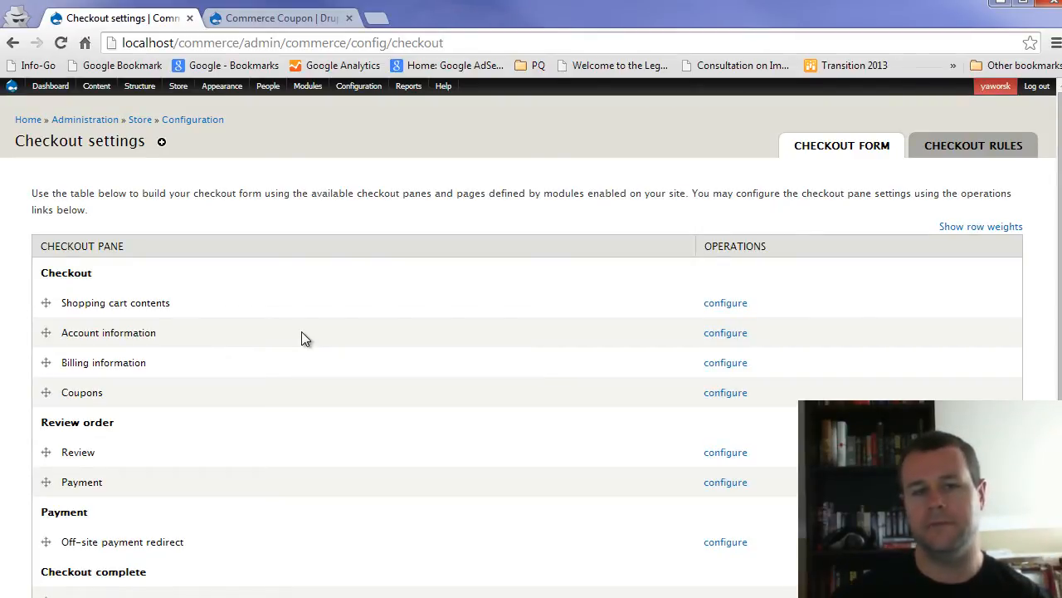
{"action": "mouse_move", "coordinate": [31, 299]}
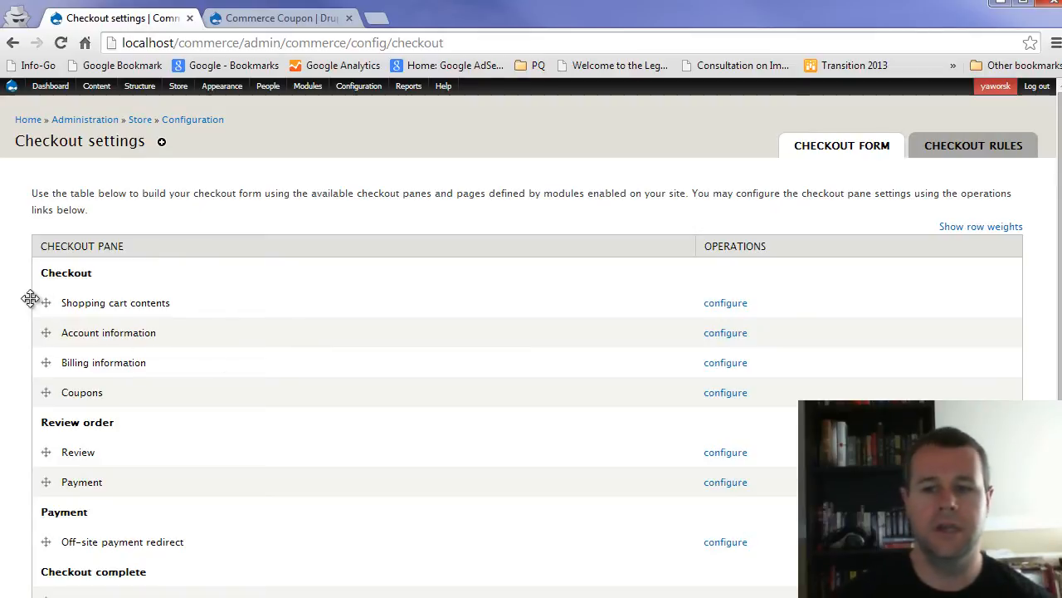
{"action": "mouse_move", "coordinate": [98, 319]}
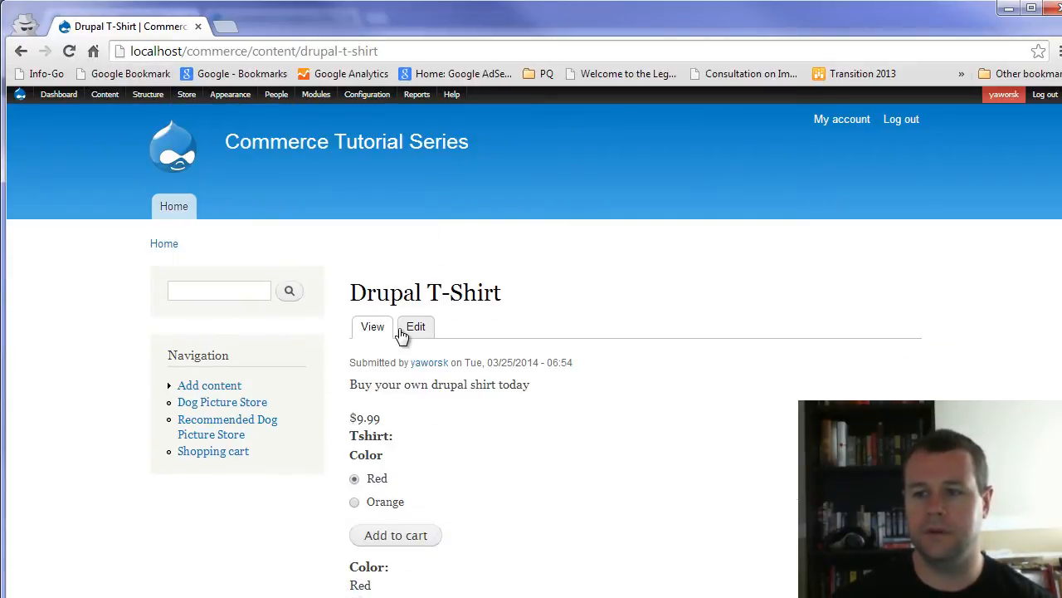
{"action": "mouse_move", "coordinate": [963, 17]}
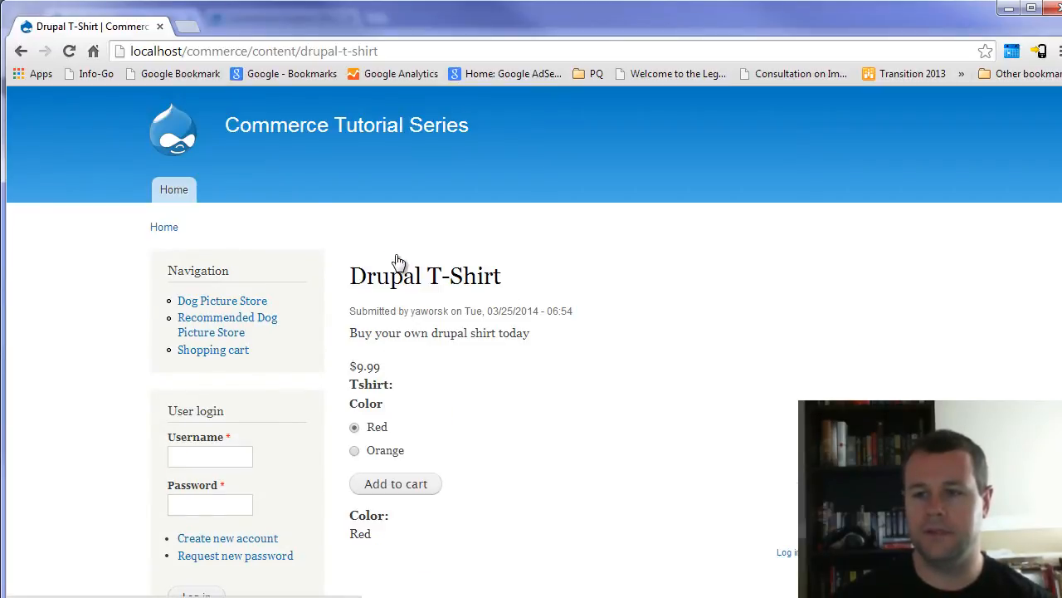
Add the red Drupal T-Shirt to the cart and view the cart showing $9.99
{"action": "left_click", "coordinate": [395, 483]}
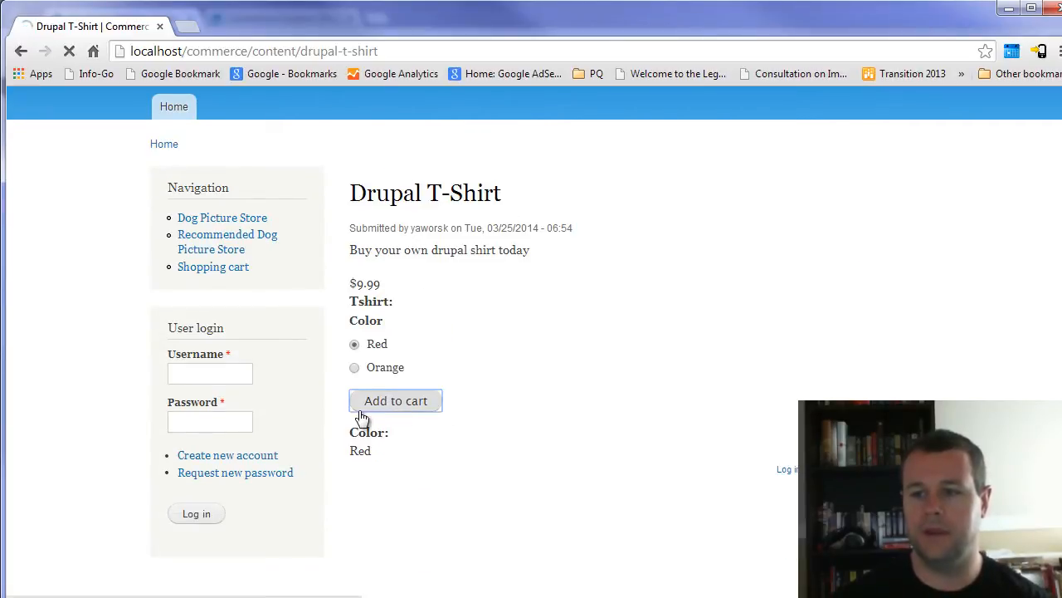
{"action": "left_click", "coordinate": [395, 400]}
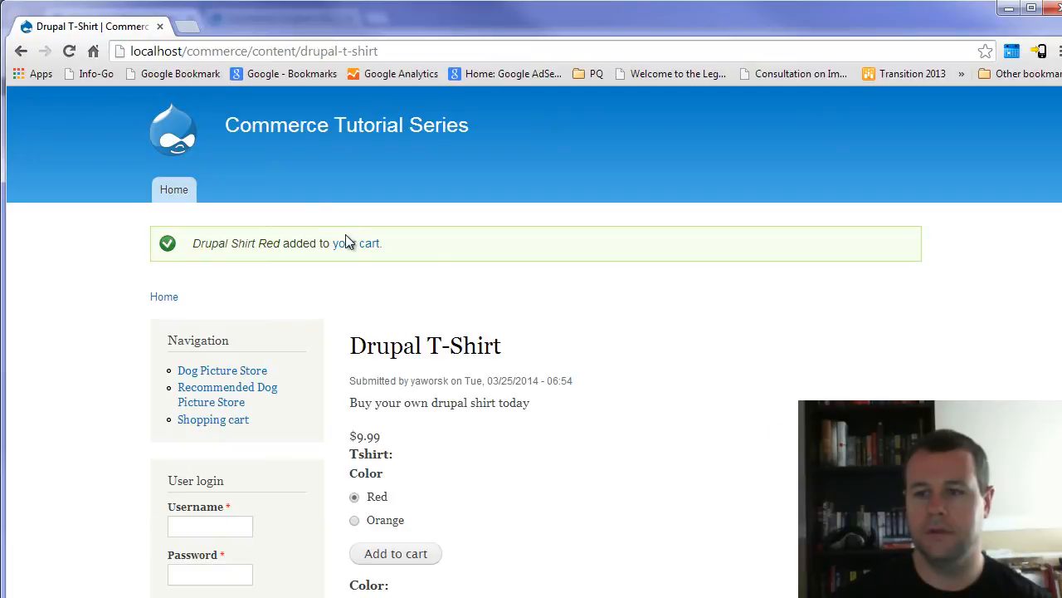
{"action": "left_click", "coordinate": [213, 419]}
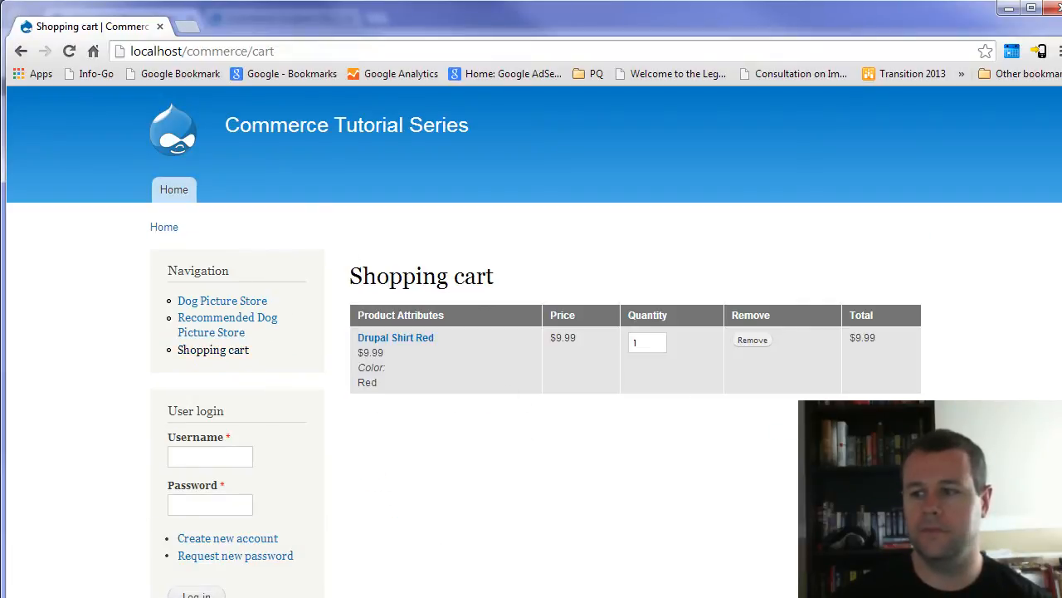
{"action": "mouse_move", "coordinate": [528, 428]}
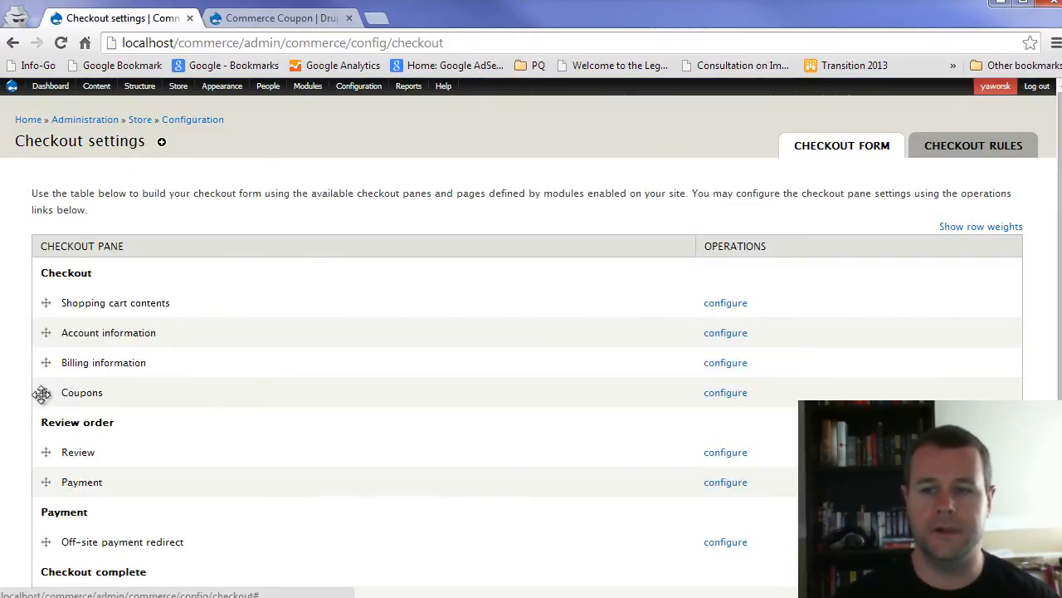
{"action": "scroll", "scroll_direction": "down", "scroll_amount": 3}
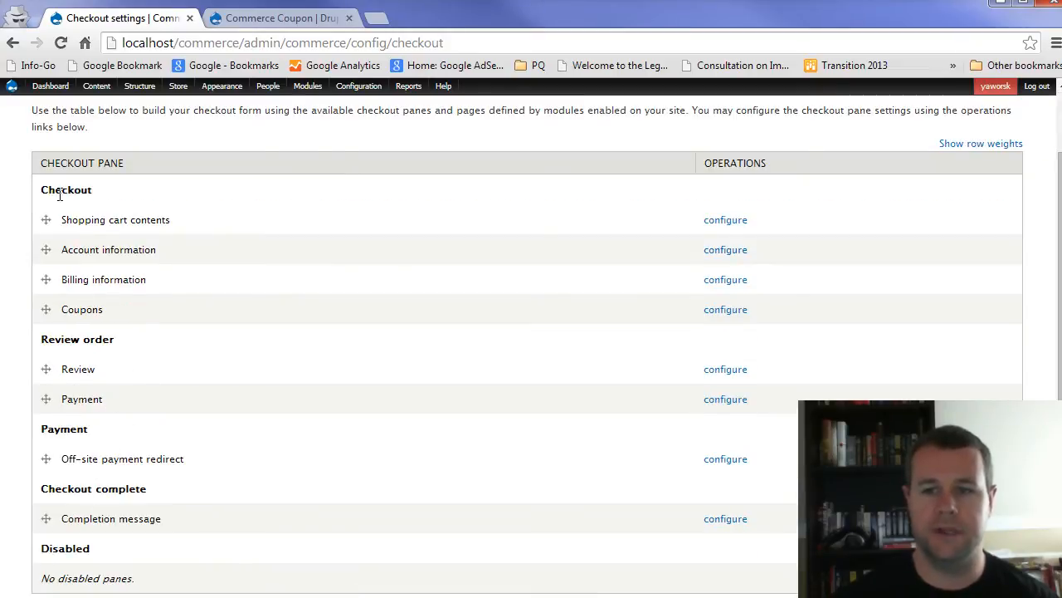
{"action": "mouse_move", "coordinate": [142, 322]}
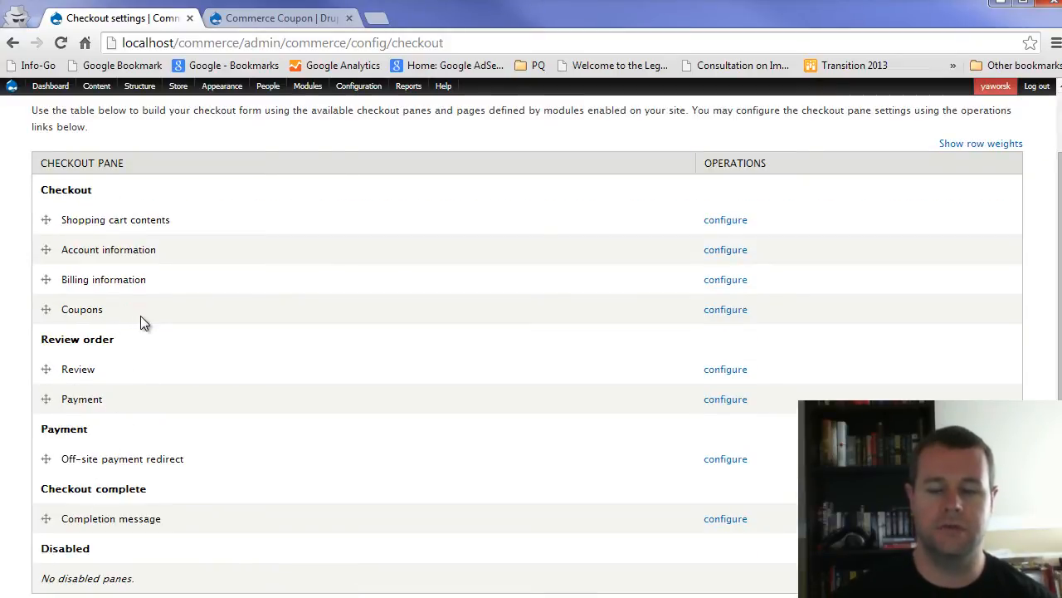
{"action": "mouse_move", "coordinate": [119, 349]}
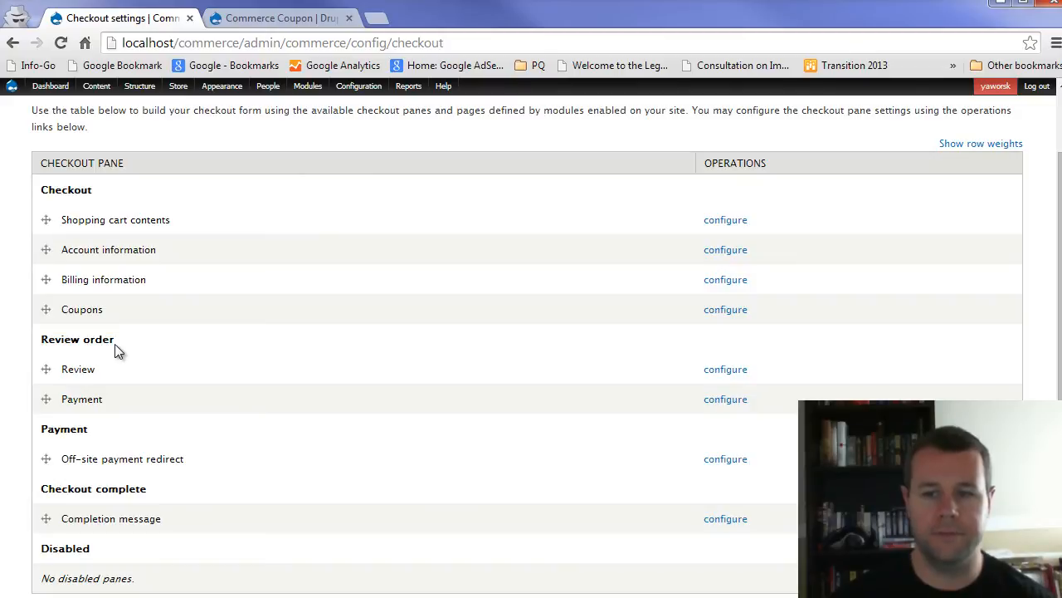
{"action": "mouse_move", "coordinate": [343, 436]}
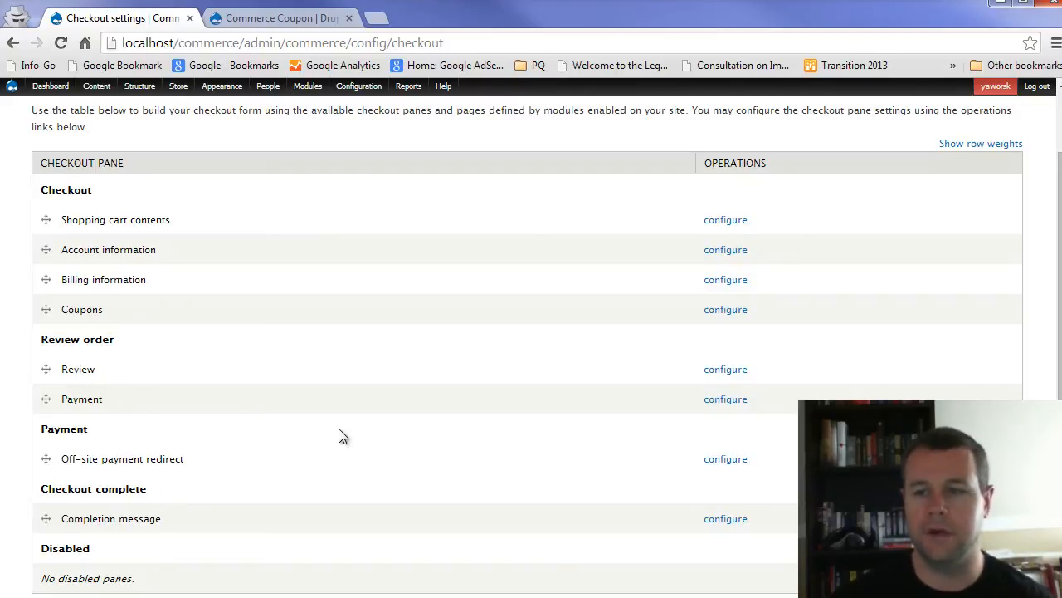
{"action": "scroll", "scroll_direction": "up", "scroll_amount": 3}
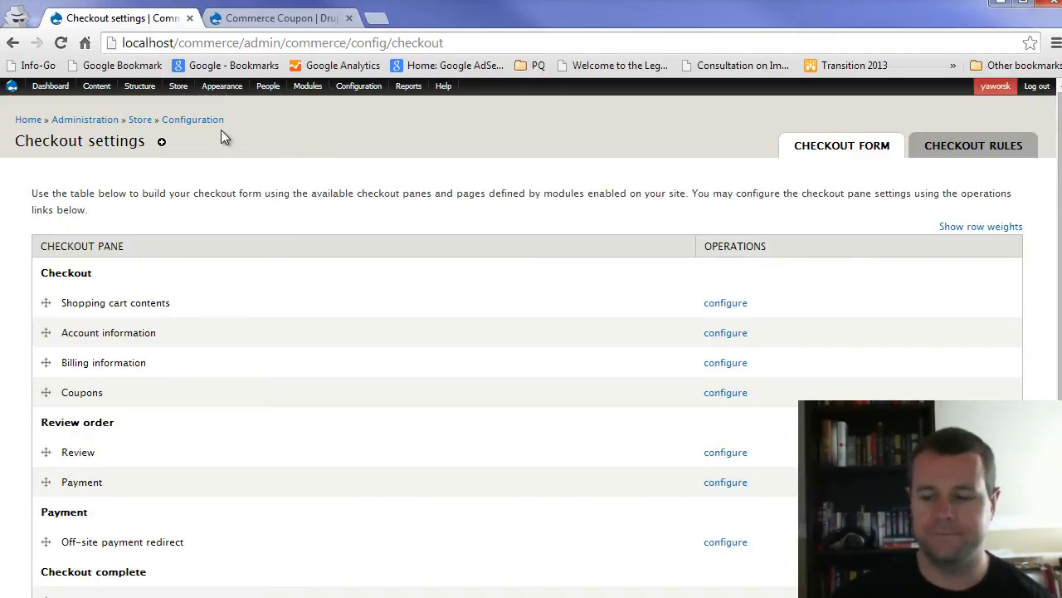
{"action": "mouse_move", "coordinate": [238, 157]}
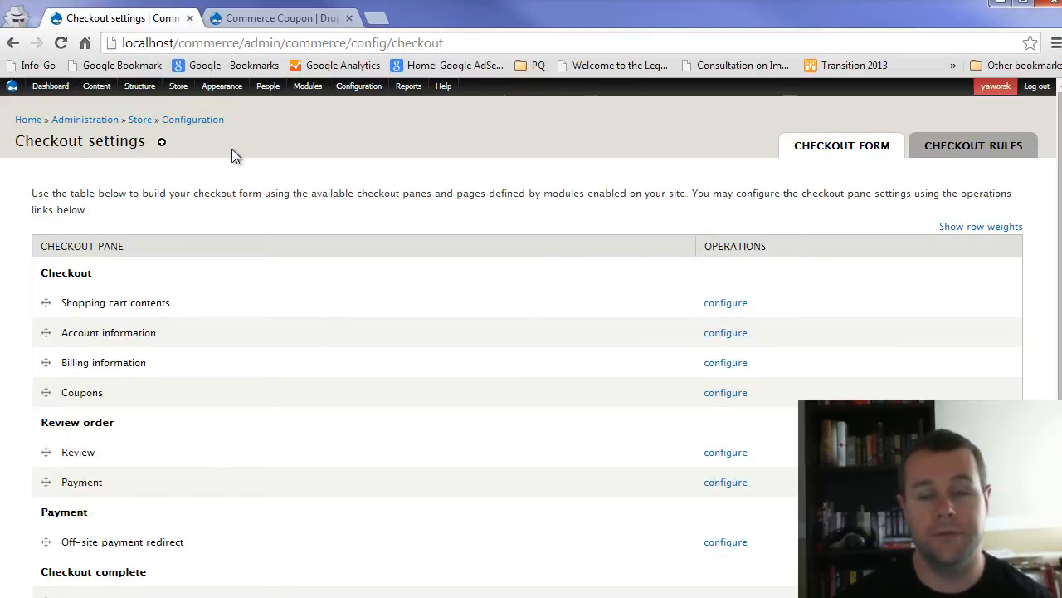
{"action": "mouse_move", "coordinate": [346, 163]}
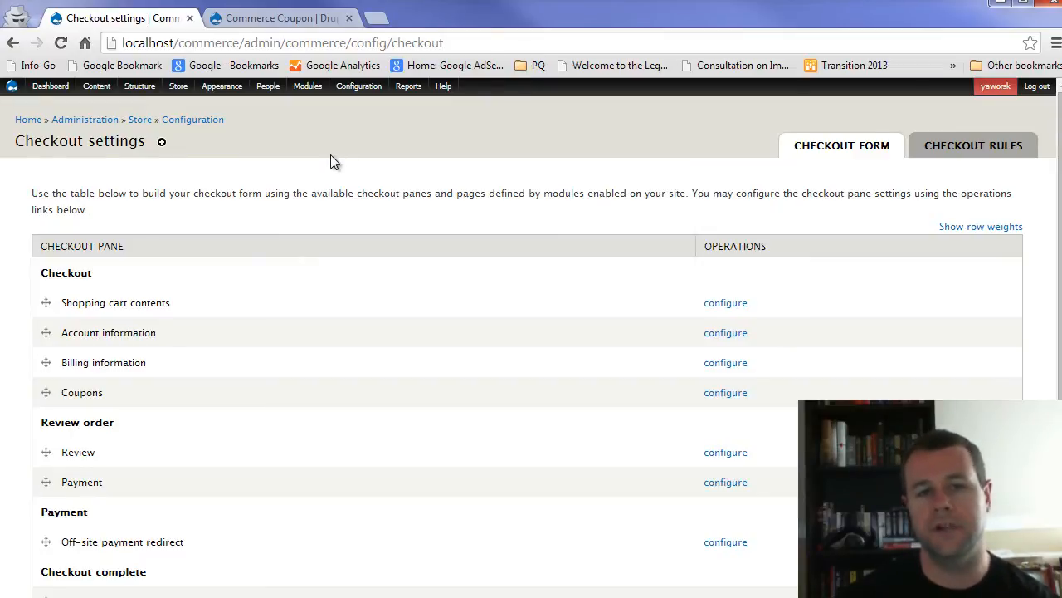
{"action": "mouse_move", "coordinate": [355, 99]}
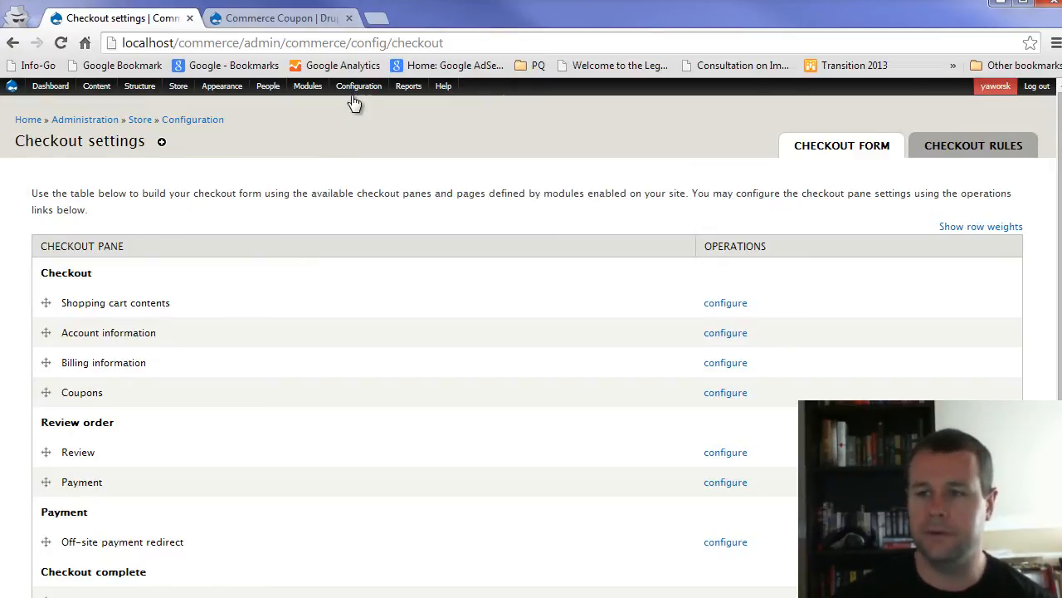
{"action": "left_click", "coordinate": [358, 85]}
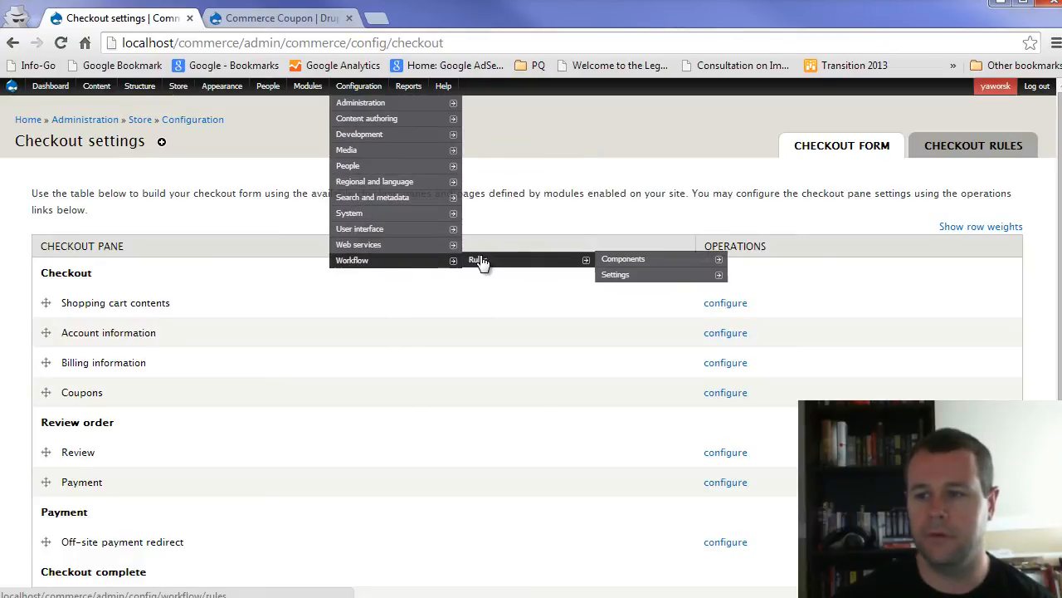
{"action": "left_click", "coordinate": [474, 259]}
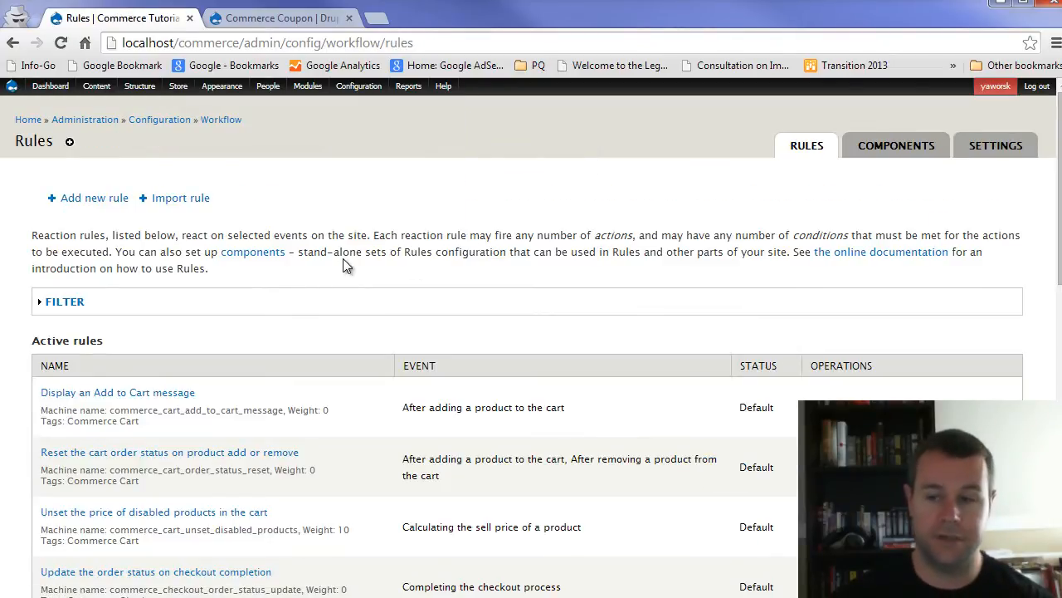
{"action": "scroll", "scroll_direction": "down", "scroll_amount": 3}
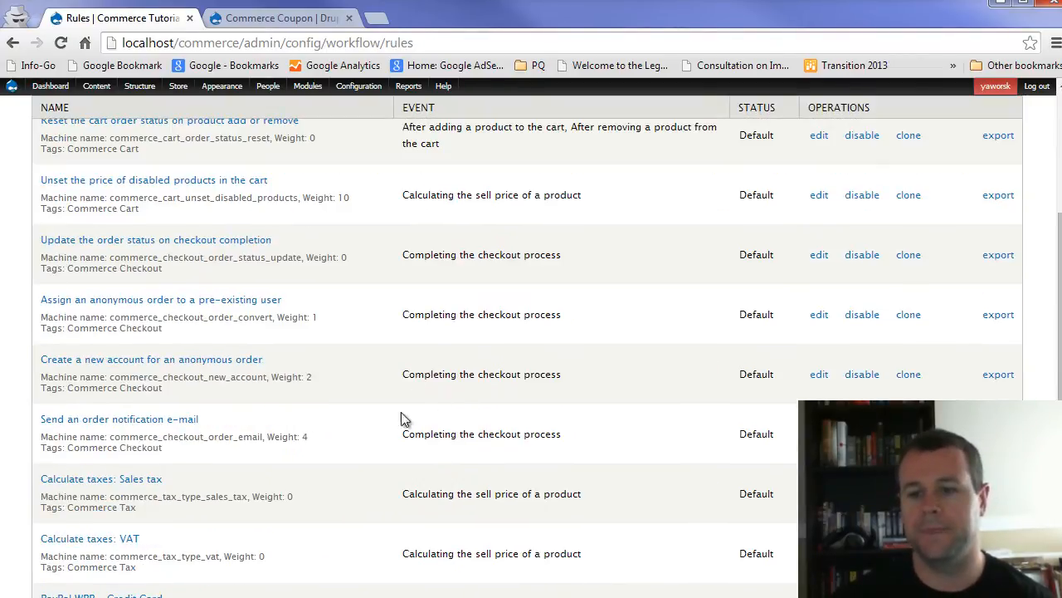
{"action": "scroll", "scroll_direction": "down", "scroll_amount": 3}
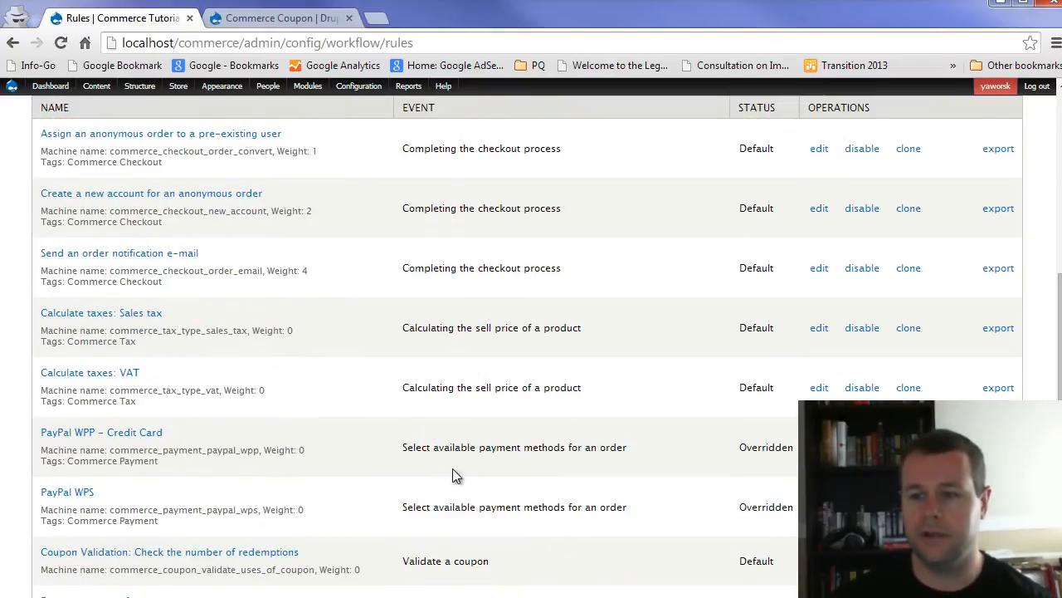
{"action": "scroll", "scroll_direction": "down", "scroll_amount": 3}
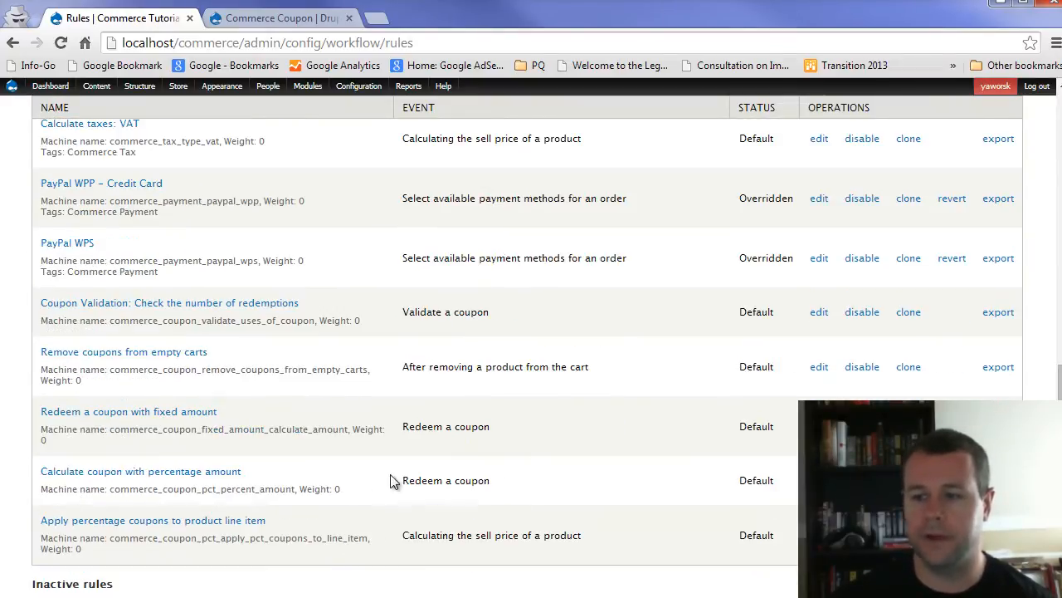
{"action": "mouse_move", "coordinate": [506, 324]}
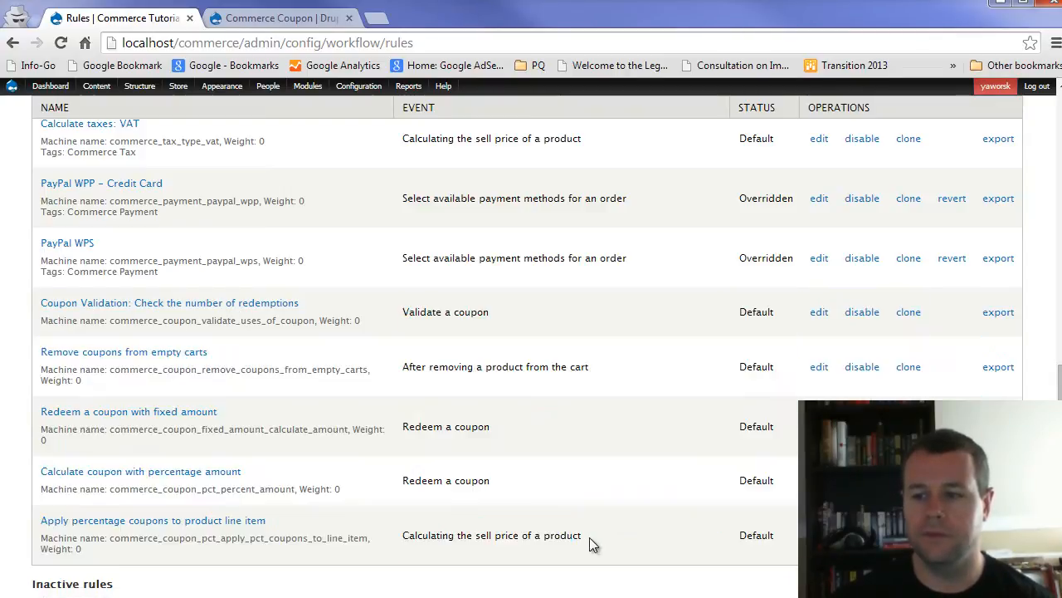
{"action": "double_click", "coordinate": [445, 311]}
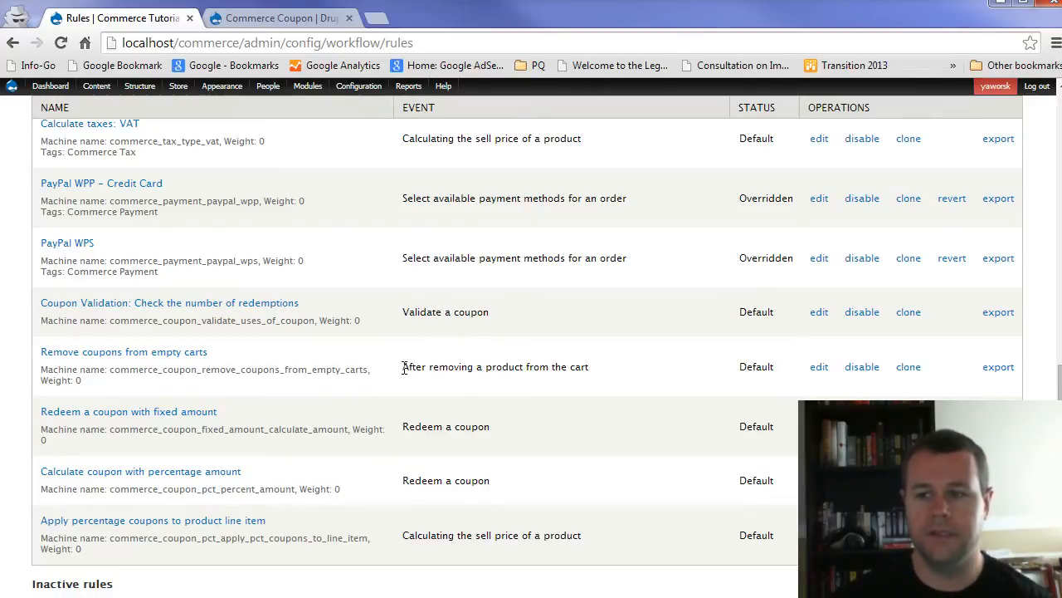
{"action": "mouse_move", "coordinate": [493, 381]}
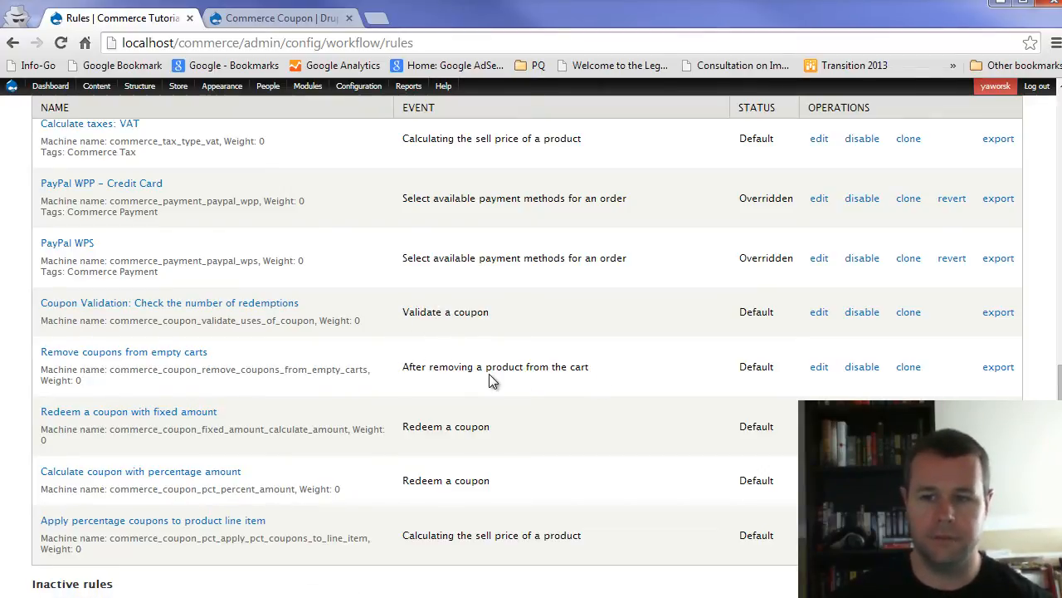
{"action": "mouse_move", "coordinate": [128, 411]}
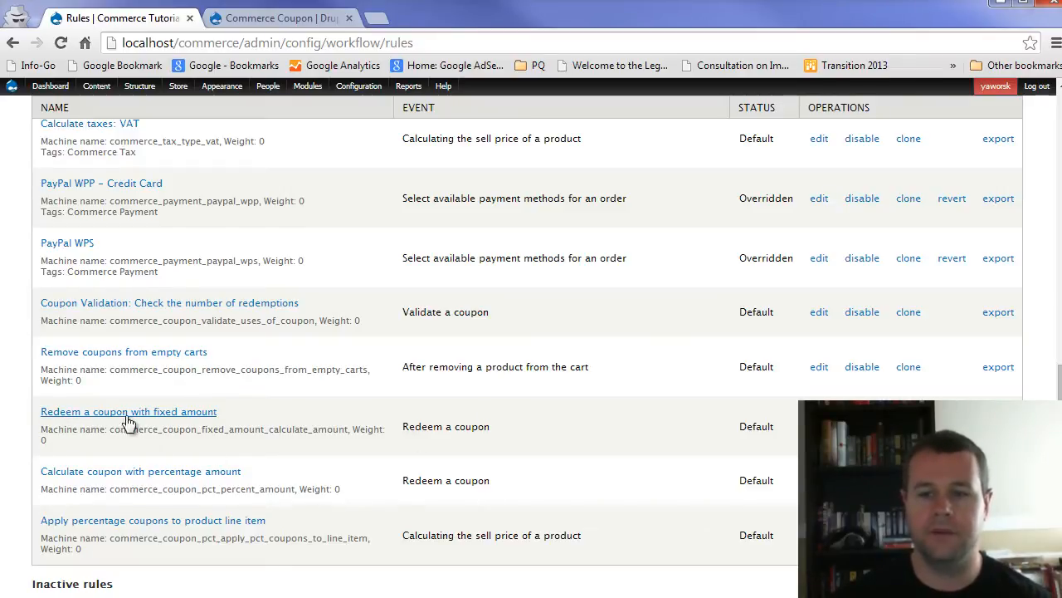
{"action": "mouse_move", "coordinate": [228, 420]}
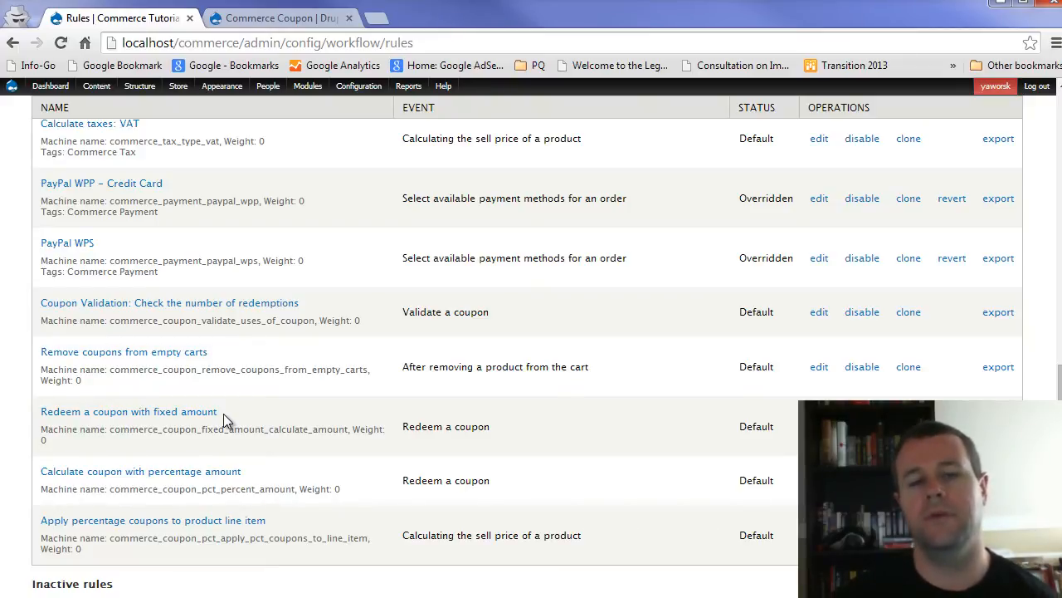
{"action": "mouse_move", "coordinate": [279, 425]}
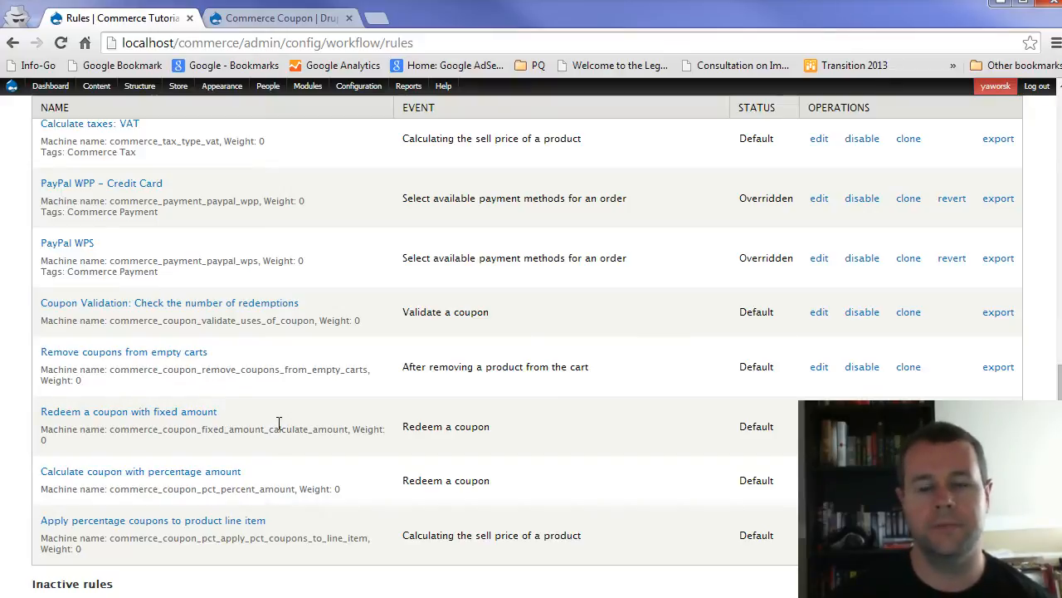
{"action": "mouse_move", "coordinate": [257, 428]}
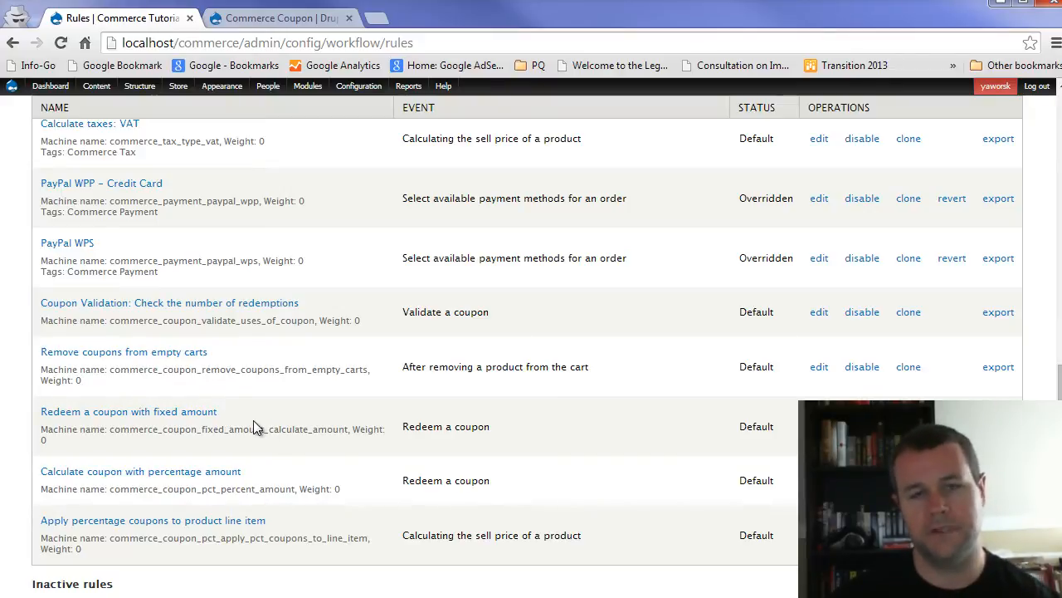
{"action": "mouse_move", "coordinate": [355, 426]}
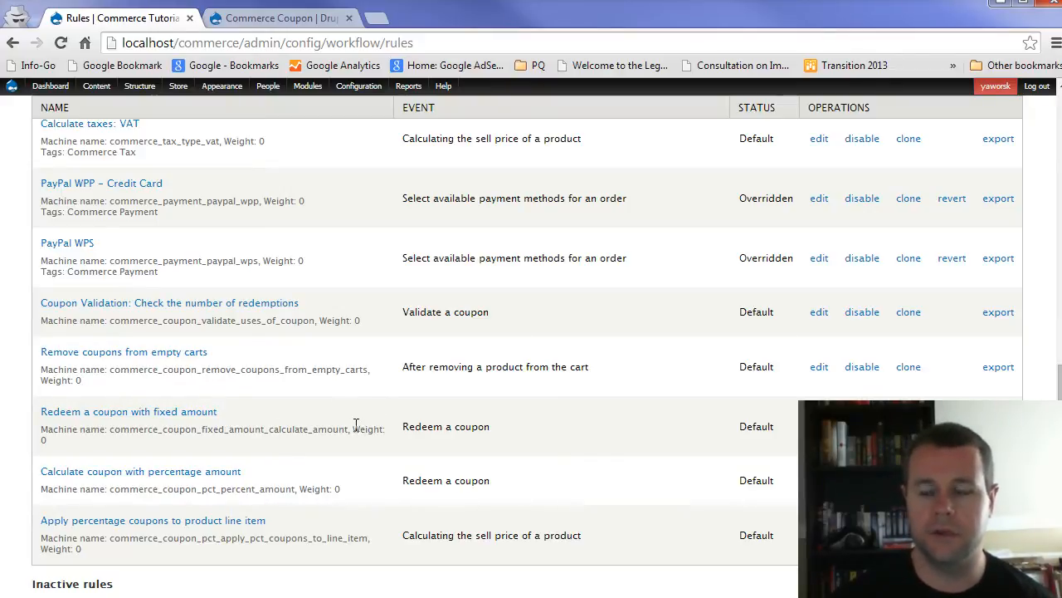
Open the 'Redeem a coupon with fixed amount' rule and review its event, conditions and actions
{"action": "left_click", "coordinate": [128, 410]}
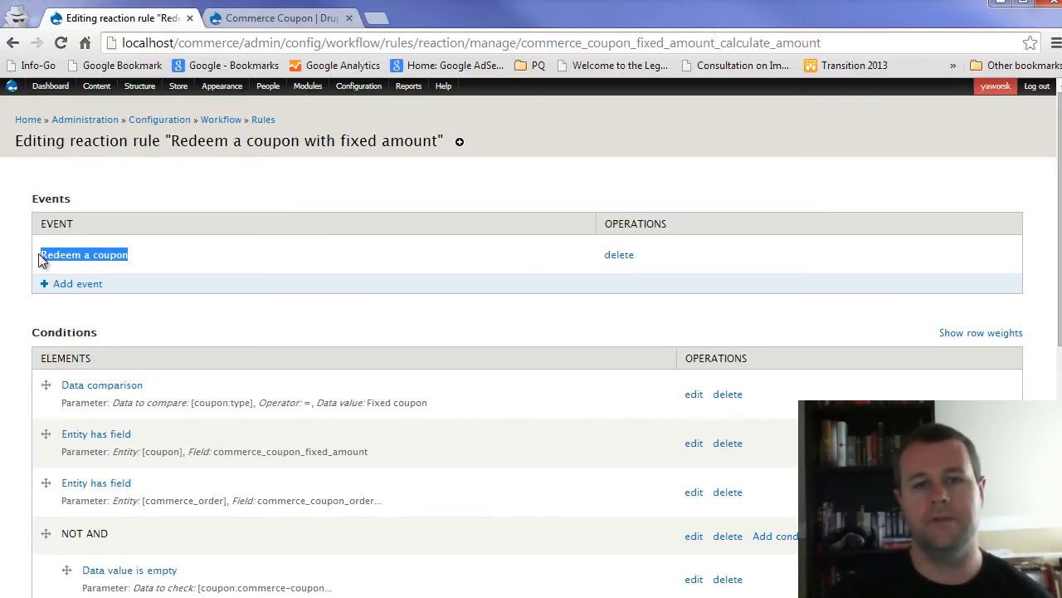
{"action": "mouse_move", "coordinate": [204, 244]}
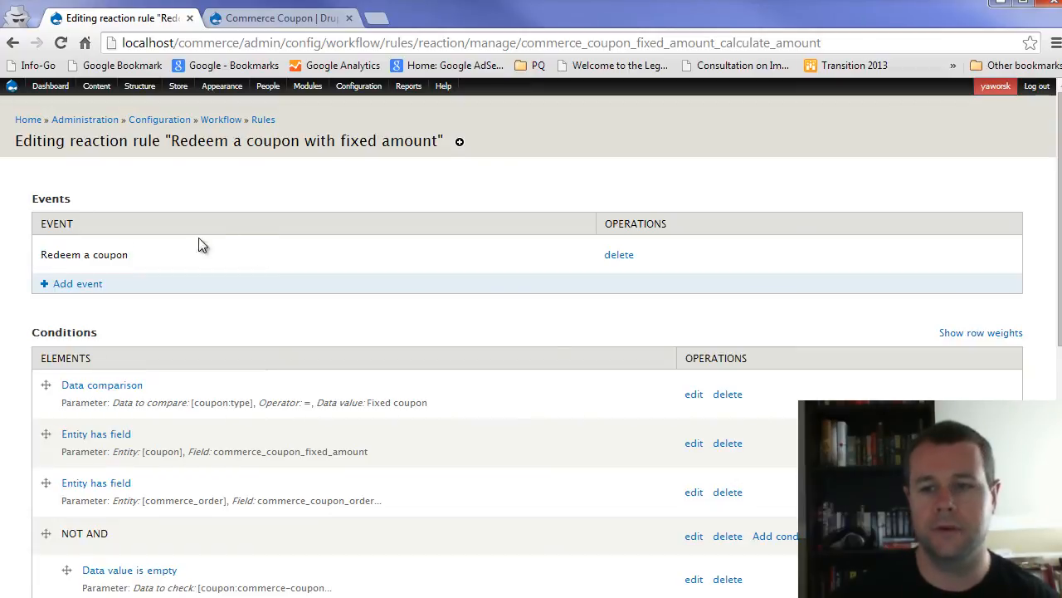
{"action": "double_click", "coordinate": [83, 254]}
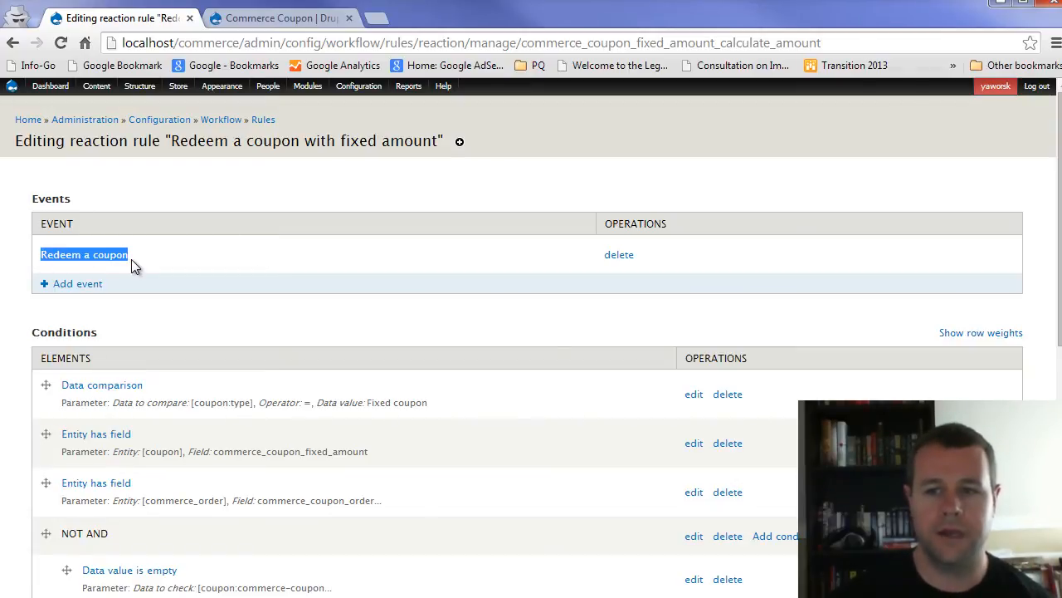
{"action": "scroll", "scroll_direction": "down", "scroll_amount": 3}
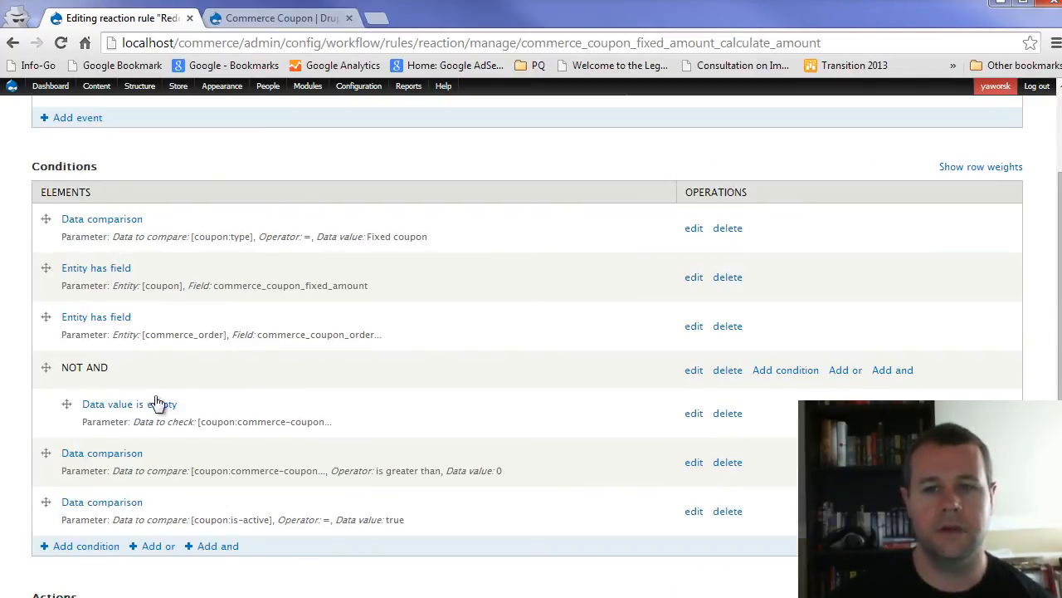
{"action": "mouse_move", "coordinate": [257, 556]}
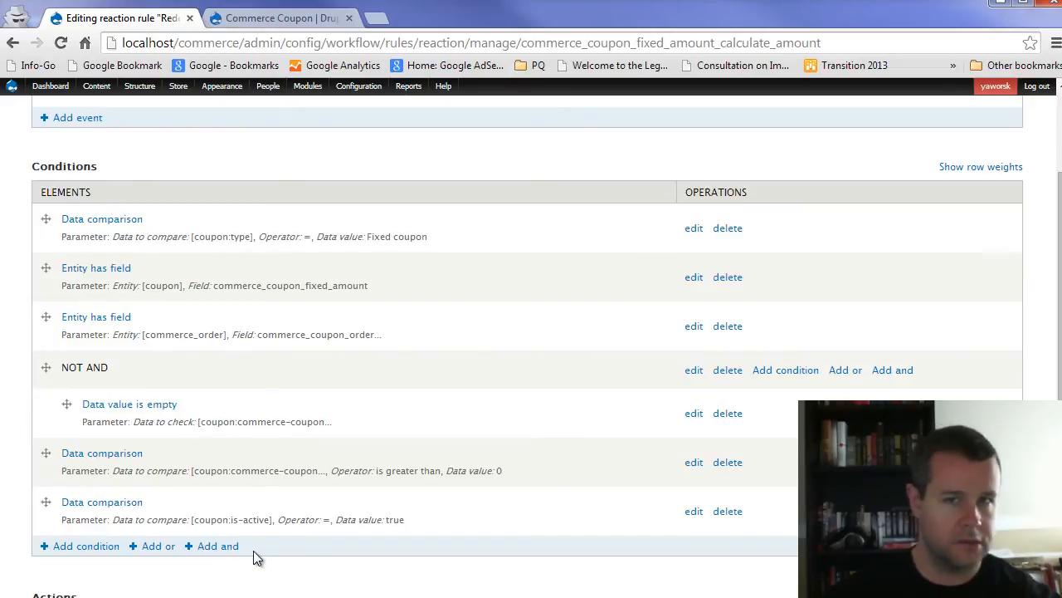
{"action": "mouse_move", "coordinate": [187, 191]}
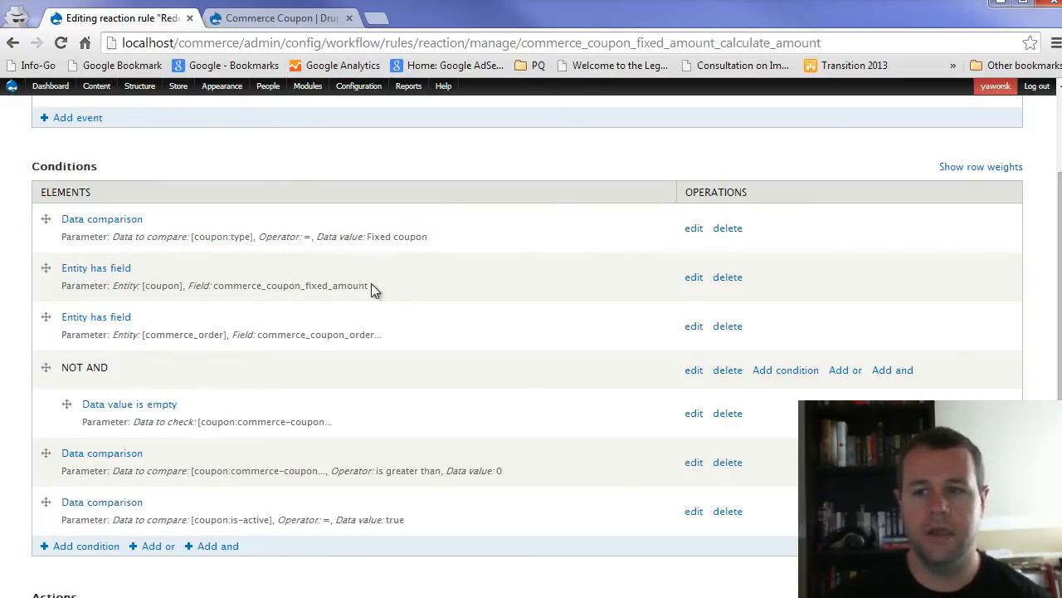
{"action": "mouse_move", "coordinate": [286, 289]}
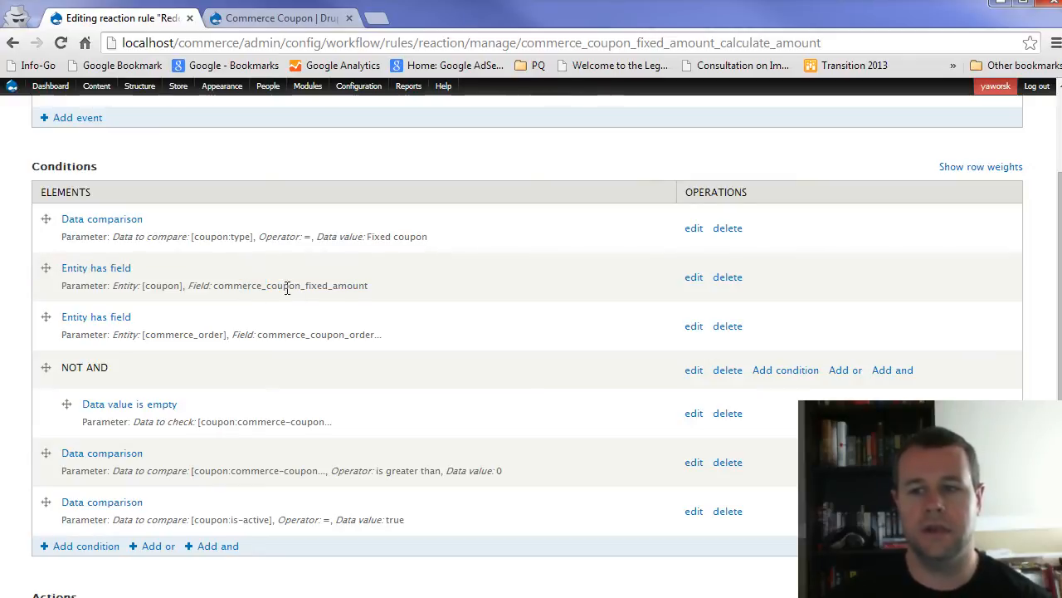
{"action": "mouse_move", "coordinate": [322, 357]}
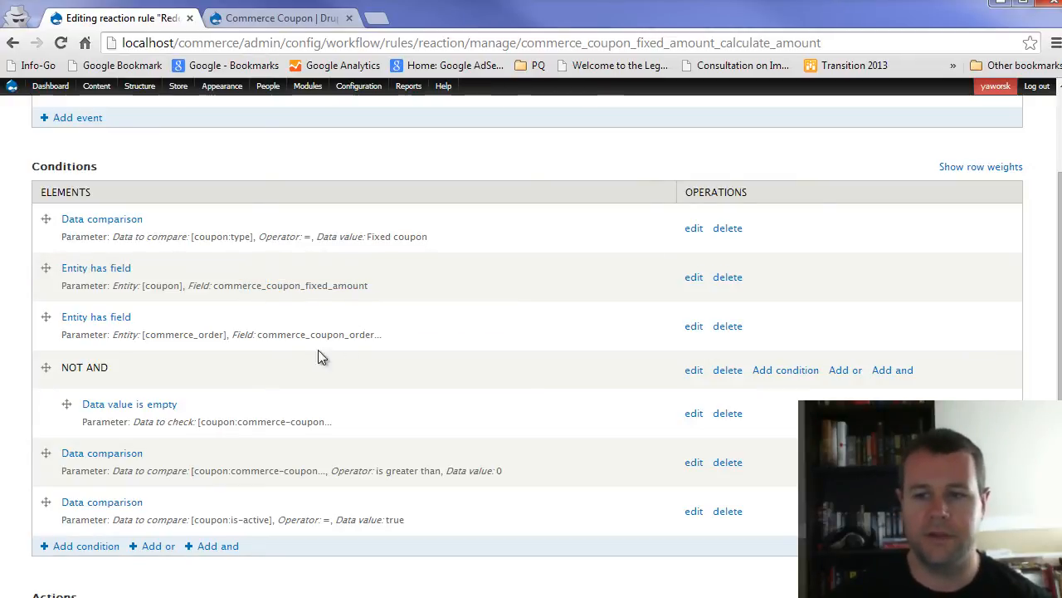
{"action": "mouse_move", "coordinate": [349, 402]}
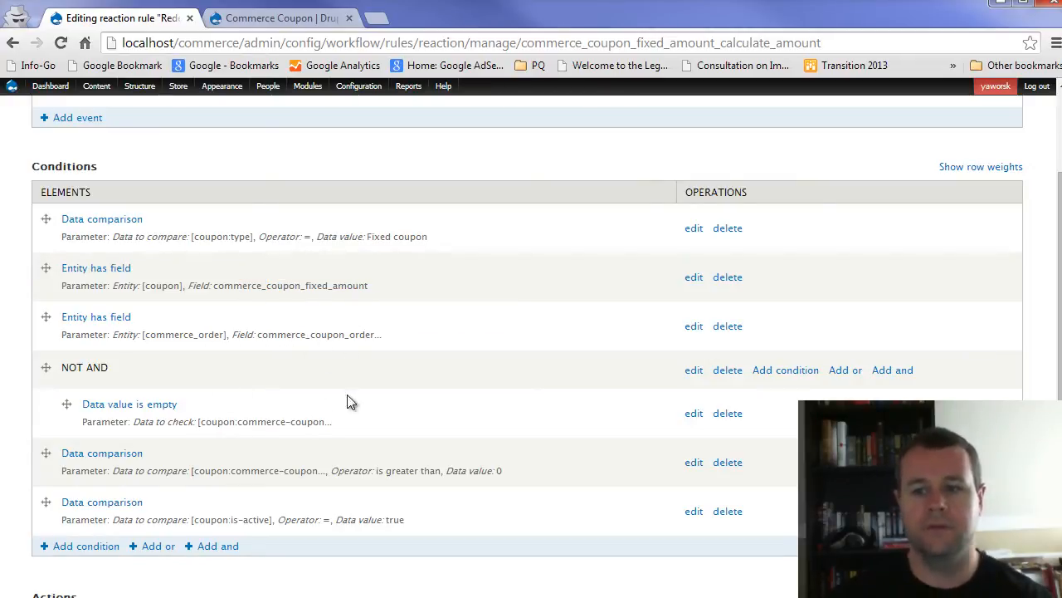
{"action": "mouse_move", "coordinate": [165, 349]}
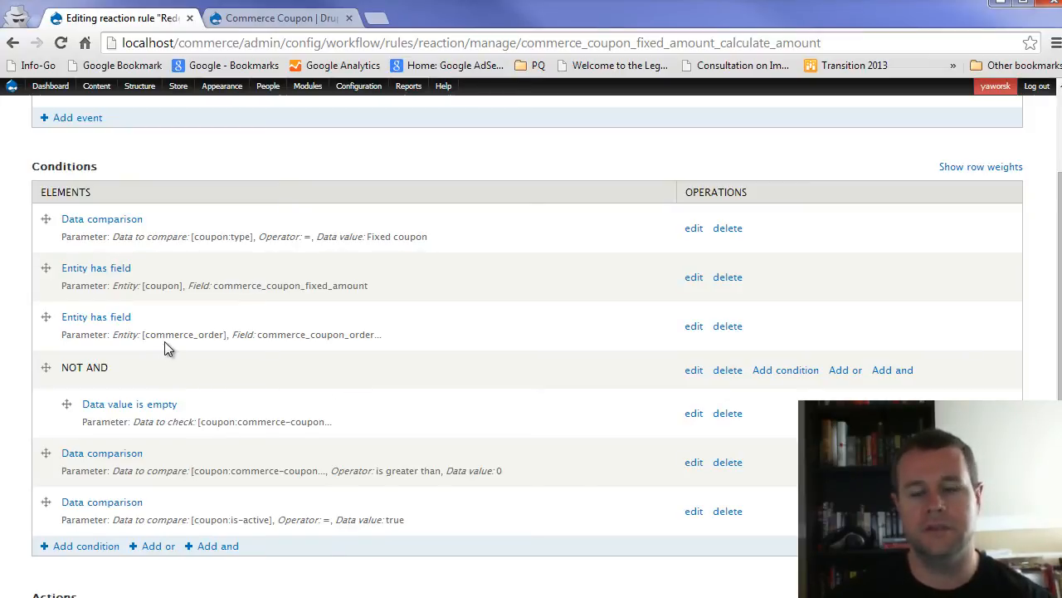
{"action": "mouse_move", "coordinate": [299, 469]}
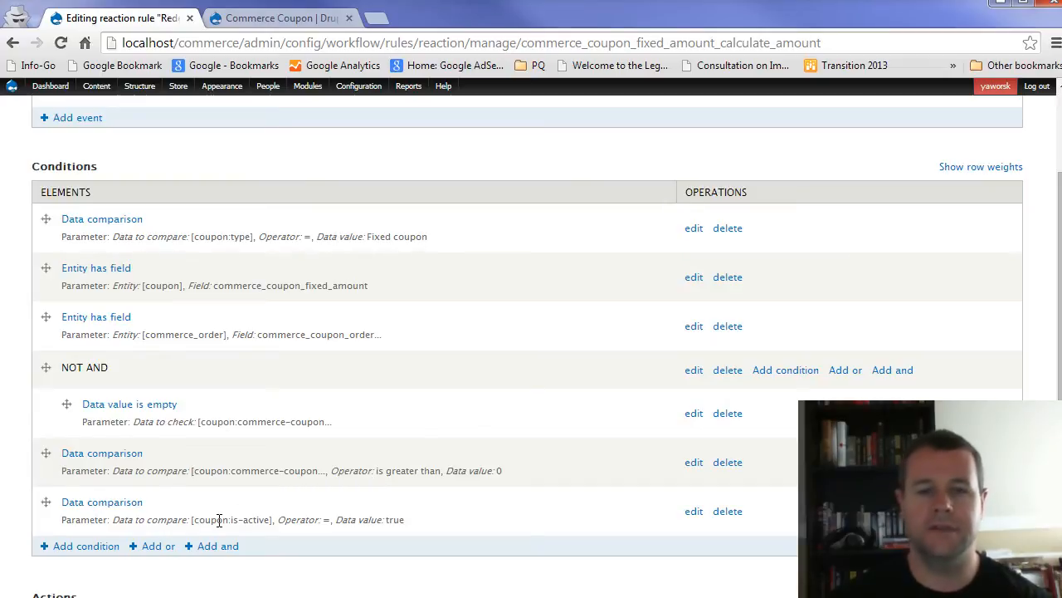
{"action": "scroll", "scroll_direction": "down", "scroll_amount": 3}
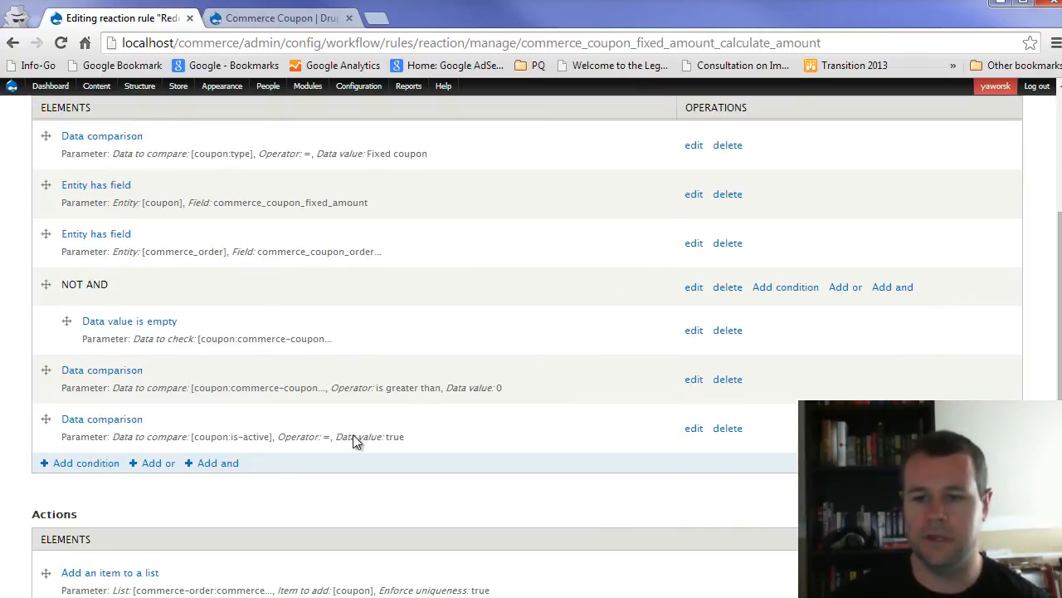
{"action": "scroll", "scroll_direction": "down", "scroll_amount": 3}
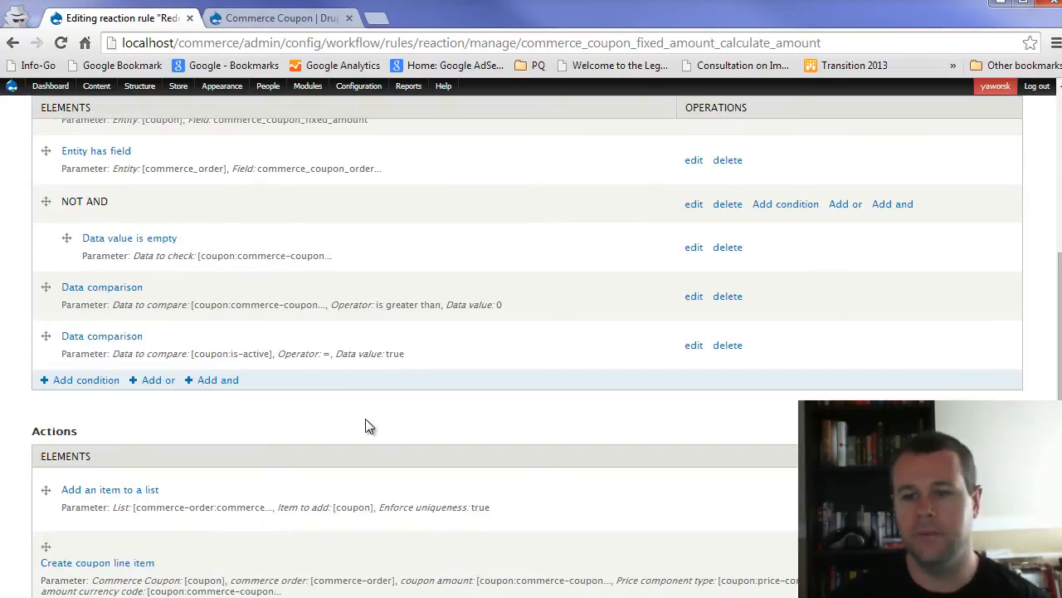
{"action": "scroll", "scroll_direction": "up", "scroll_amount": 3}
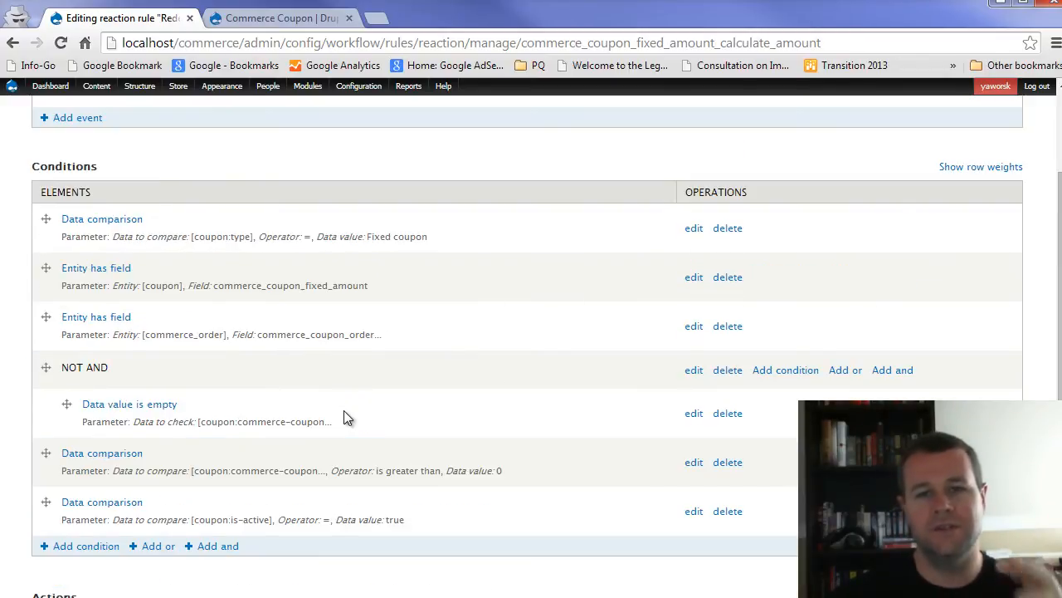
{"action": "scroll", "scroll_direction": "down", "scroll_amount": 3}
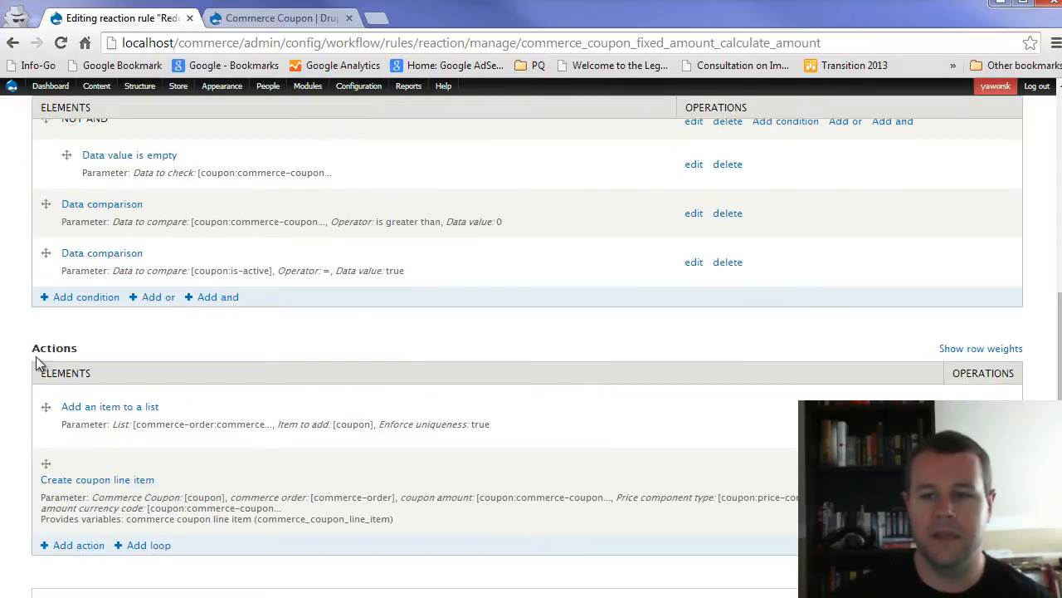
{"action": "double_click", "coordinate": [54, 348]}
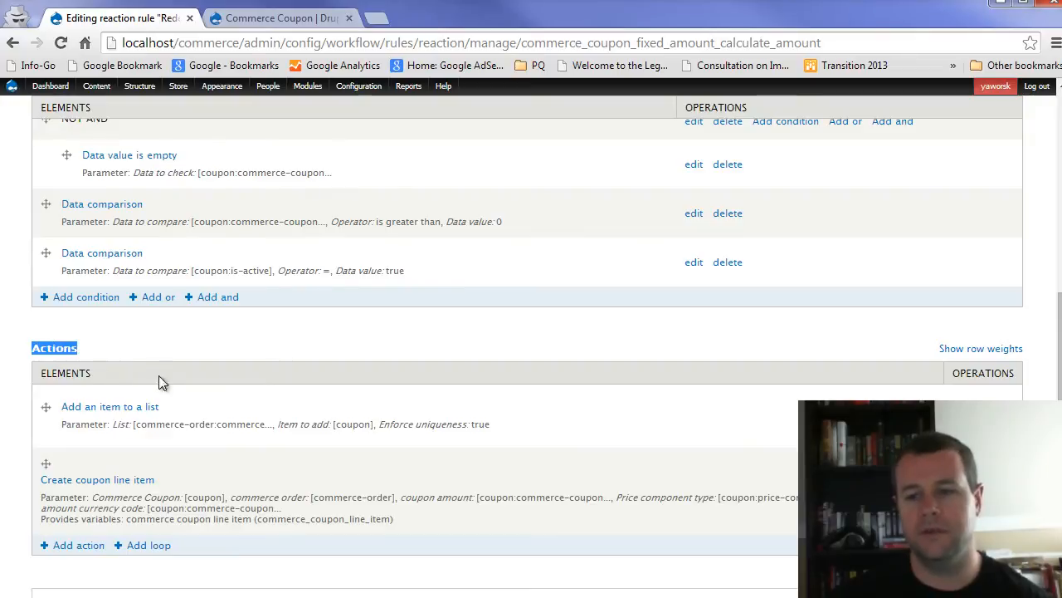
{"action": "mouse_move", "coordinate": [110, 406]}
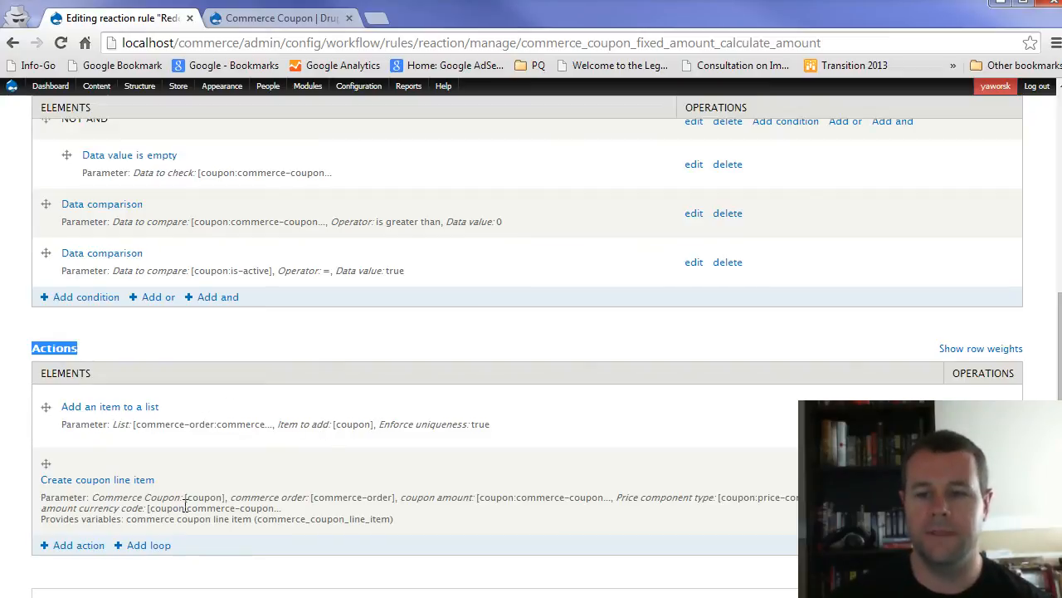
{"action": "mouse_move", "coordinate": [199, 508]}
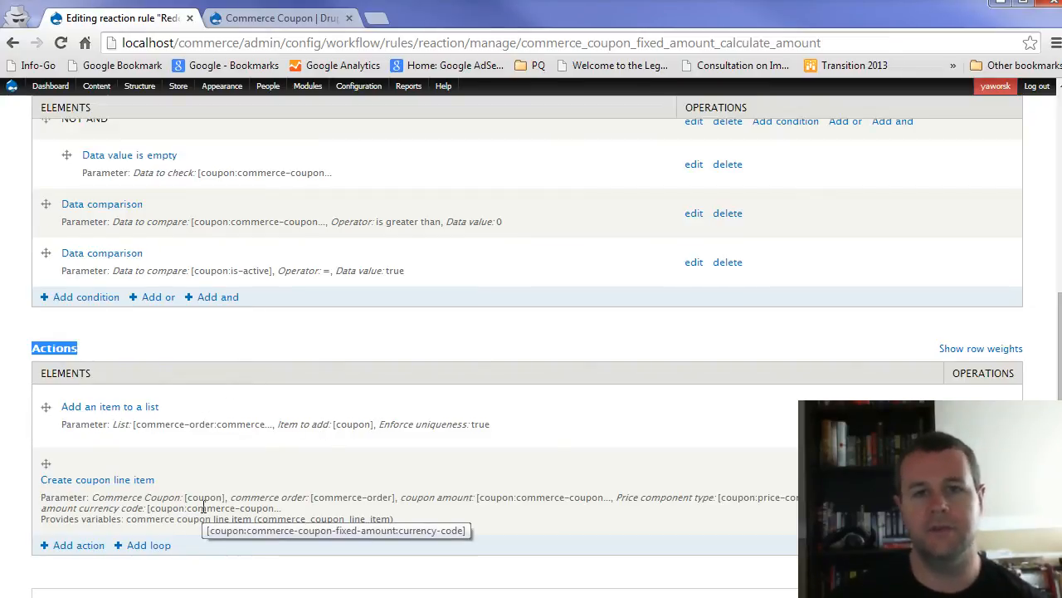
{"action": "mouse_move", "coordinate": [244, 575]}
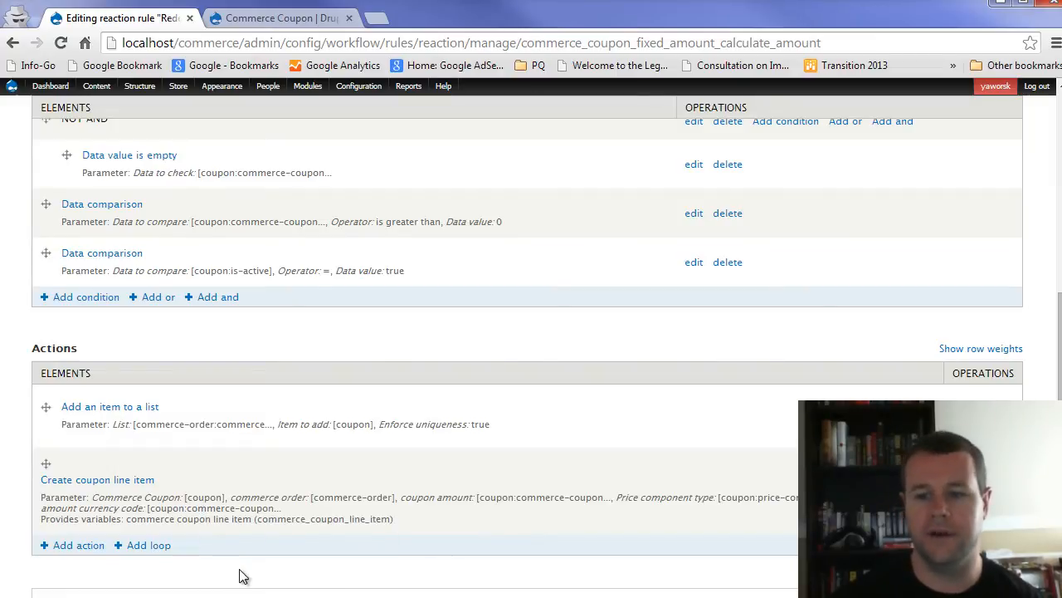
{"action": "scroll", "scroll_direction": "down", "scroll_amount": 3}
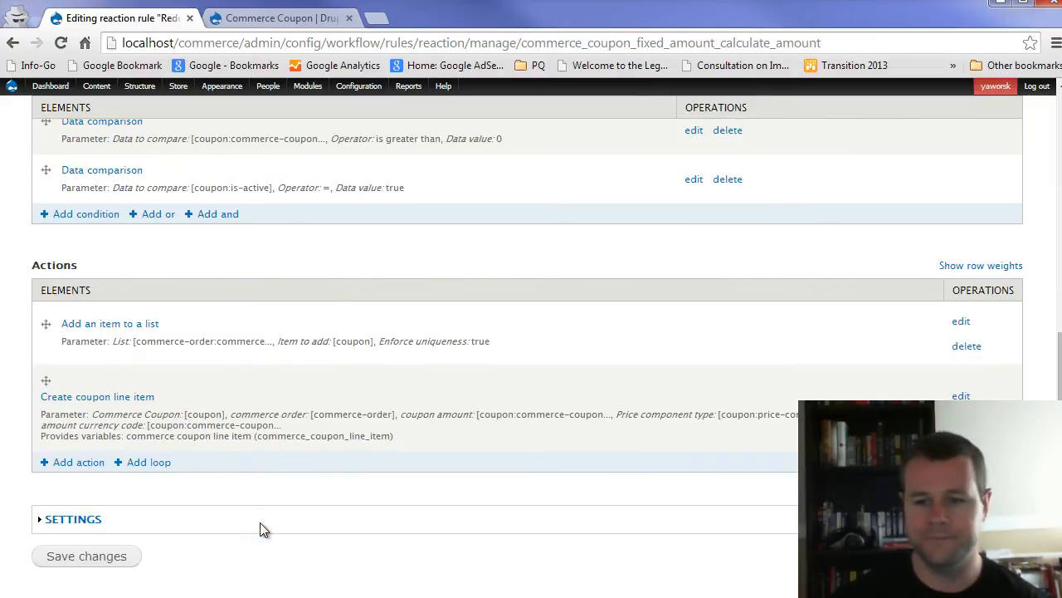
{"action": "mouse_move", "coordinate": [236, 513]}
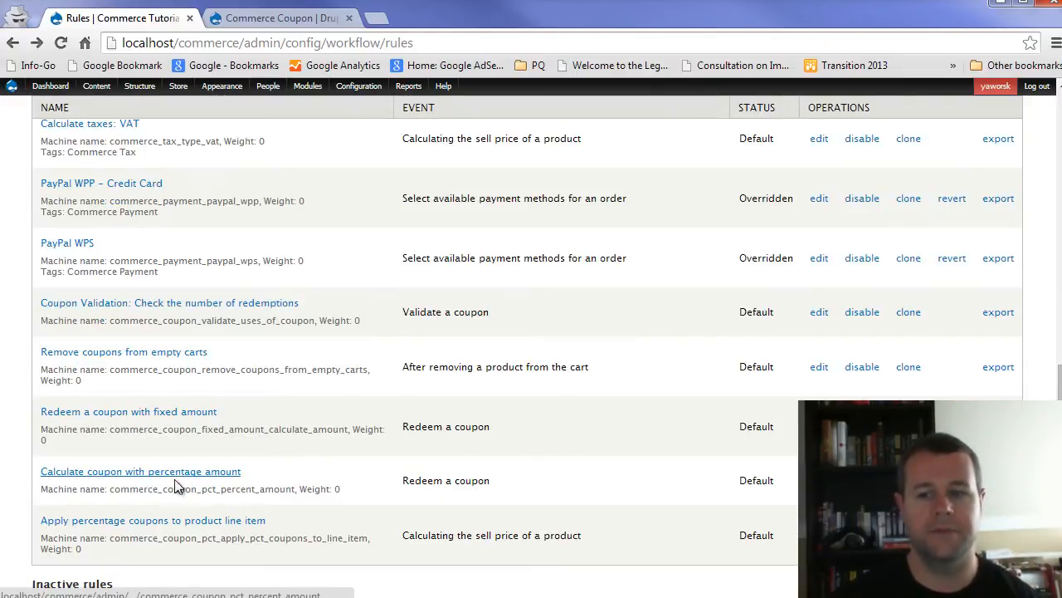
{"action": "left_click", "coordinate": [140, 470]}
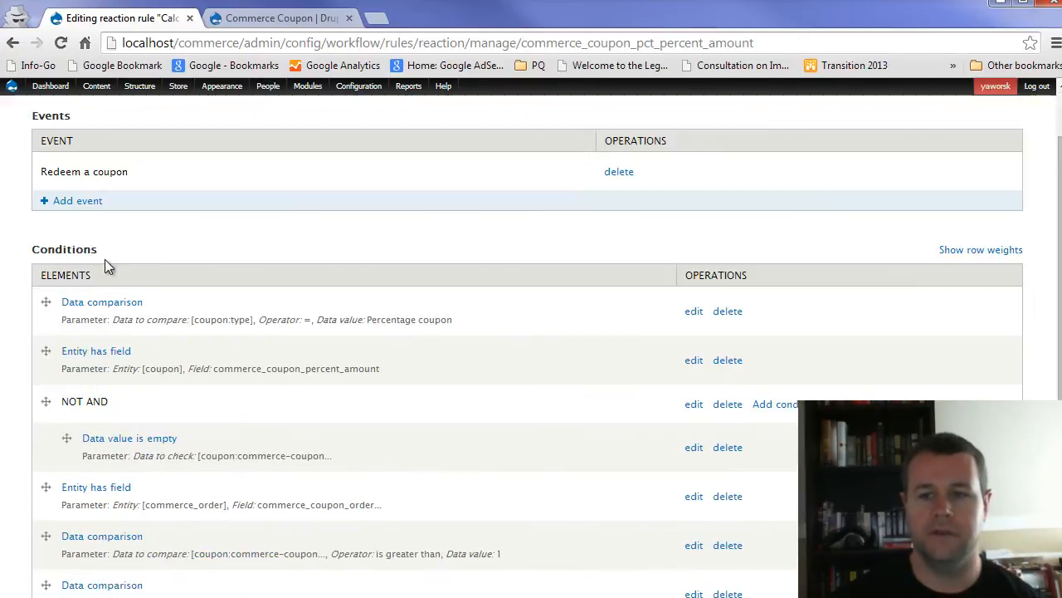
{"action": "scroll", "scroll_direction": "down", "scroll_amount": 3}
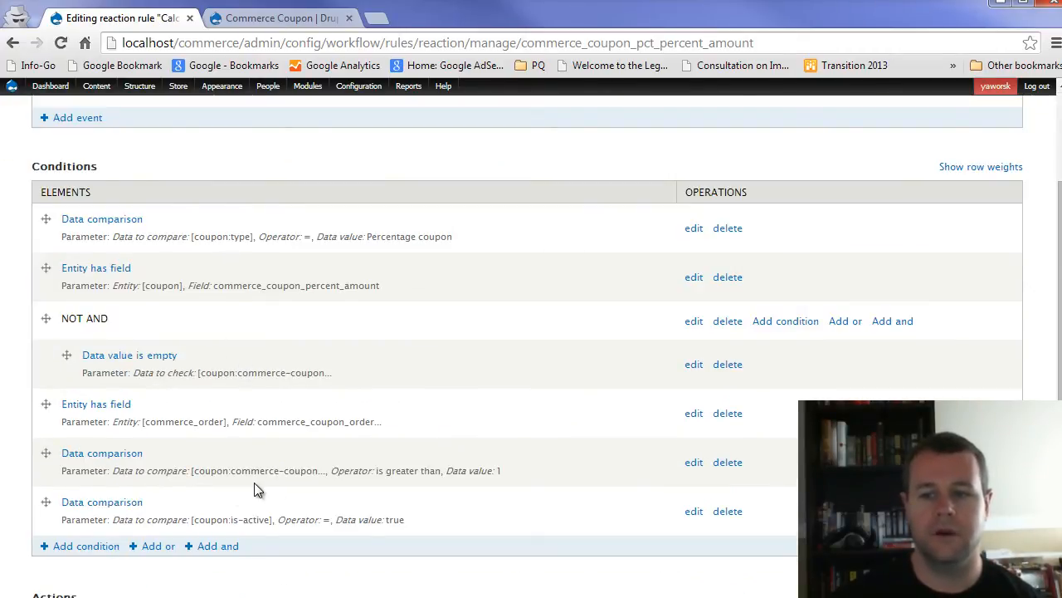
{"action": "scroll", "scroll_direction": "down", "scroll_amount": 3}
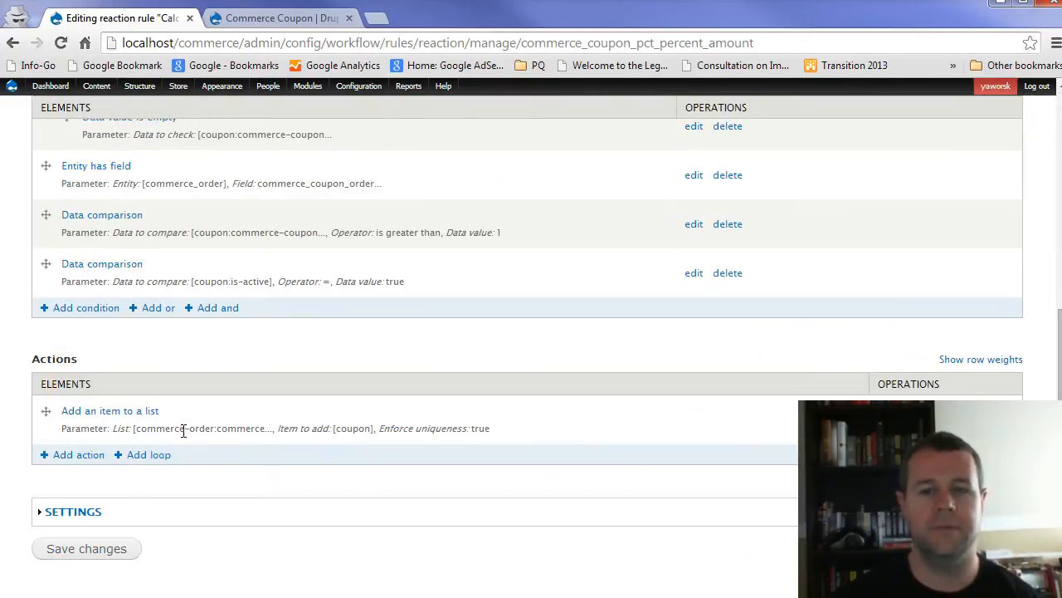
{"action": "mouse_move", "coordinate": [194, 502]}
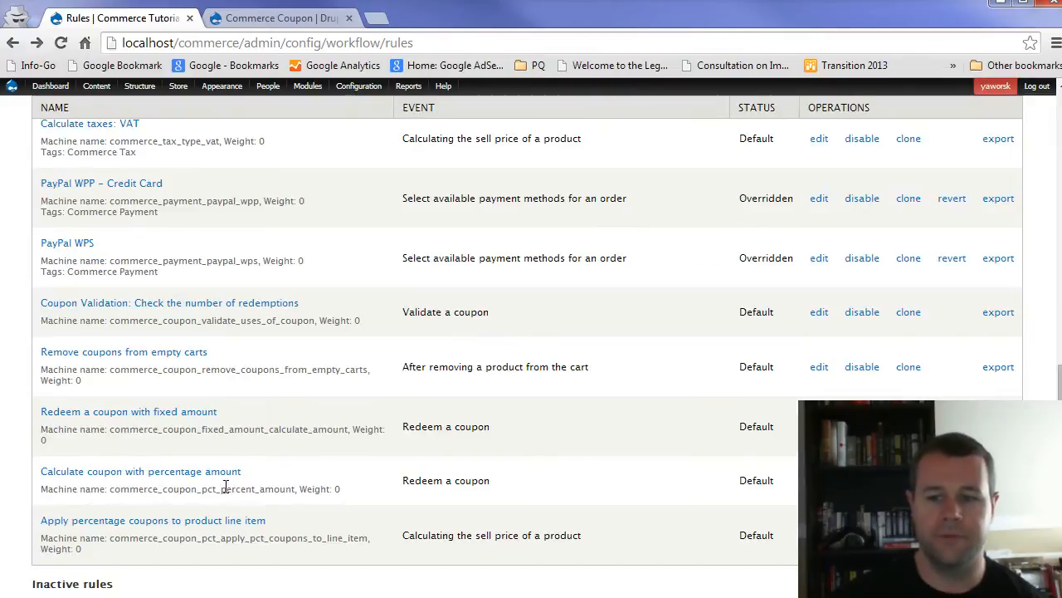
{"action": "left_click", "coordinate": [152, 520]}
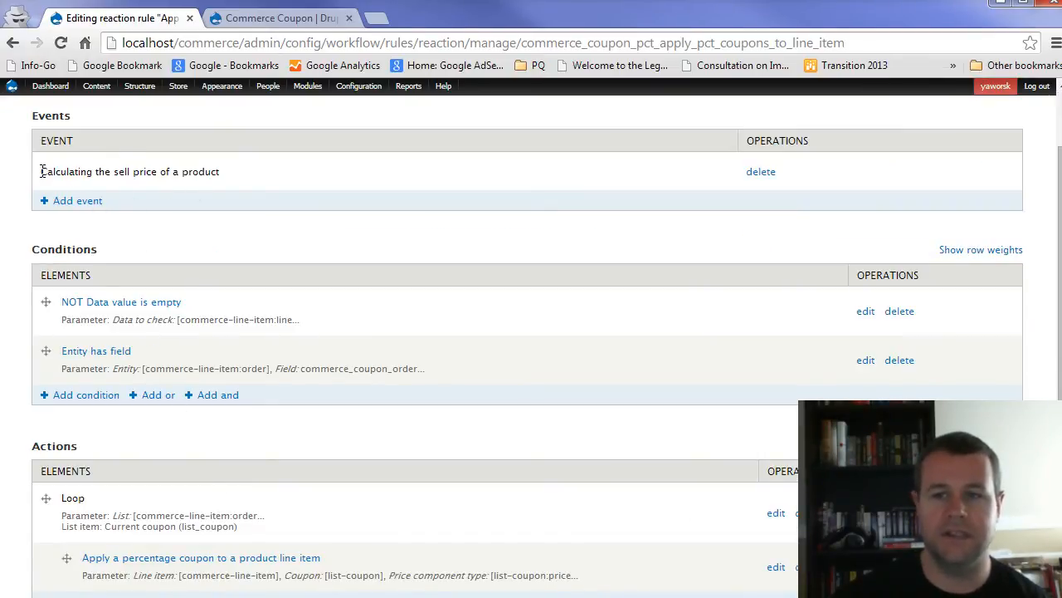
{"action": "double_click", "coordinate": [130, 171]}
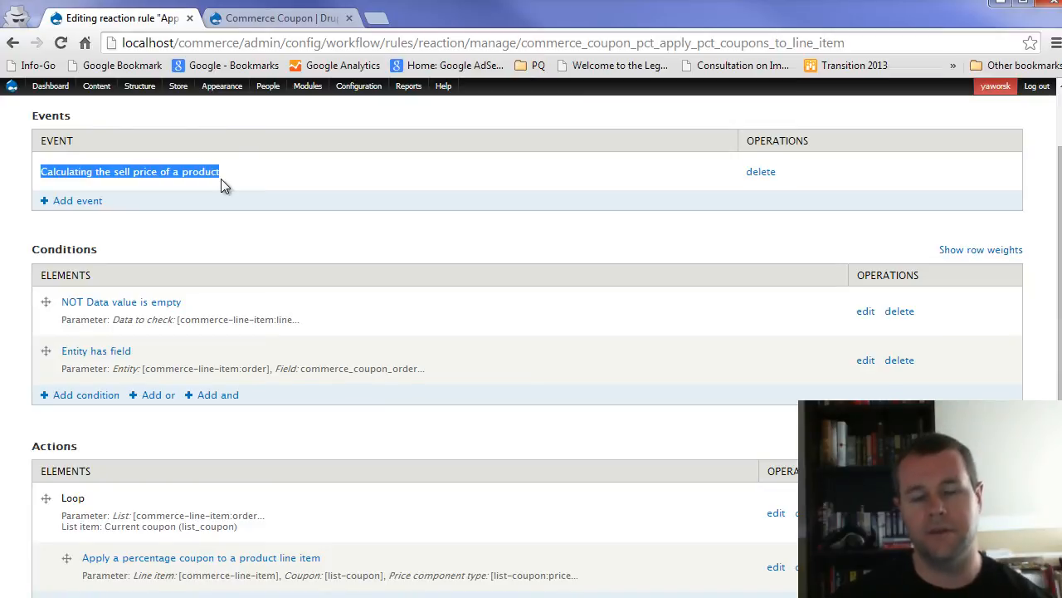
{"action": "mouse_move", "coordinate": [240, 430]}
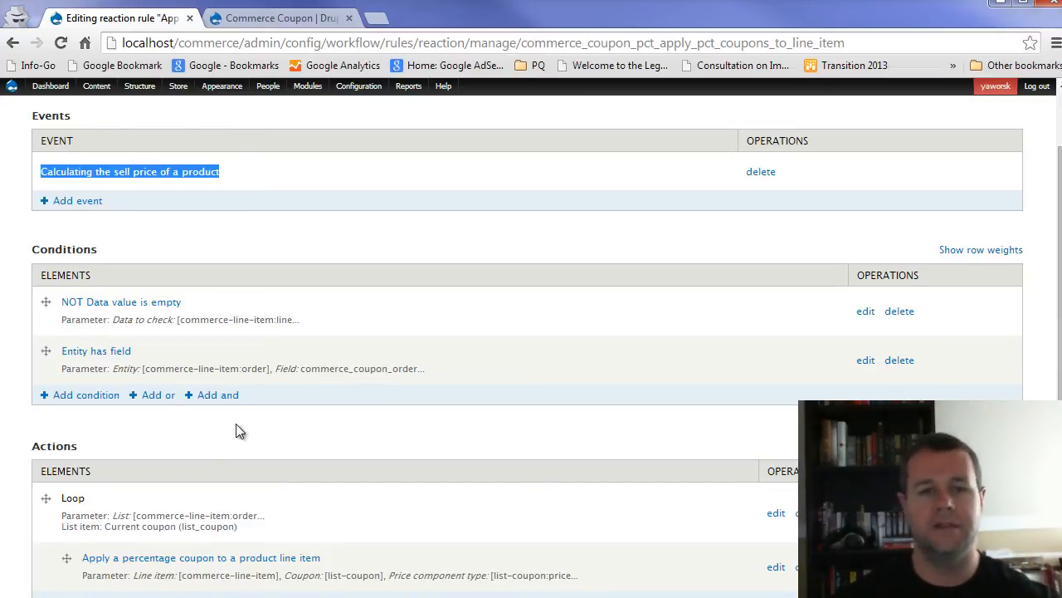
{"action": "mouse_move", "coordinate": [233, 420]}
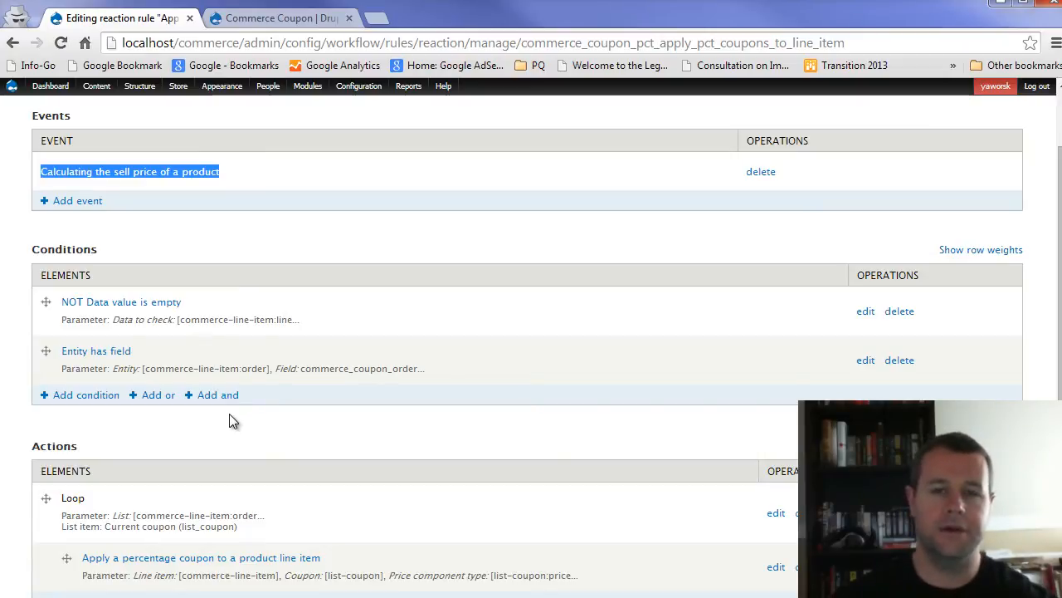
{"action": "mouse_move", "coordinate": [269, 429]}
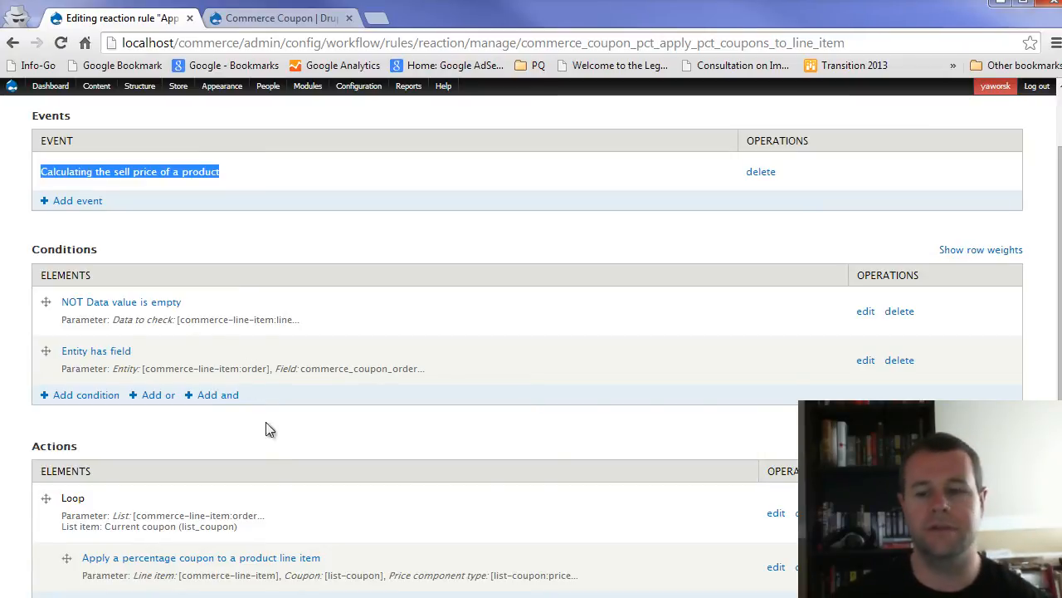
{"action": "scroll", "scroll_direction": "down", "scroll_amount": 3}
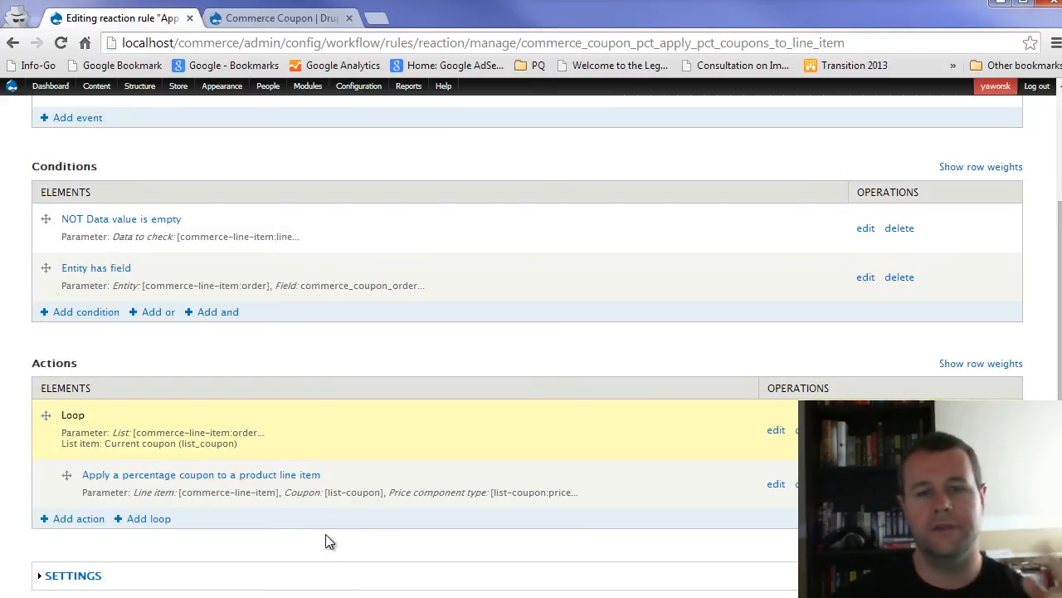
{"action": "mouse_move", "coordinate": [313, 539]}
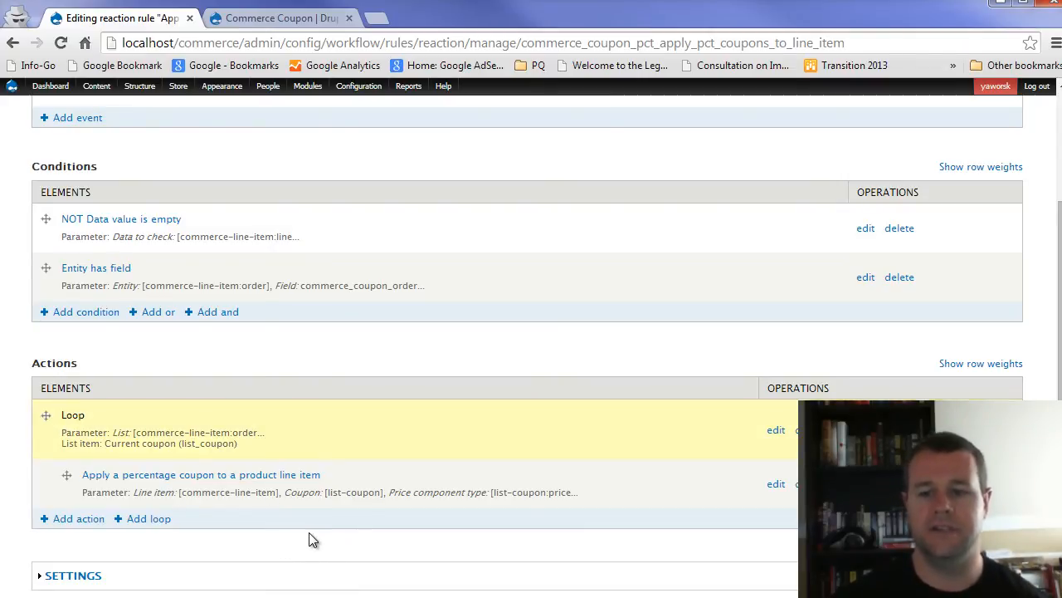
{"action": "left_click", "coordinate": [14, 43]}
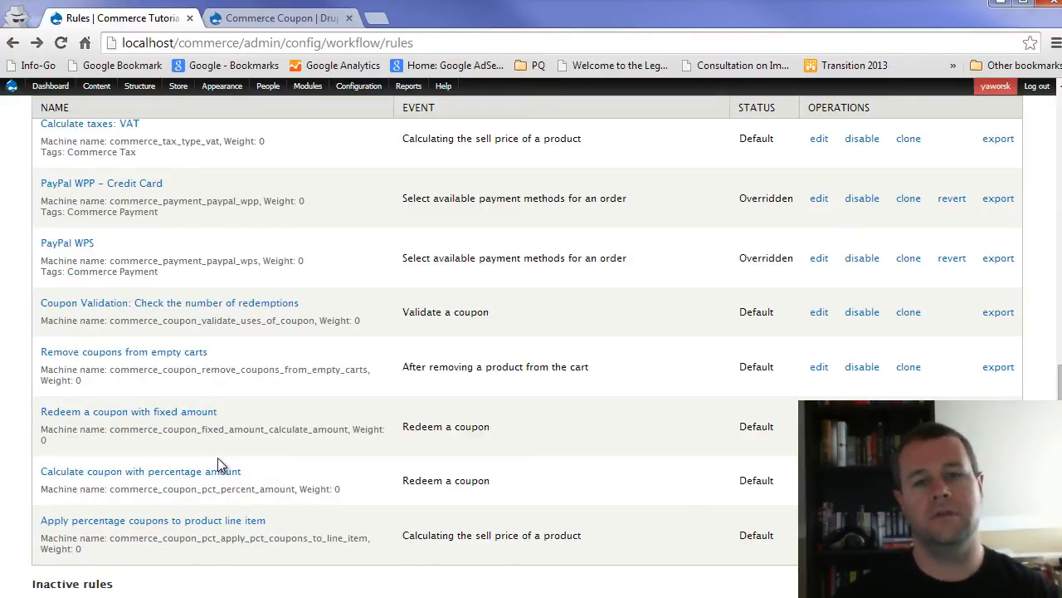
{"action": "mouse_move", "coordinate": [339, 469]}
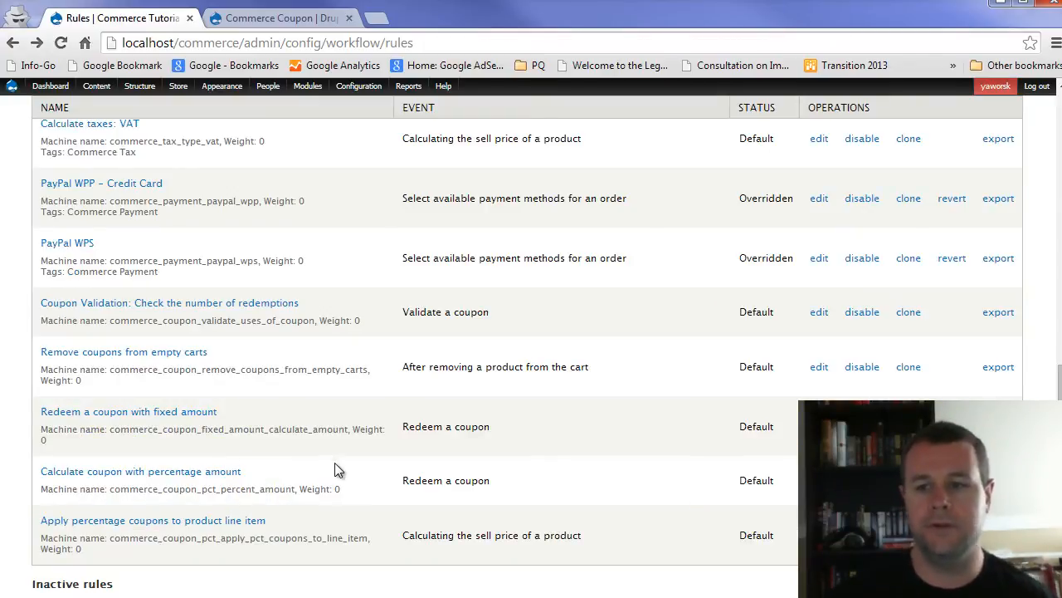
{"action": "scroll", "scroll_direction": "up", "scroll_amount": 3}
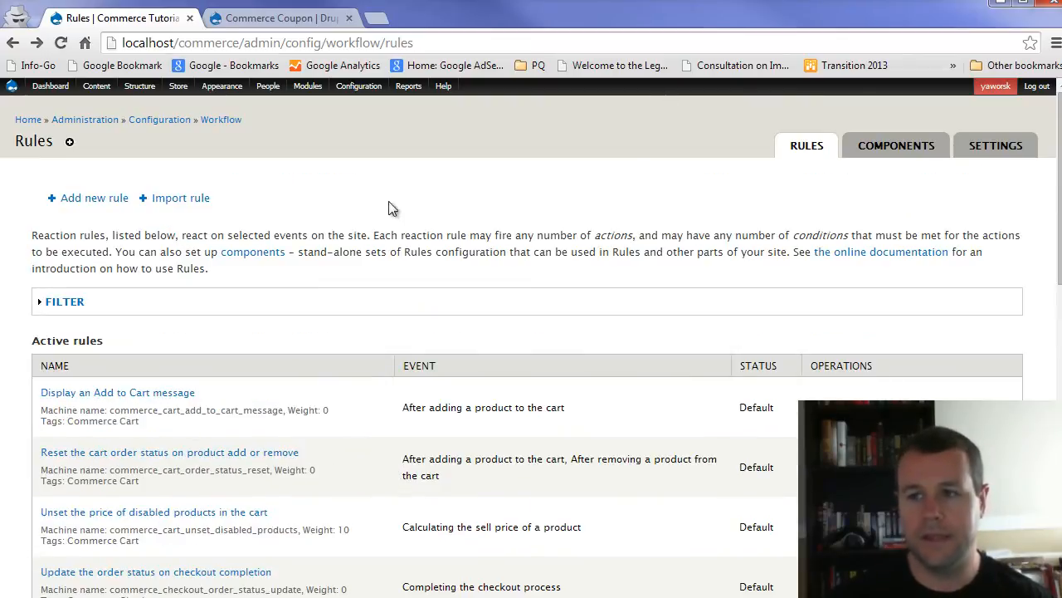
Go from the Drupal T-Shirt page to checkout for two red shirts totalling $19.98
{"action": "left_click", "coordinate": [178, 85]}
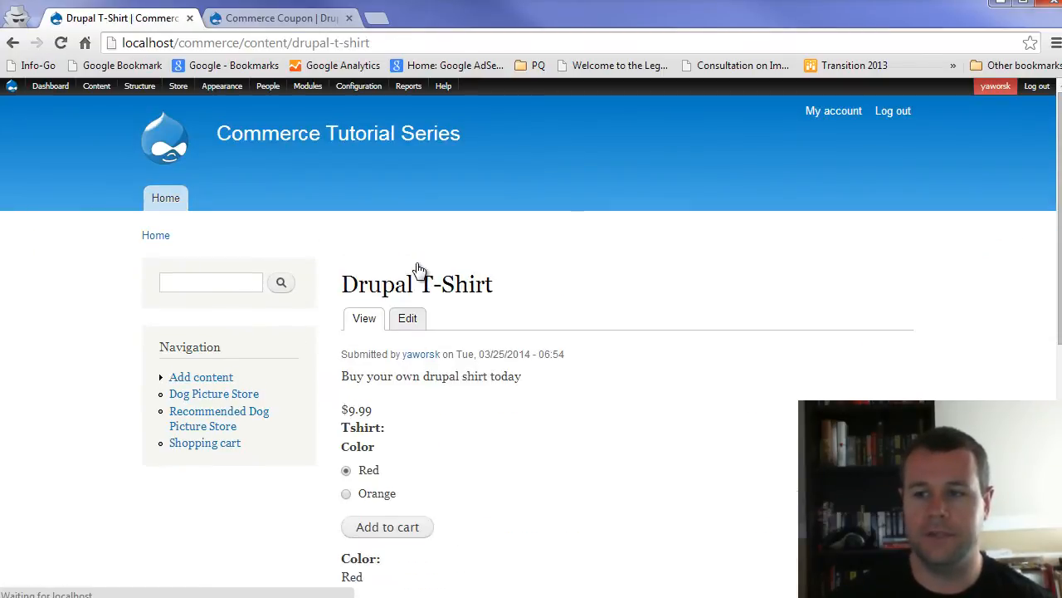
{"action": "left_click", "coordinate": [387, 526]}
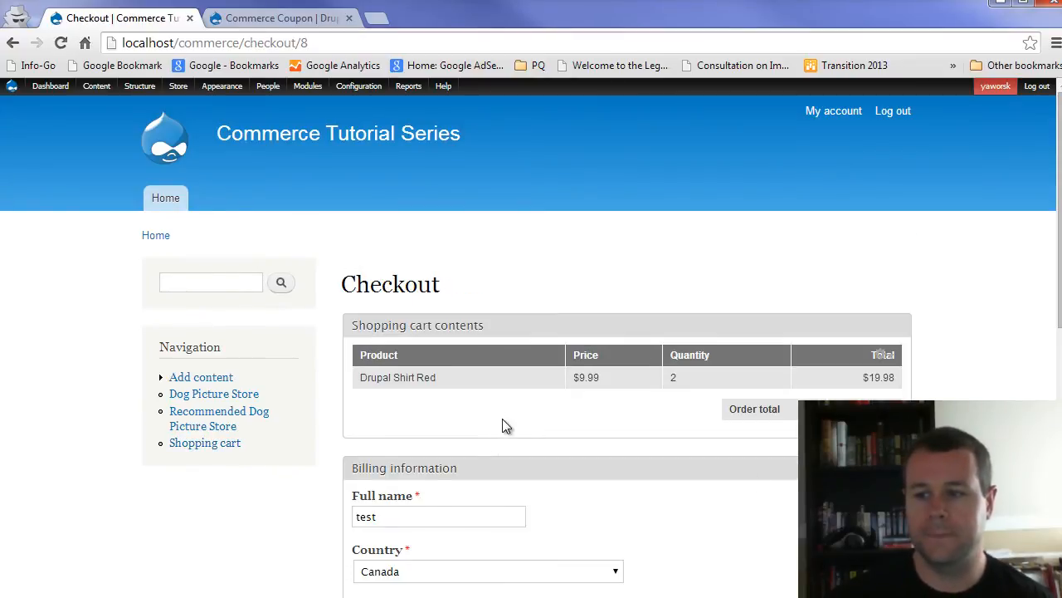
Begin entering 5DOLLARS as the coupon code and check the store's existing coupon list
{"action": "scroll", "scroll_direction": "down", "scroll_amount": 3}
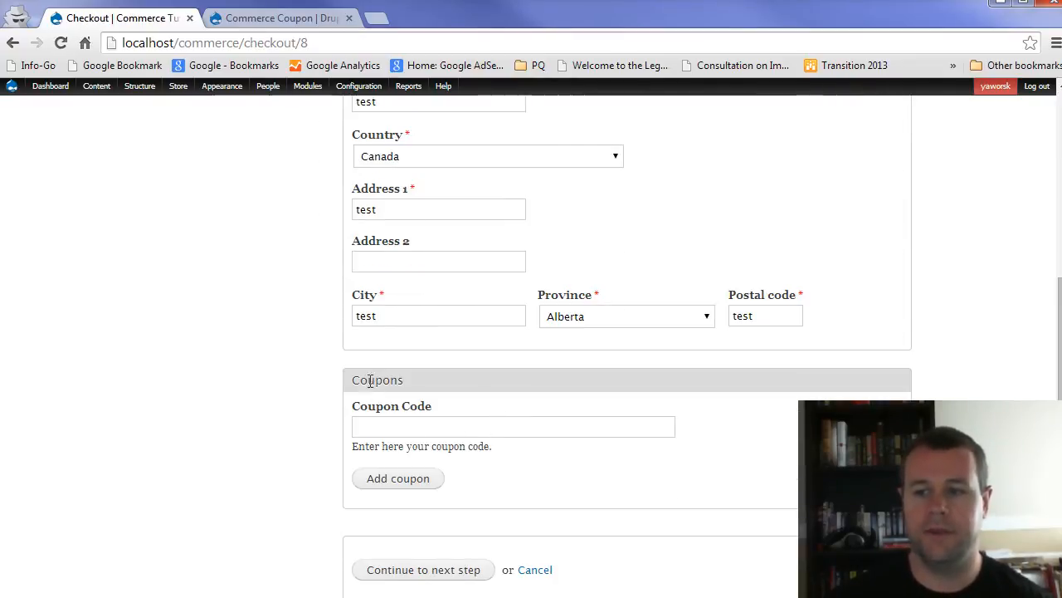
{"action": "type", "text": "5"}
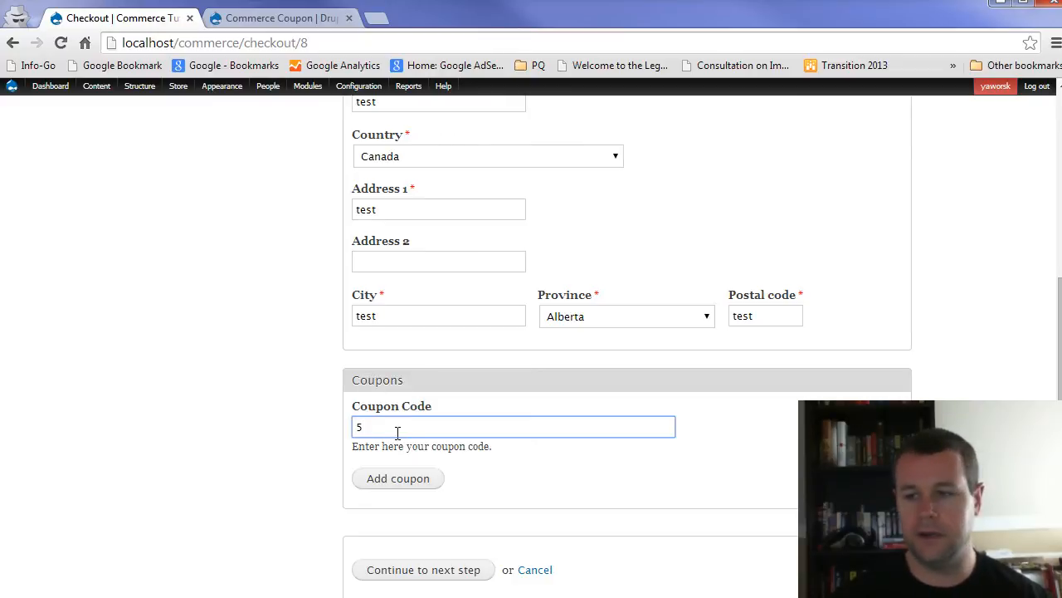
{"action": "type", "text": "DOLL"}
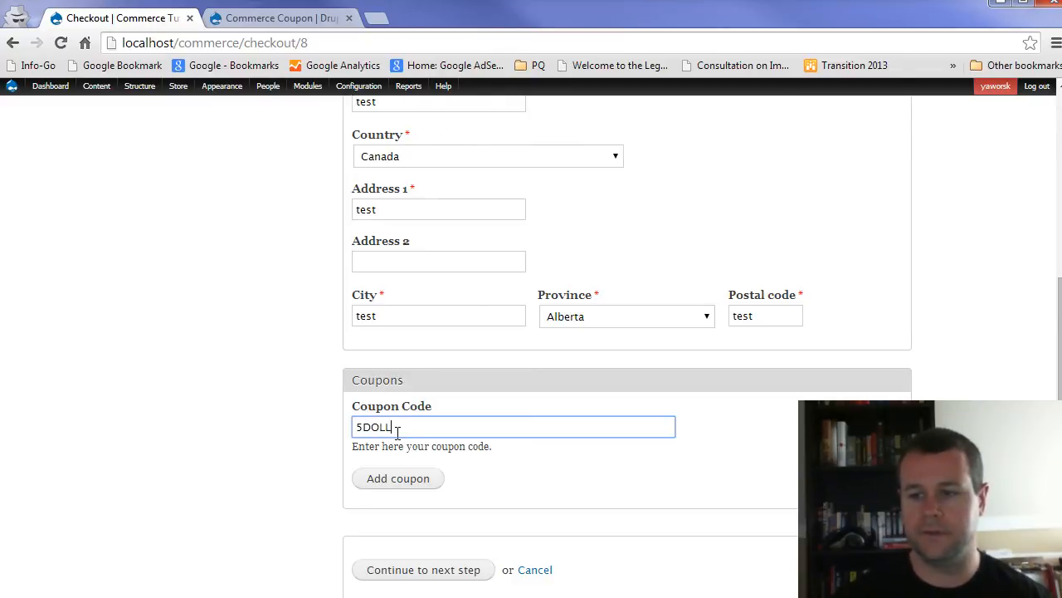
{"action": "left_click", "coordinate": [177, 86]}
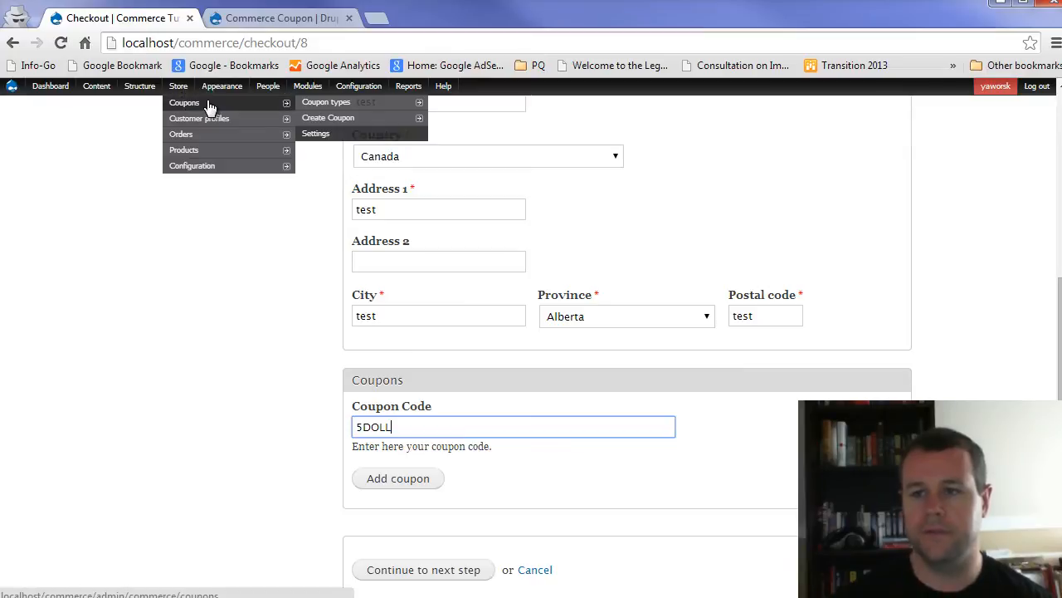
{"action": "left_click", "coordinate": [185, 102]}
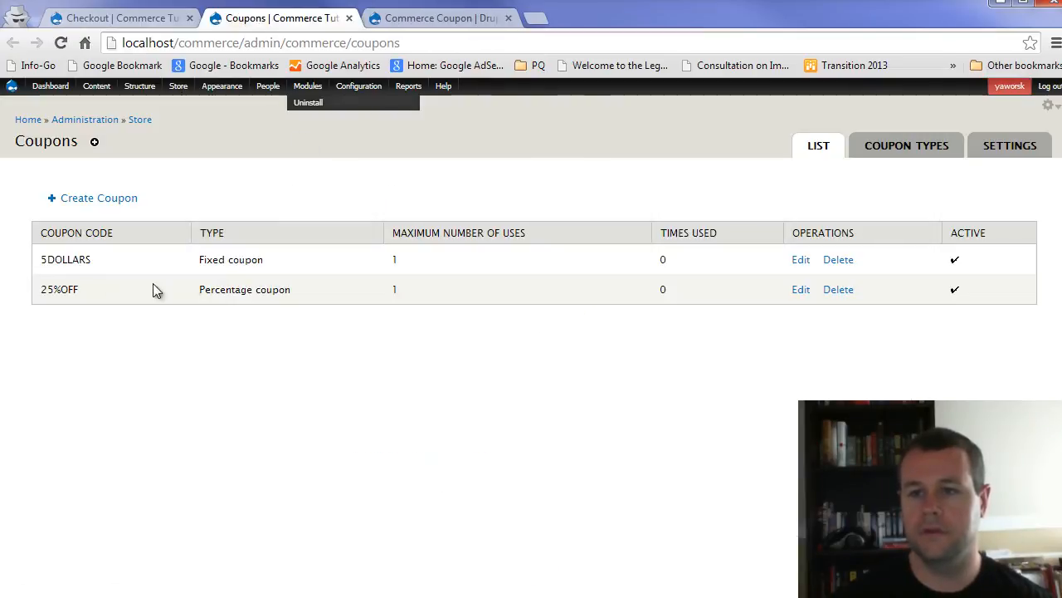
{"action": "left_click", "coordinate": [120, 17]}
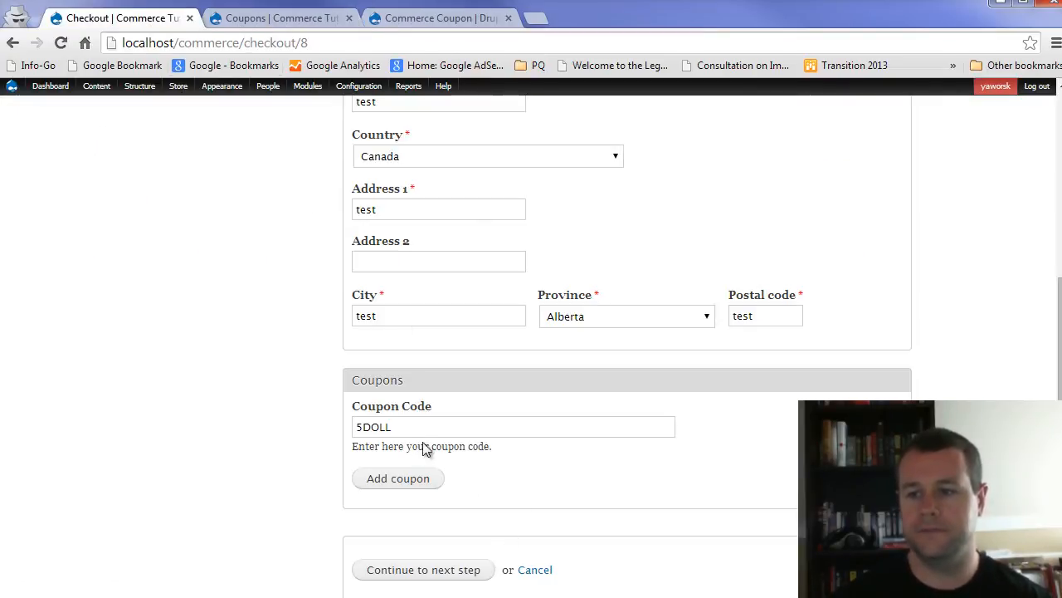
Finish the 5DOLLARS code and add it, confirming the $5.00 Fixed coupon line
{"action": "type", "text": "ARS"}
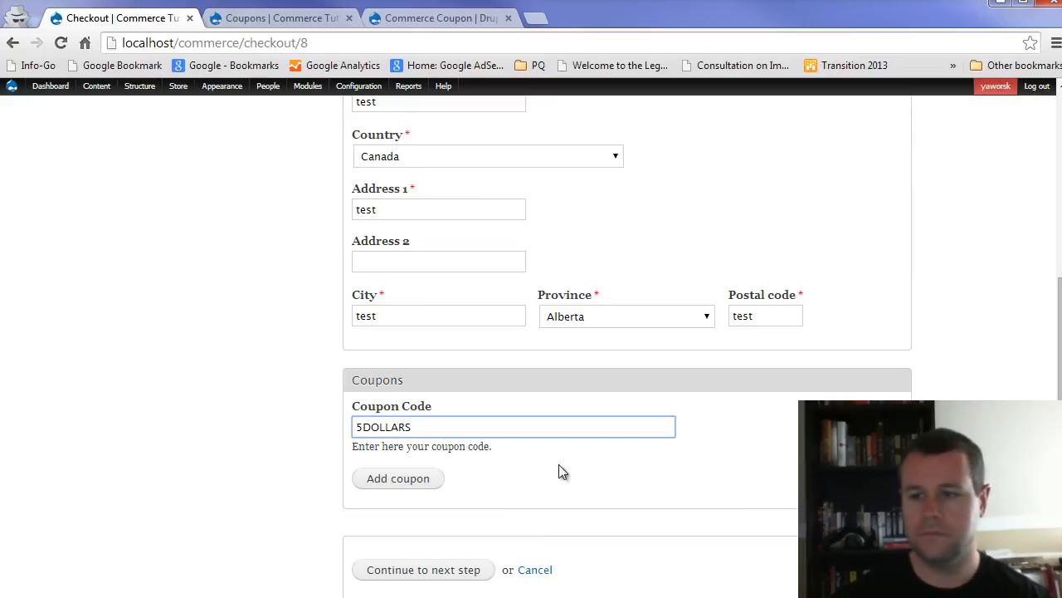
{"action": "mouse_move", "coordinate": [493, 477]}
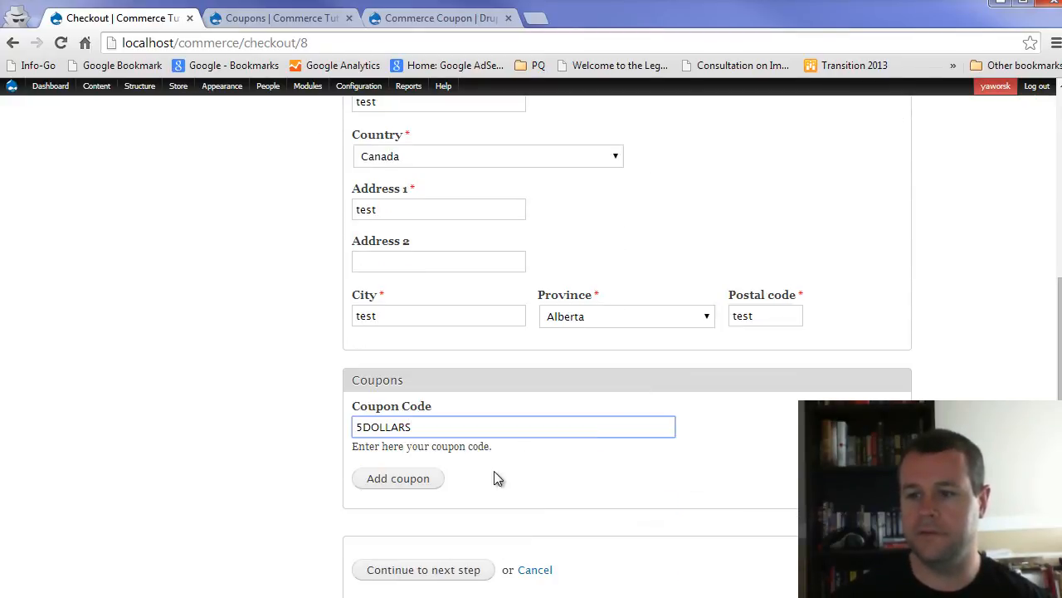
{"action": "left_click", "coordinate": [398, 478]}
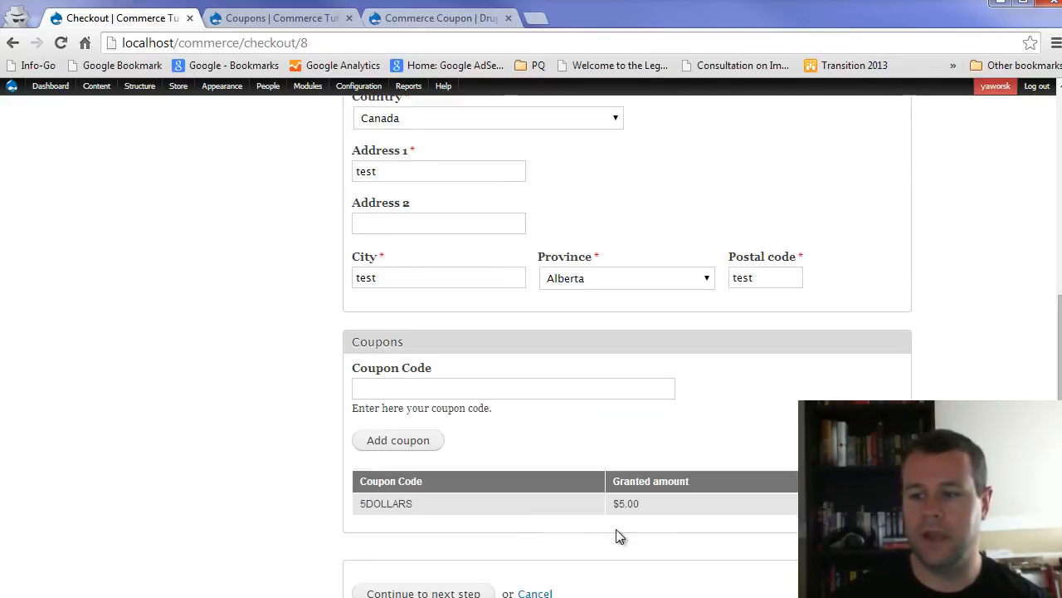
{"action": "scroll", "scroll_direction": "up", "scroll_amount": 3}
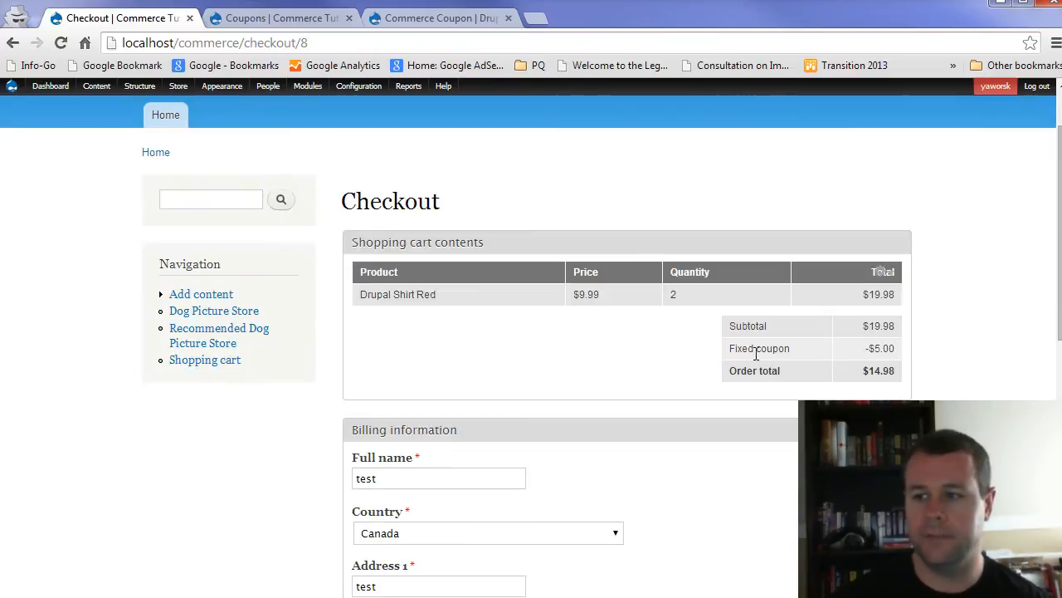
{"action": "scroll", "scroll_direction": "down", "scroll_amount": 3}
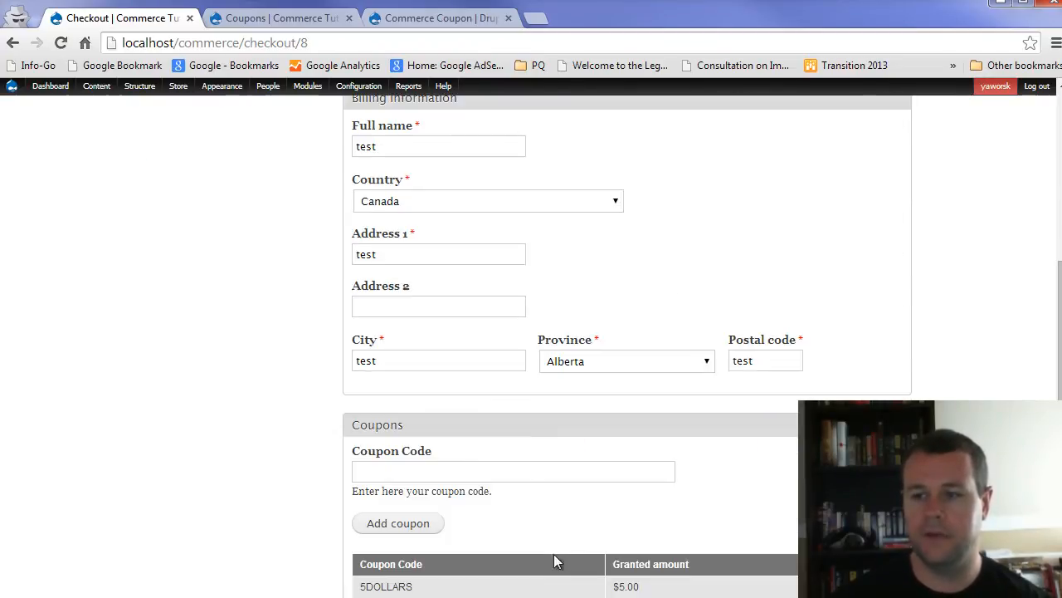
Add the 25%OFF coupon and confirm both coupons with the $9.98 total
{"action": "type", "text": "25"}
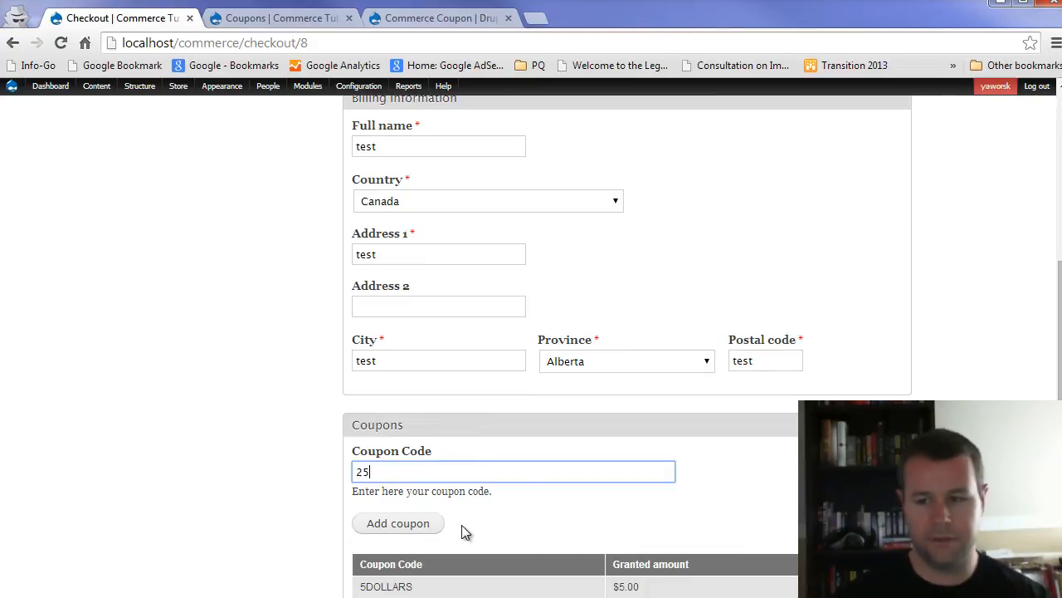
{"action": "left_click", "coordinate": [282, 17]}
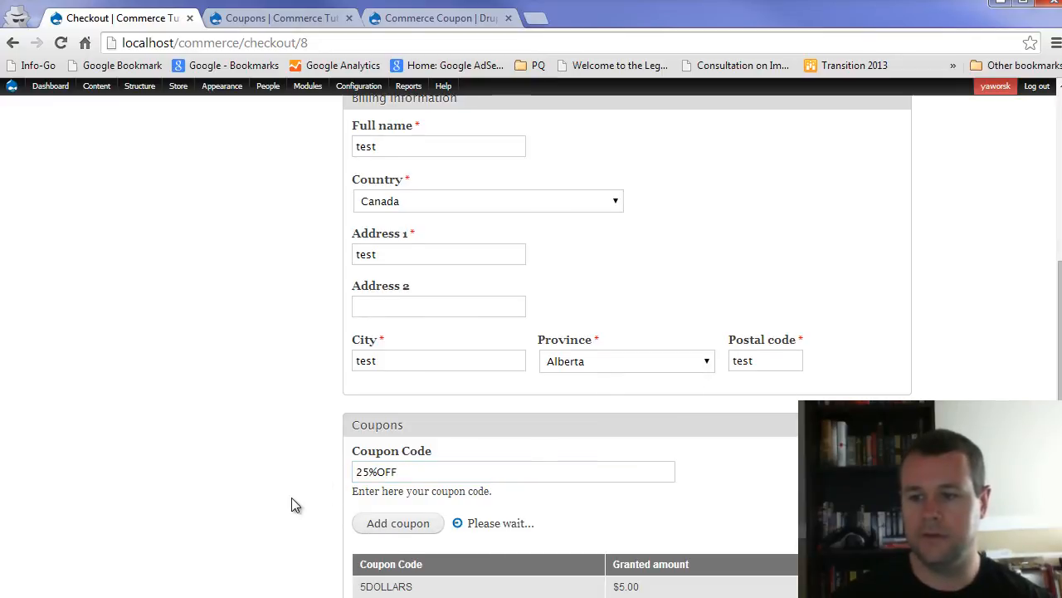
{"action": "left_click", "coordinate": [398, 523]}
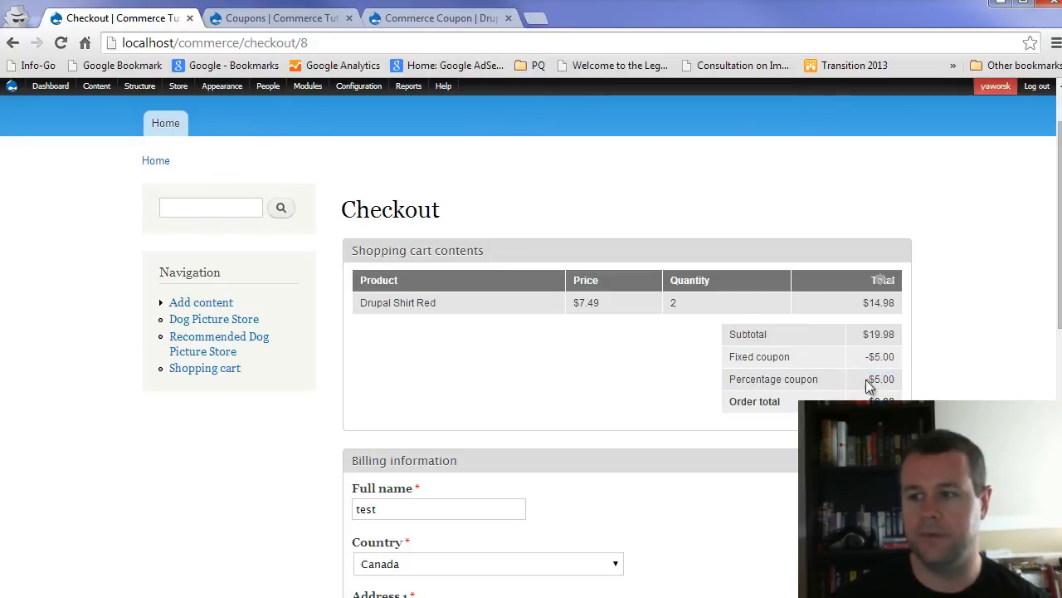
{"action": "scroll", "scroll_direction": "down", "scroll_amount": 3}
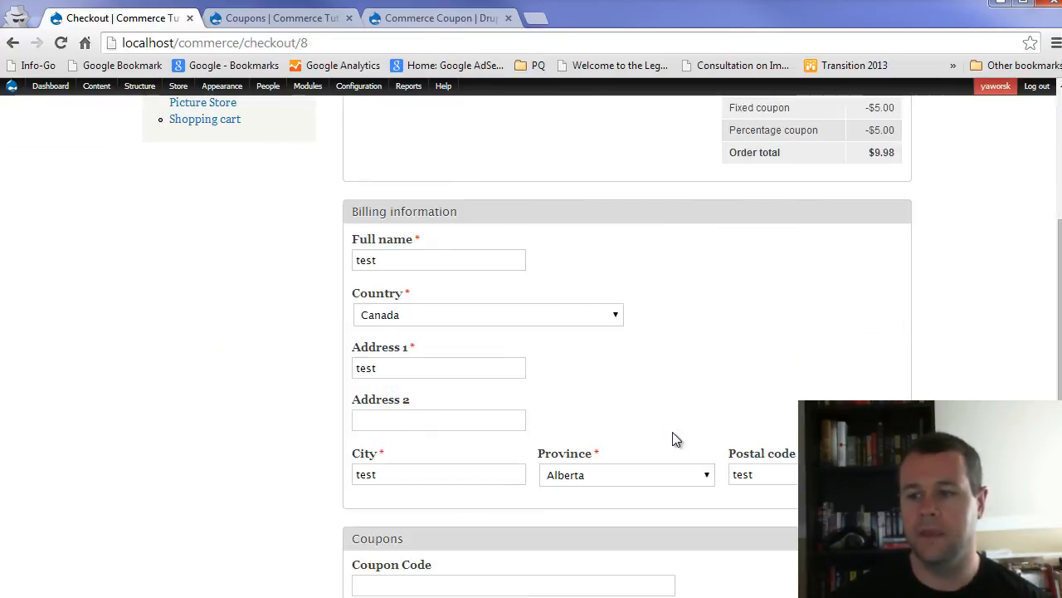
{"action": "scroll", "scroll_direction": "down", "scroll_amount": 3}
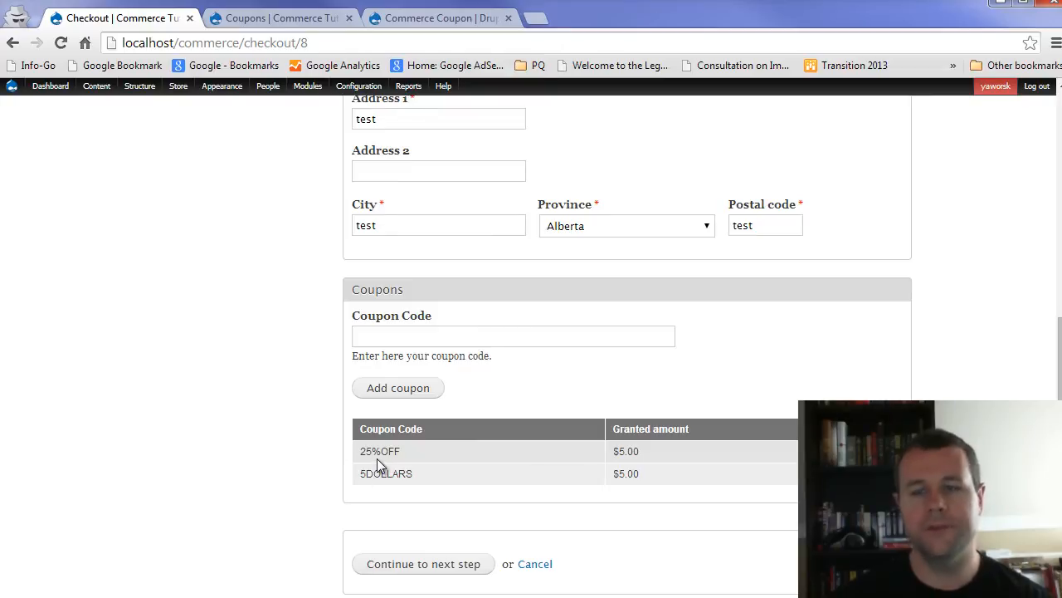
{"action": "mouse_move", "coordinate": [357, 475]}
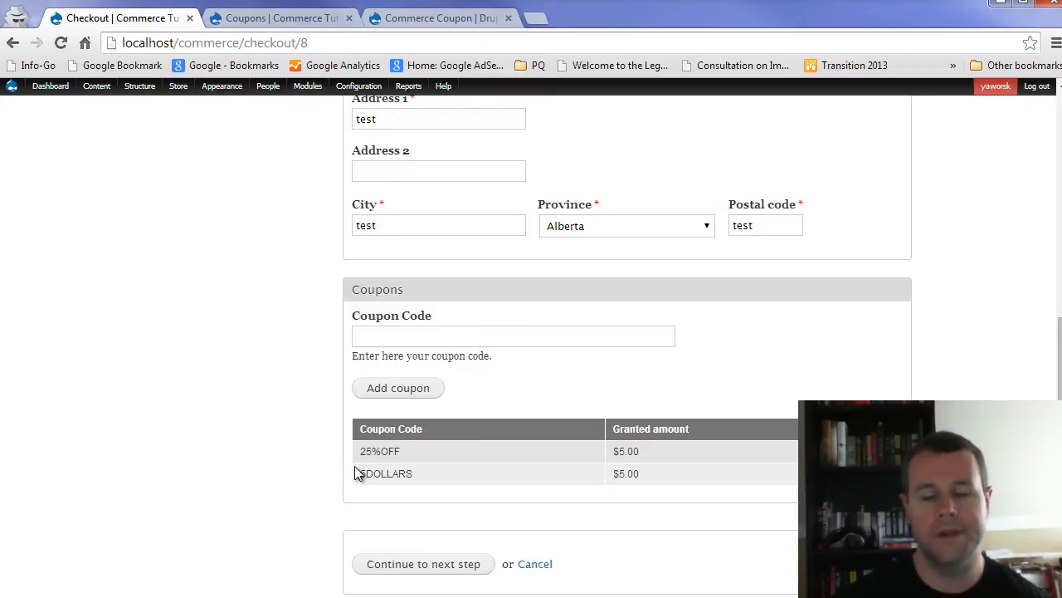
{"action": "mouse_move", "coordinate": [438, 481]}
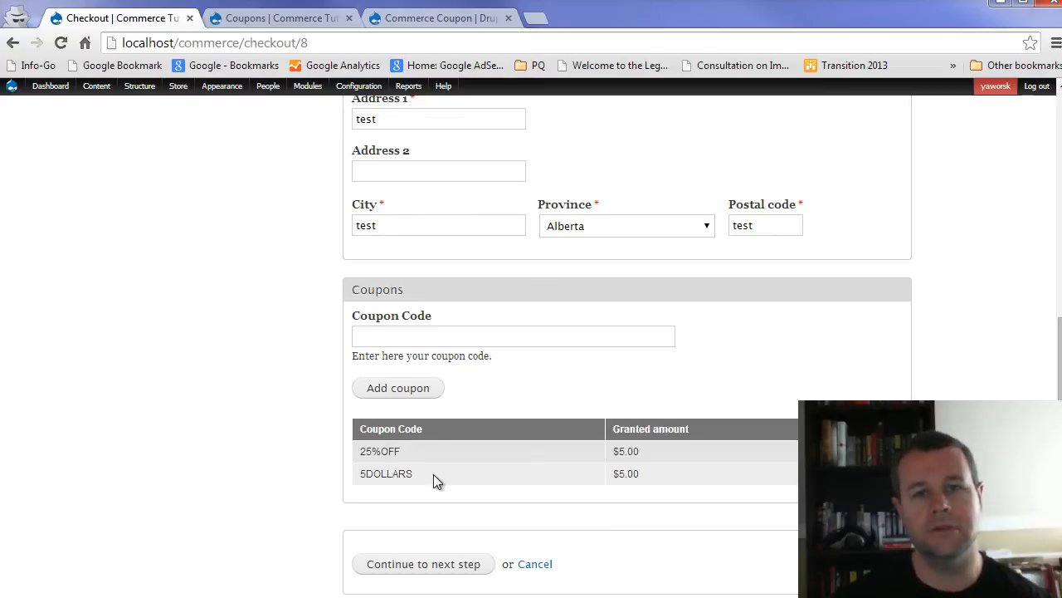
Continue to Review order and check both coupons, $9.98 total, billing and payment
{"action": "left_click", "coordinate": [423, 564]}
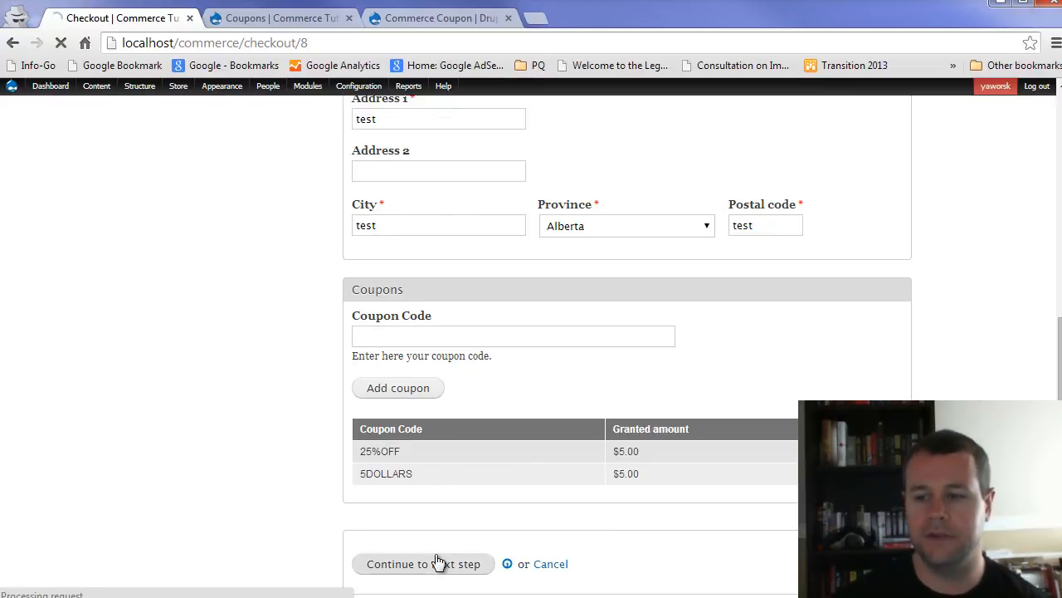
{"action": "left_click", "coordinate": [424, 563]}
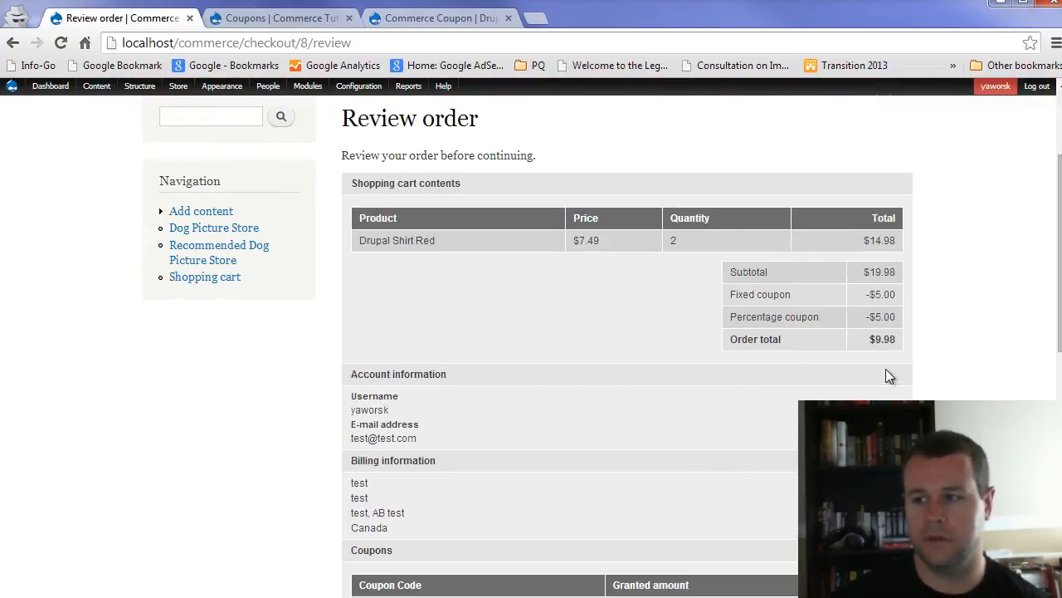
{"action": "scroll", "scroll_direction": "down", "scroll_amount": 3}
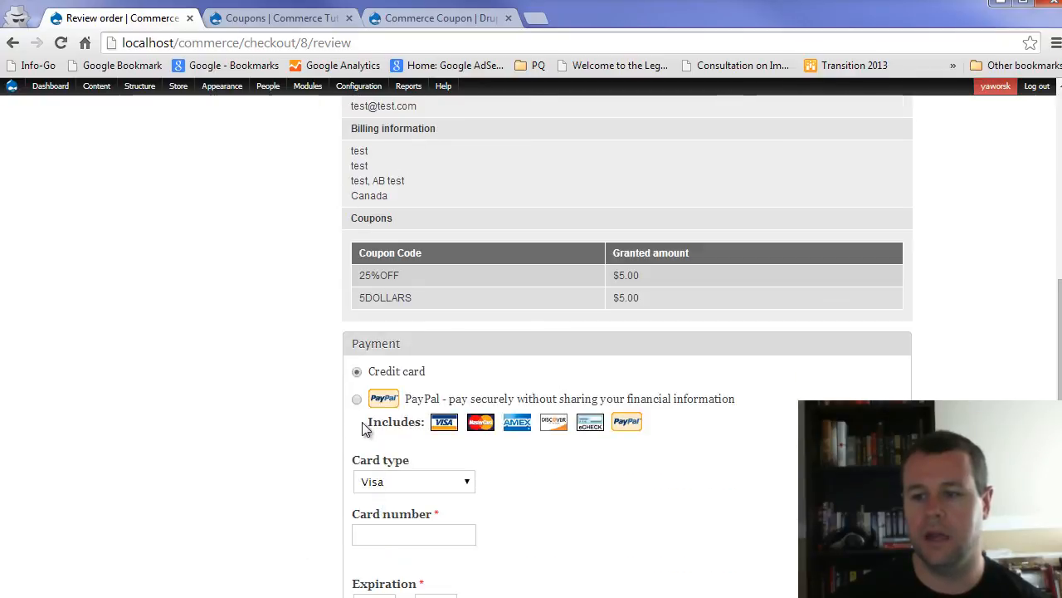
{"action": "scroll", "scroll_direction": "up", "scroll_amount": 3}
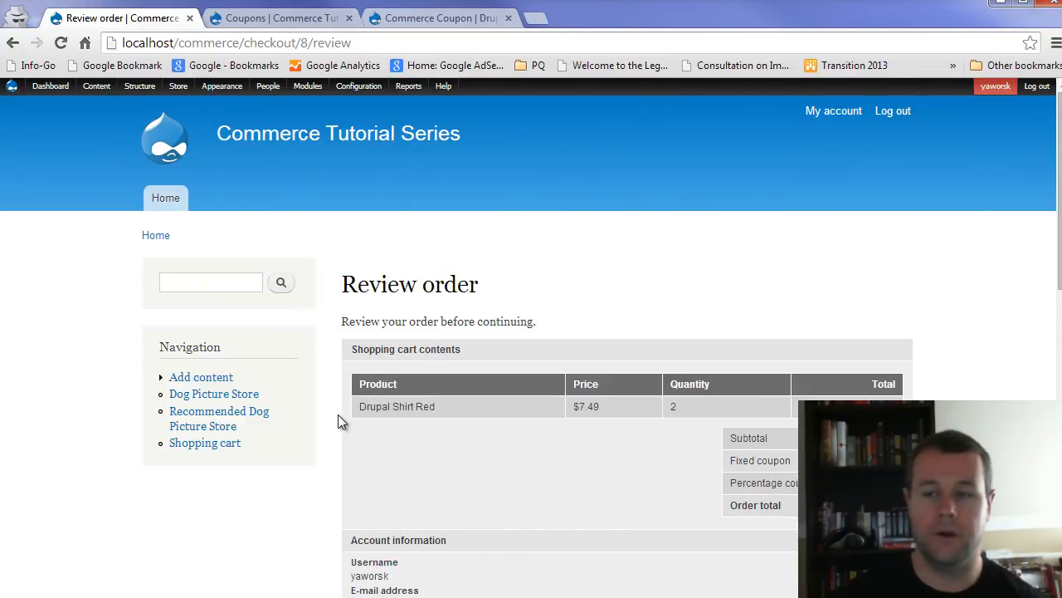
Place the Coupons pane under Review order in Checkout settings and save the configuration
{"action": "left_click", "coordinate": [177, 85]}
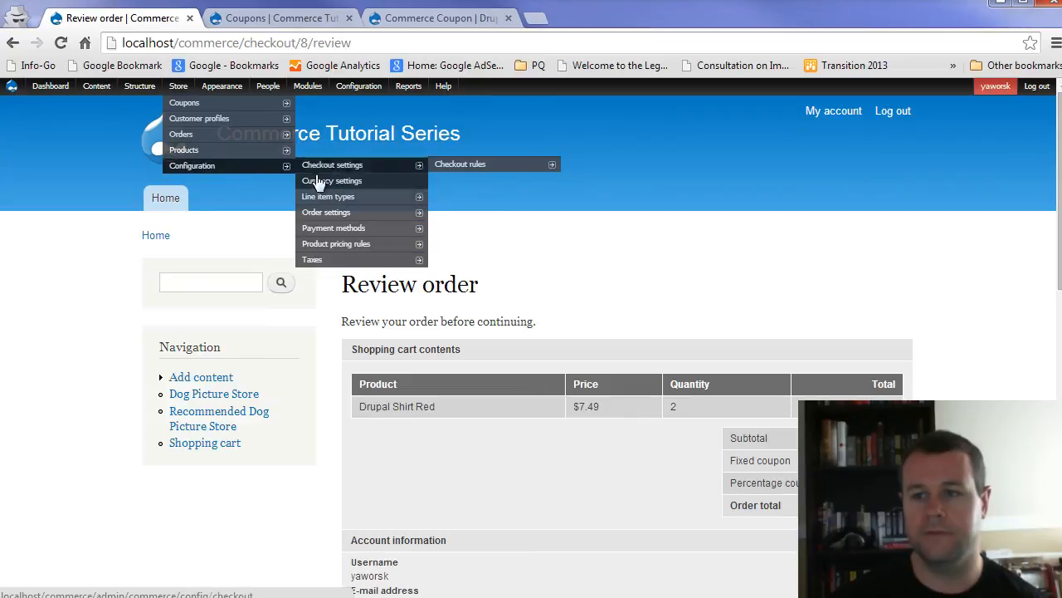
{"action": "left_click", "coordinate": [332, 165]}
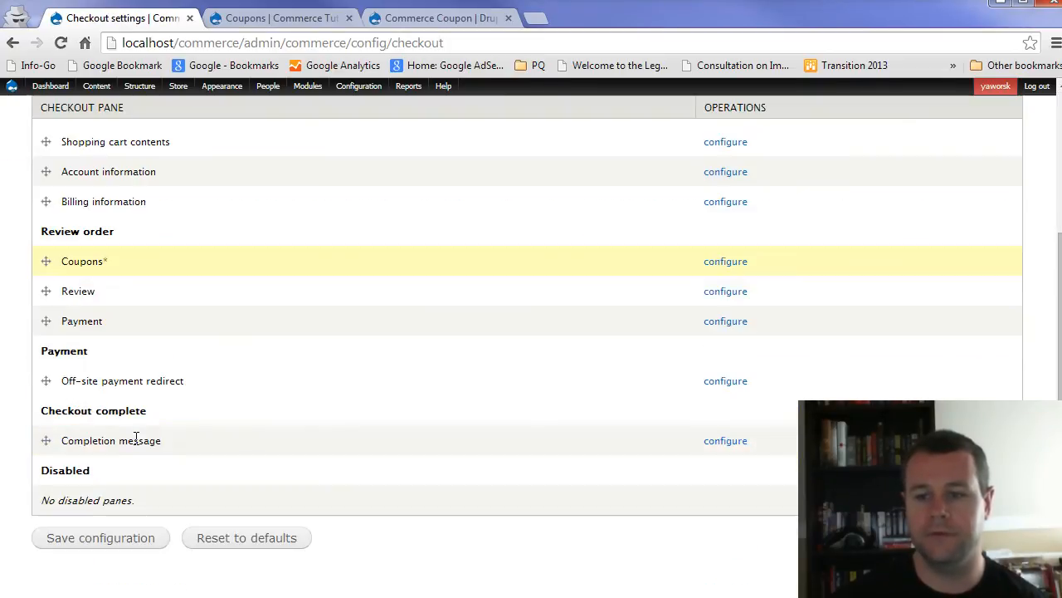
{"action": "left_click", "coordinate": [100, 537]}
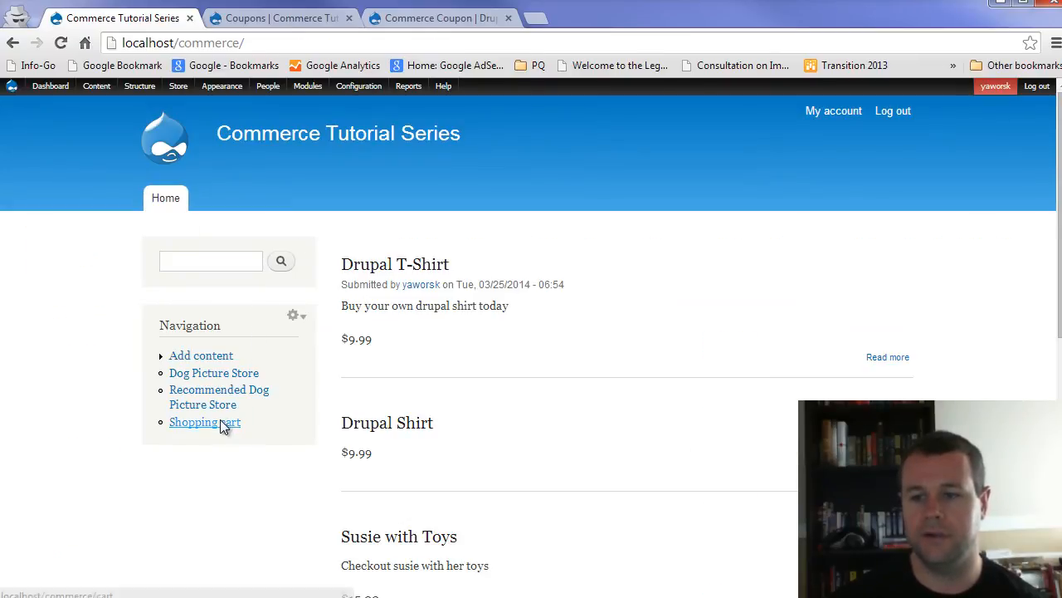
Resume checkout from the cart and reach Review order showing the 25%OFF and 5DOLLARS coupons
{"action": "left_click", "coordinate": [204, 422]}
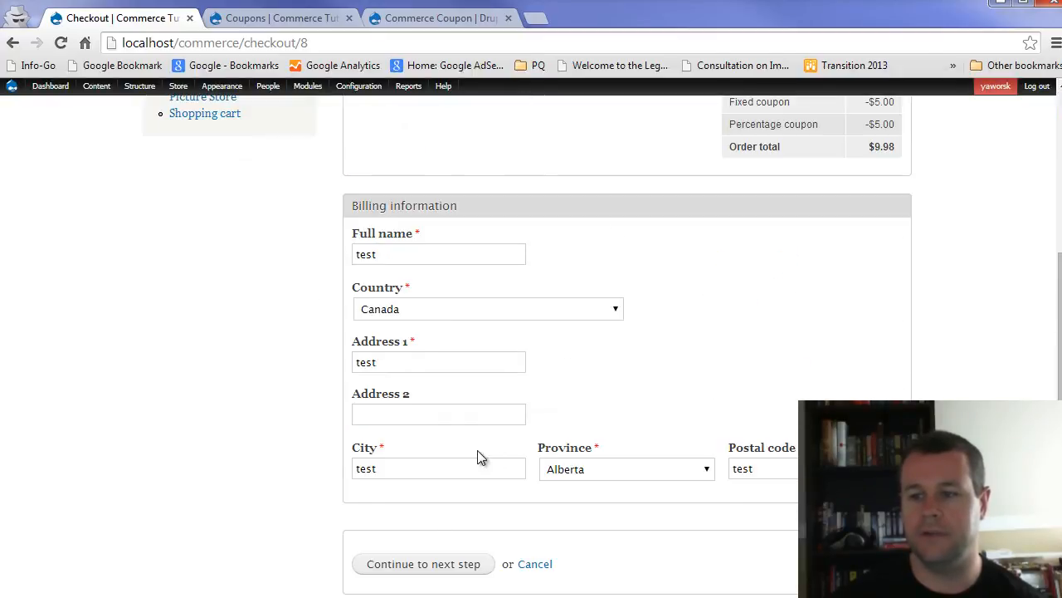
{"action": "scroll", "scroll_direction": "up", "scroll_amount": 3}
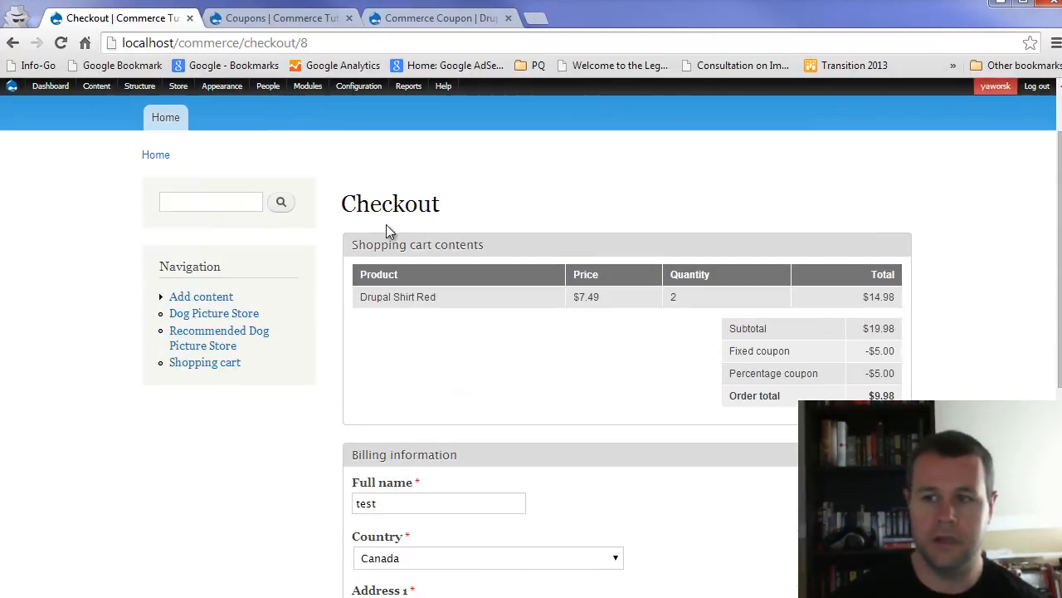
{"action": "scroll", "scroll_direction": "down", "scroll_amount": 3}
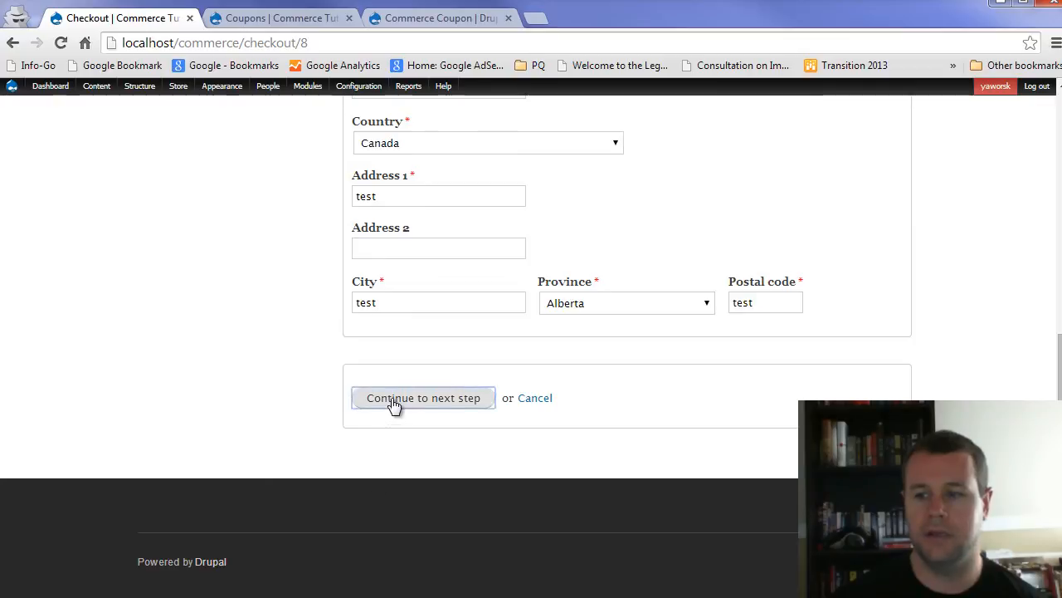
{"action": "left_click", "coordinate": [423, 397]}
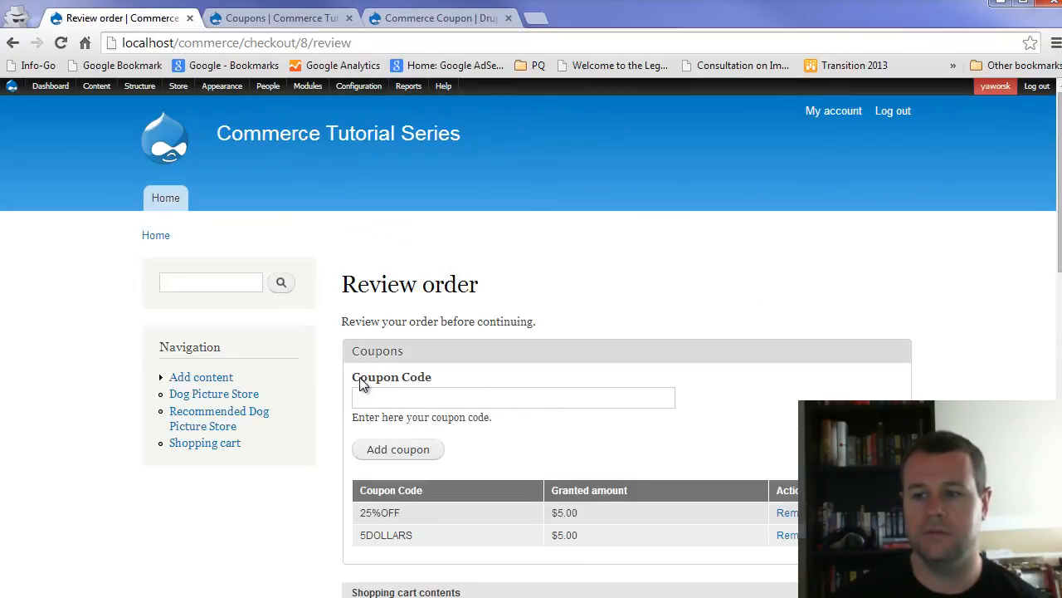
{"action": "scroll", "scroll_direction": "down", "scroll_amount": 3}
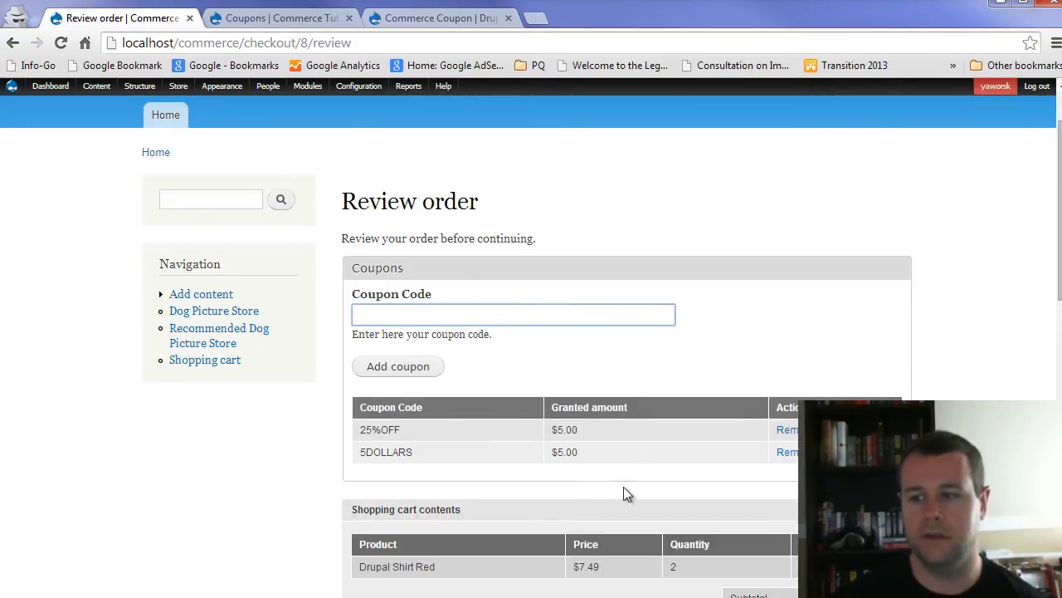
{"action": "scroll", "scroll_direction": "down", "scroll_amount": 3}
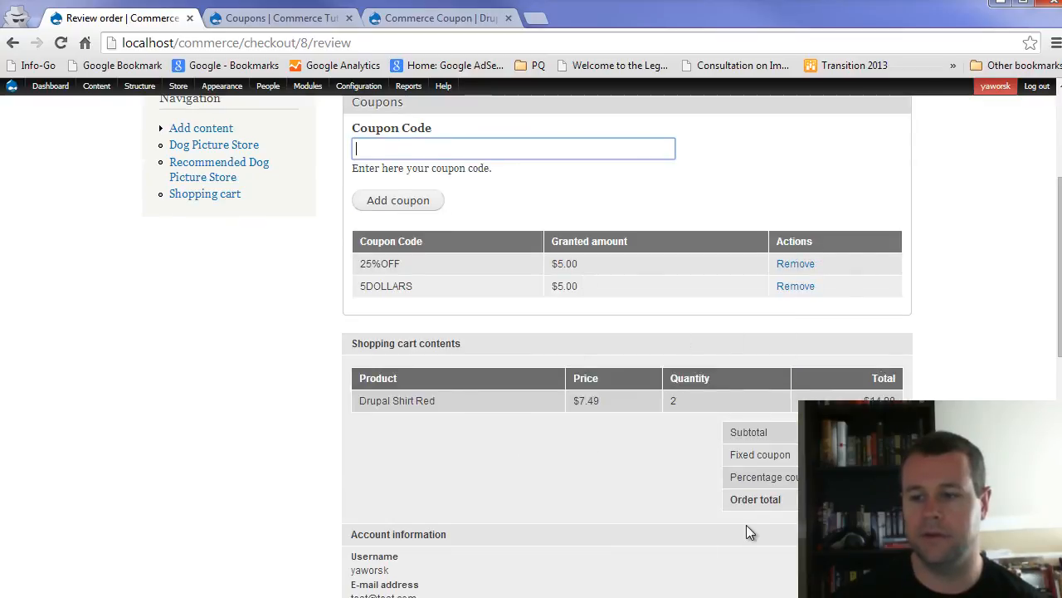
{"action": "scroll", "scroll_direction": "down", "scroll_amount": 3}
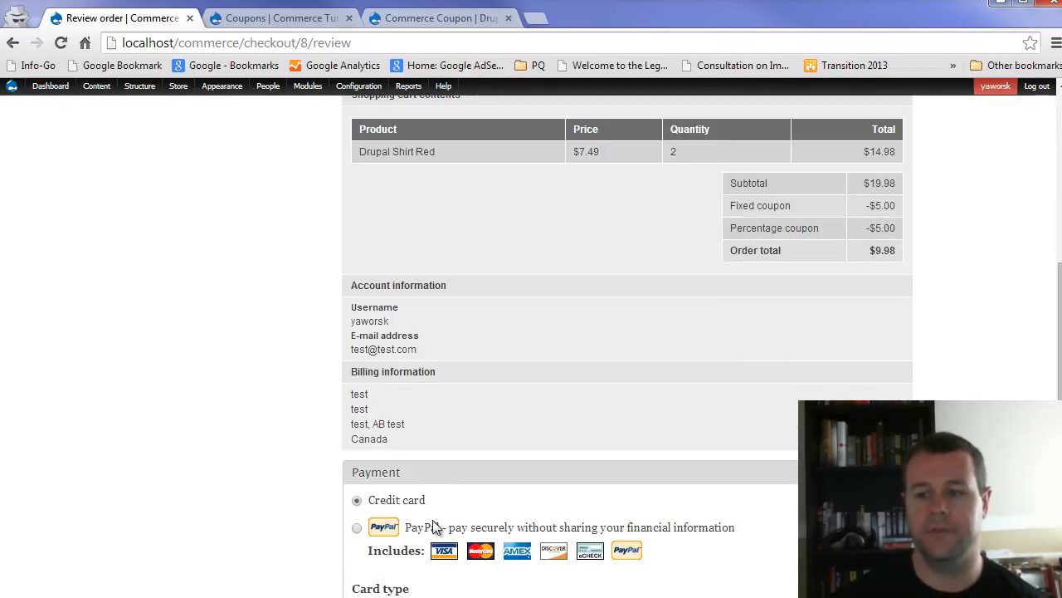
{"action": "scroll", "scroll_direction": "down", "scroll_amount": 3}
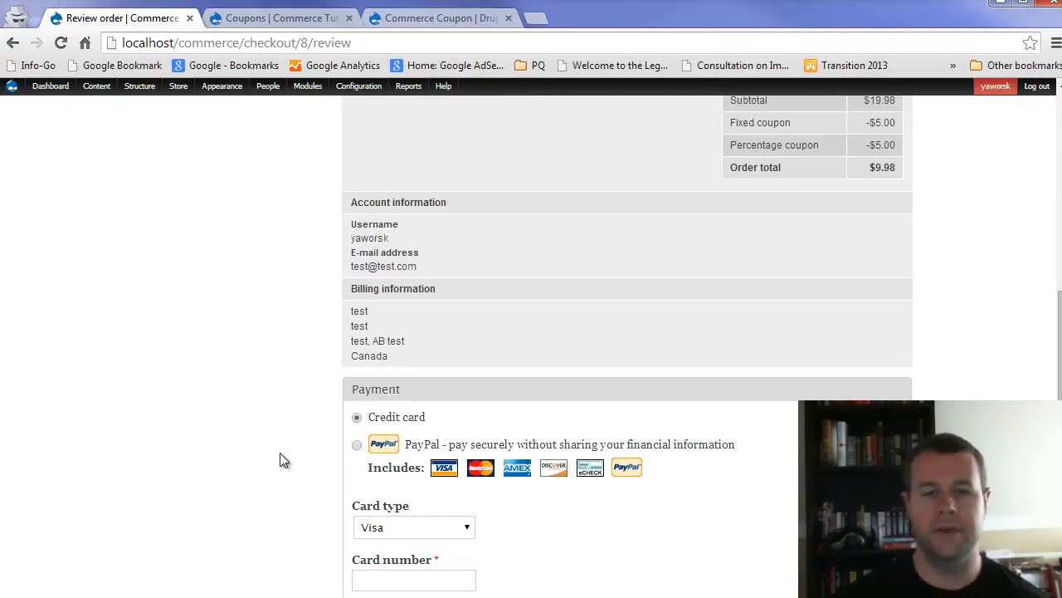